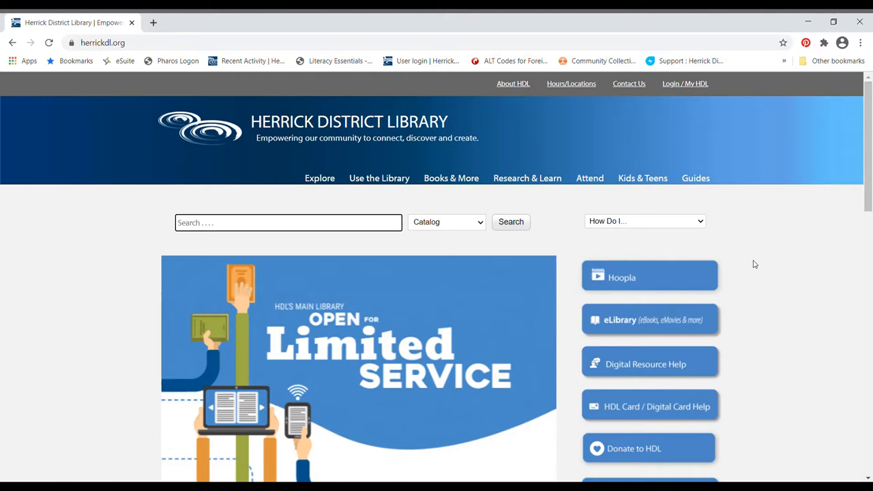
{"action": "mouse_move", "coordinate": [589, 257]}
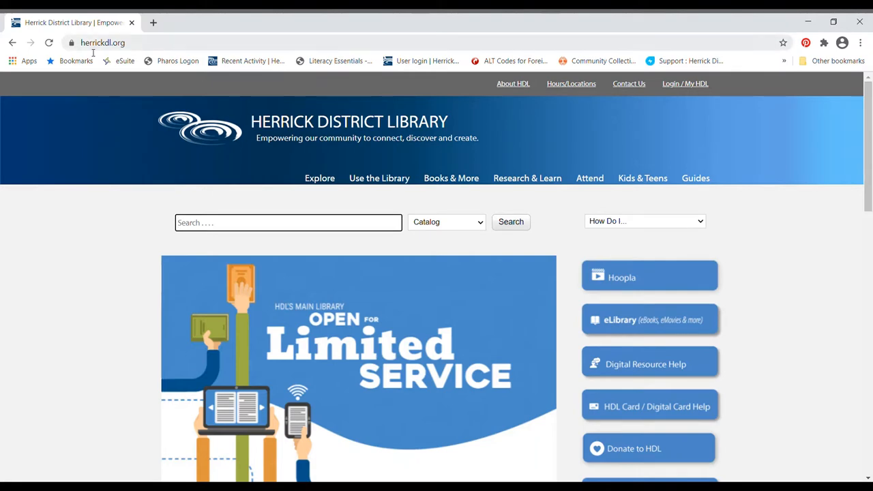
{"action": "mouse_move", "coordinate": [347, 258]}
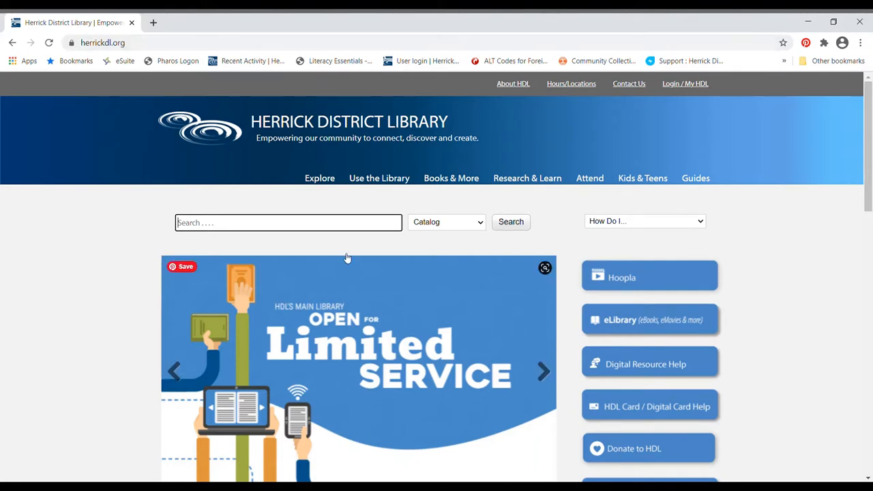
{"action": "mouse_move", "coordinate": [411, 231]}
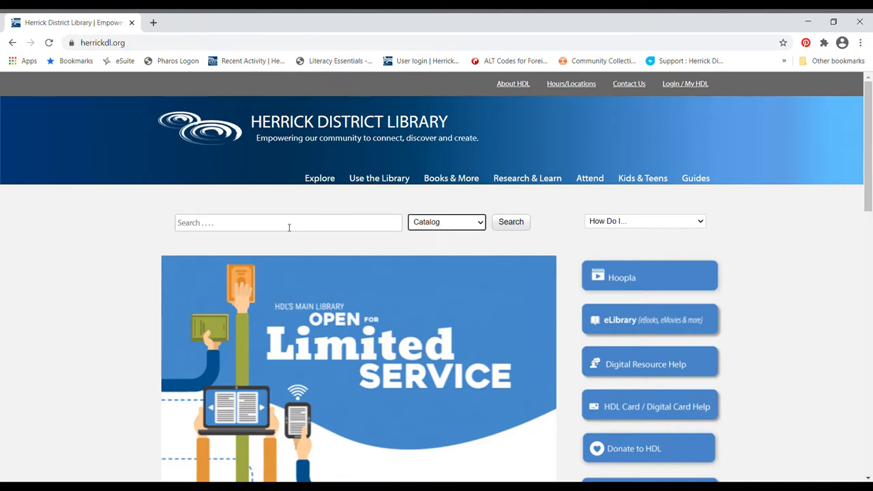
Enter the author name 'raina telgemeier' into the homepage catalog search box.
{"action": "left_click", "coordinate": [287, 222]}
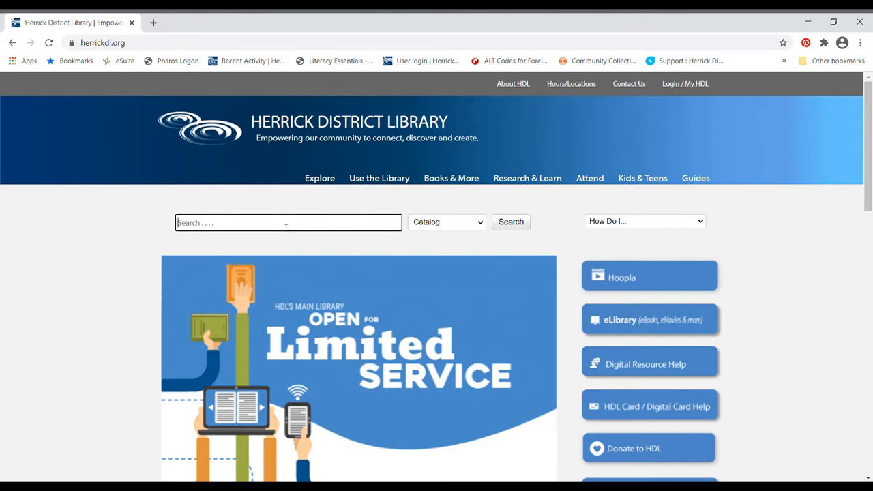
{"action": "type", "text": "raina"}
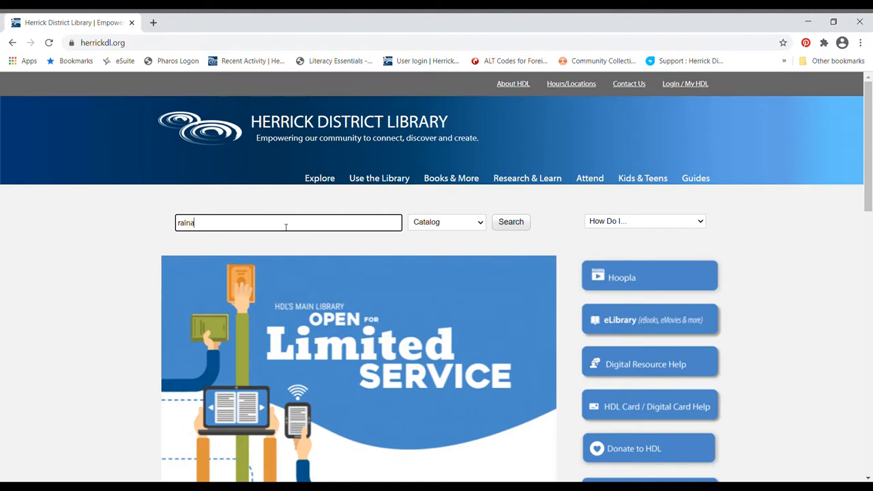
{"action": "type", "text": "telgem"}
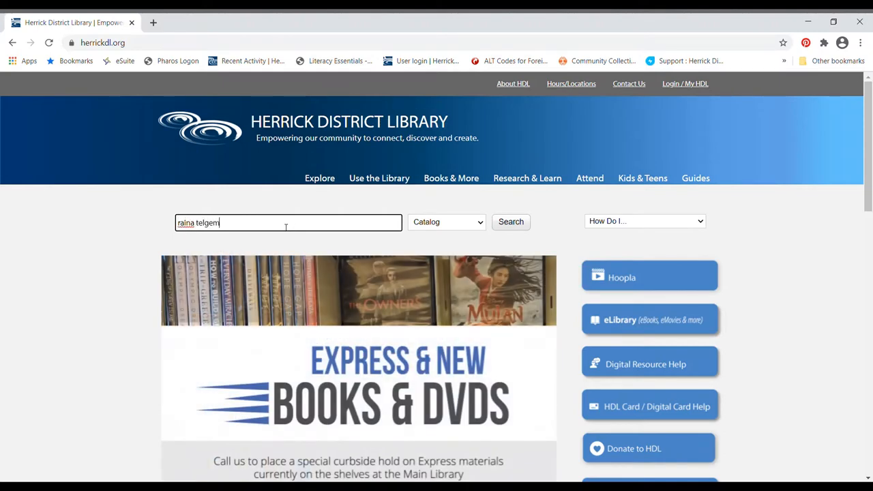
{"action": "type", "text": "eie"}
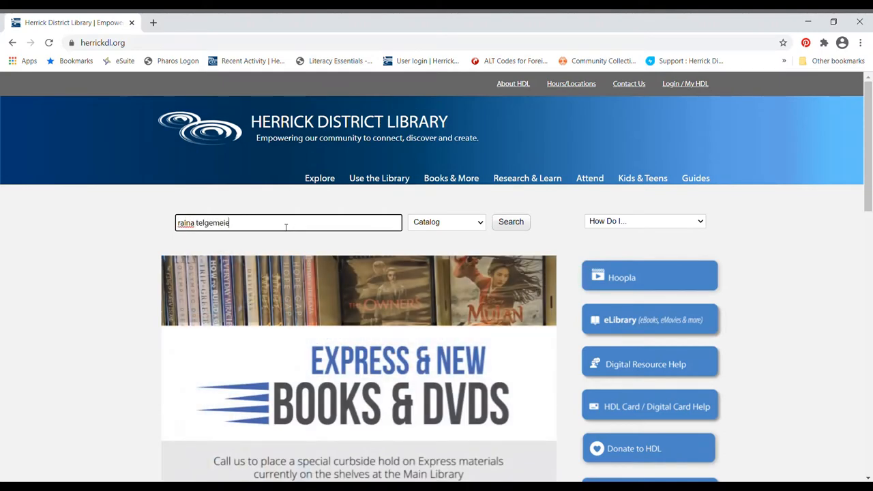
{"action": "type", "text": "r"}
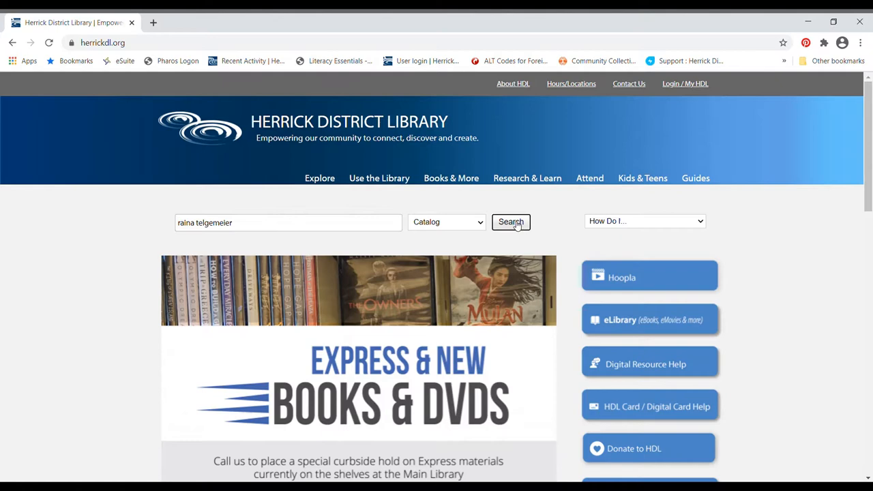
Run the 'raina telgemeier' catalog search and skim the first results.
{"action": "left_click", "coordinate": [510, 222]}
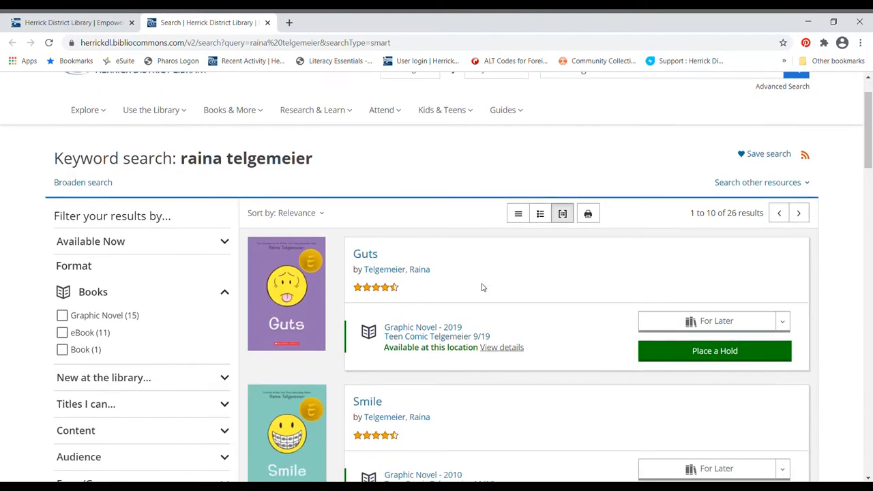
{"action": "scroll", "scroll_direction": "down", "scroll_amount": 3}
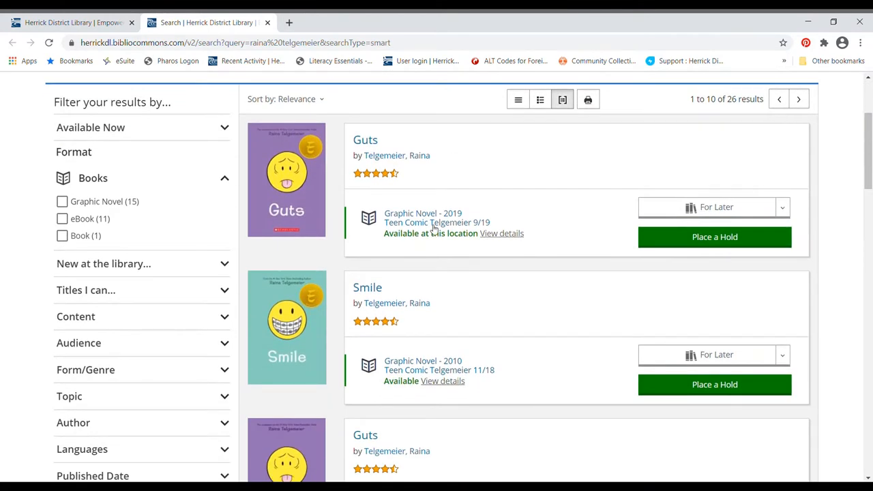
{"action": "scroll", "scroll_direction": "down", "scroll_amount": 3}
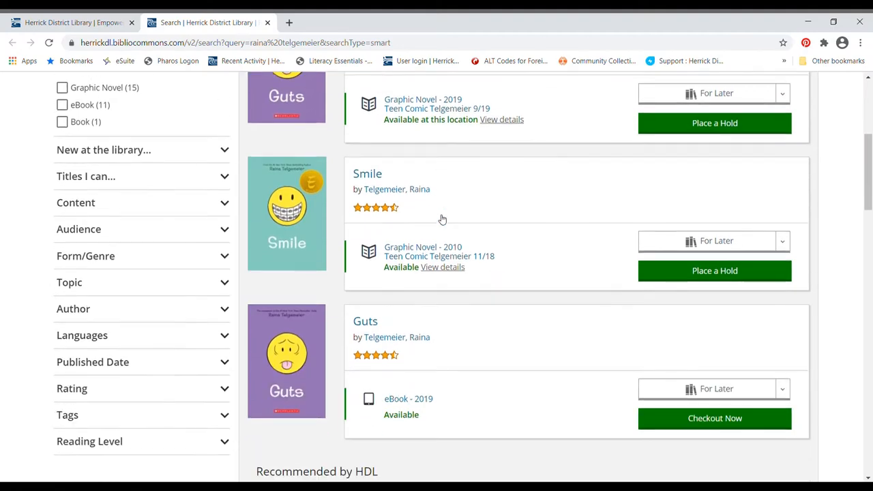
{"action": "scroll", "scroll_direction": "down", "scroll_amount": 3}
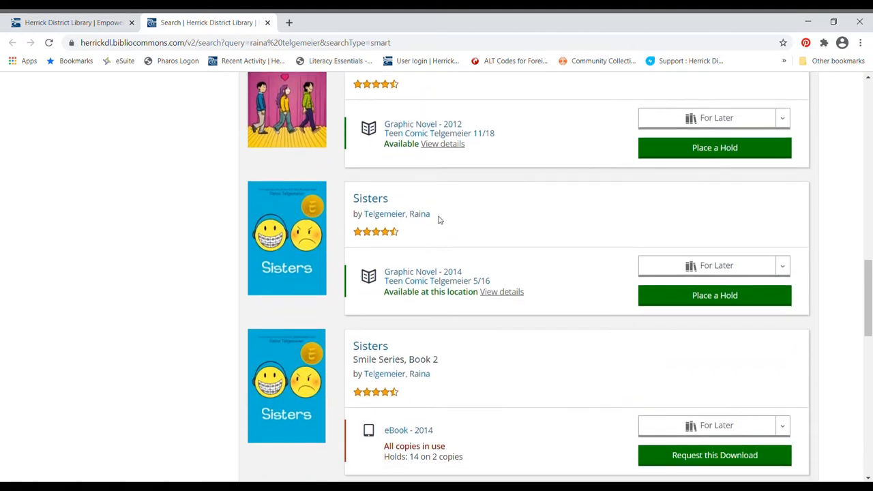
{"action": "scroll", "scroll_direction": "up", "scroll_amount": 3}
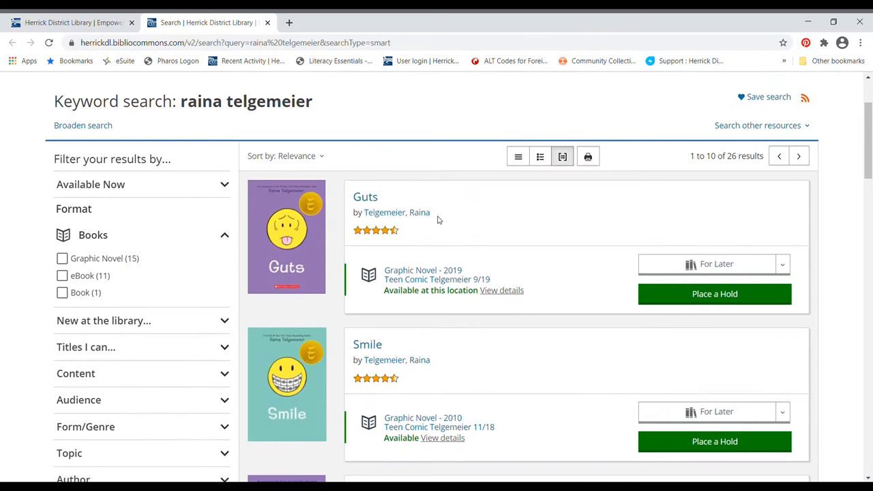
{"action": "mouse_move", "coordinate": [355, 280]}
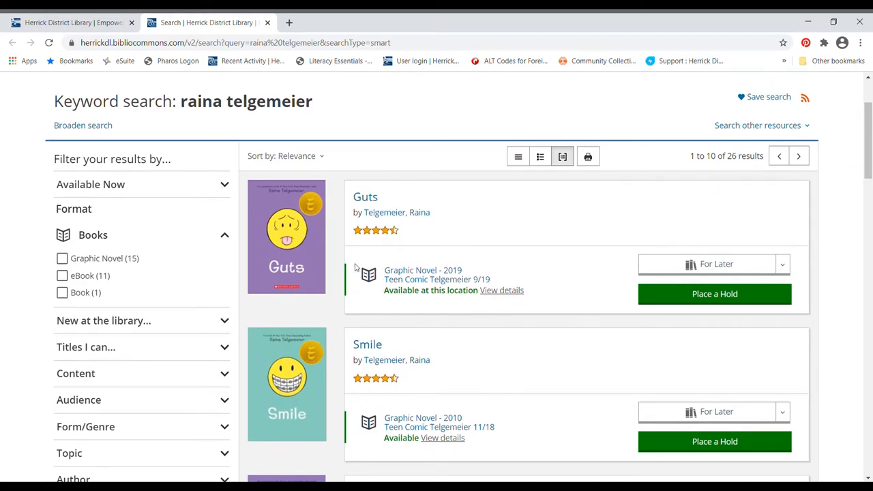
Scroll through the 26 results, including Guts, Smile, Sisters and Drama, and back up.
{"action": "scroll", "scroll_direction": "down", "scroll_amount": 3}
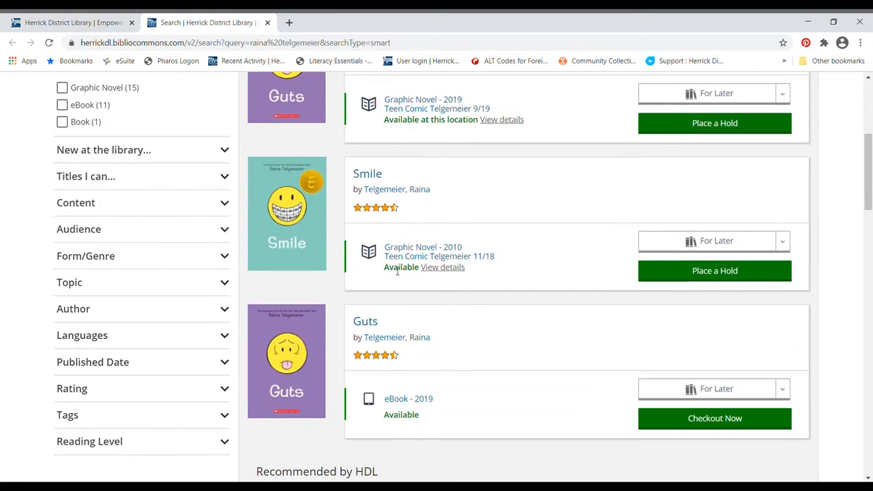
{"action": "scroll", "scroll_direction": "down", "scroll_amount": 3}
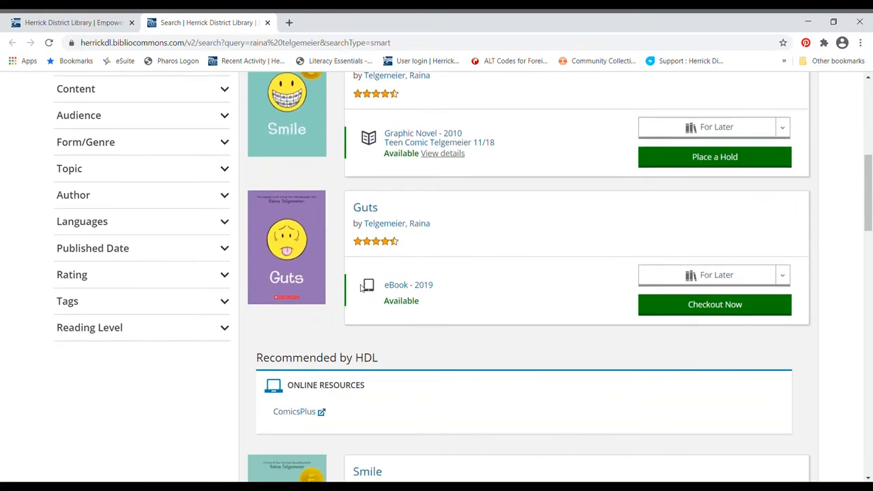
{"action": "scroll", "scroll_direction": "down", "scroll_amount": 3}
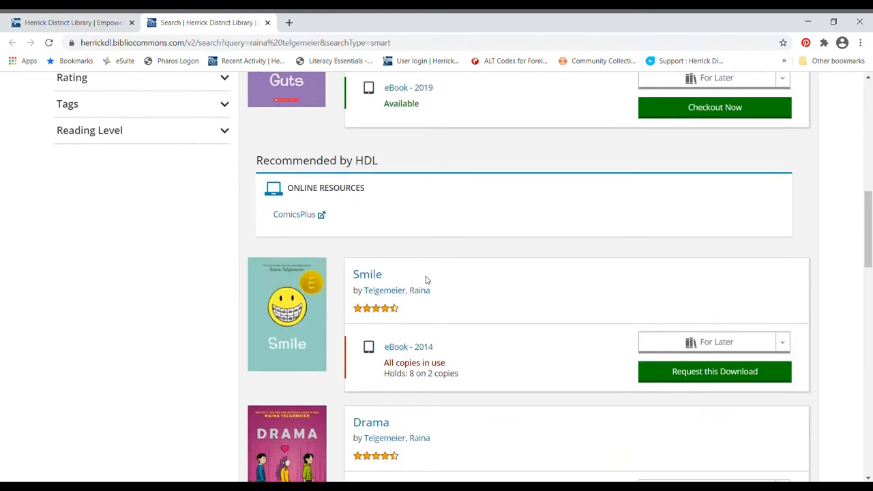
{"action": "scroll", "scroll_direction": "down", "scroll_amount": 3}
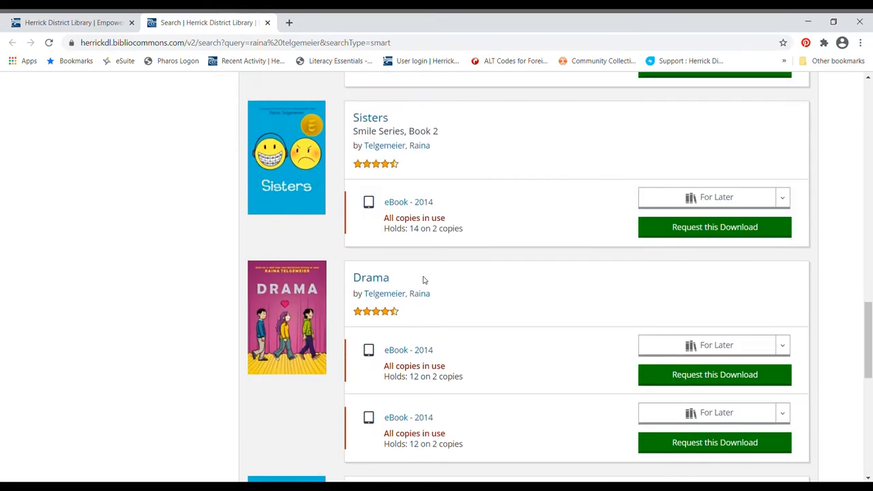
{"action": "scroll", "scroll_direction": "down", "scroll_amount": 3}
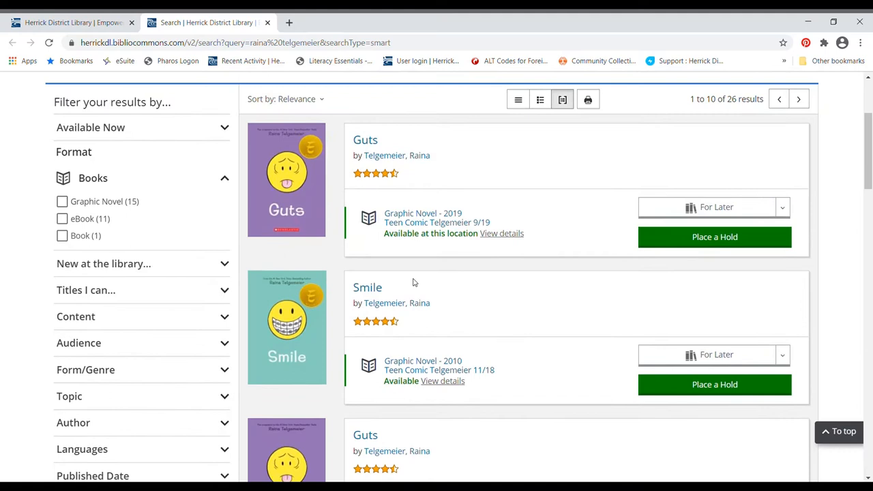
{"action": "scroll", "scroll_direction": "up", "scroll_amount": 3}
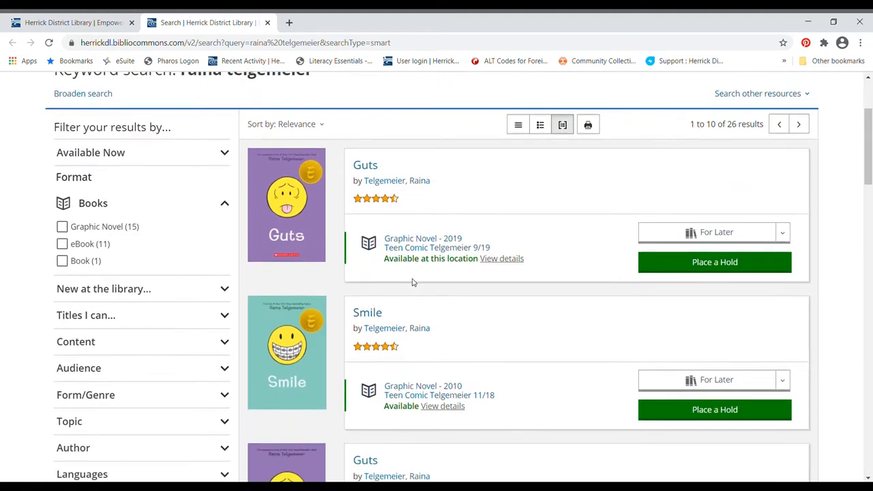
{"action": "scroll", "scroll_direction": "down", "scroll_amount": 3}
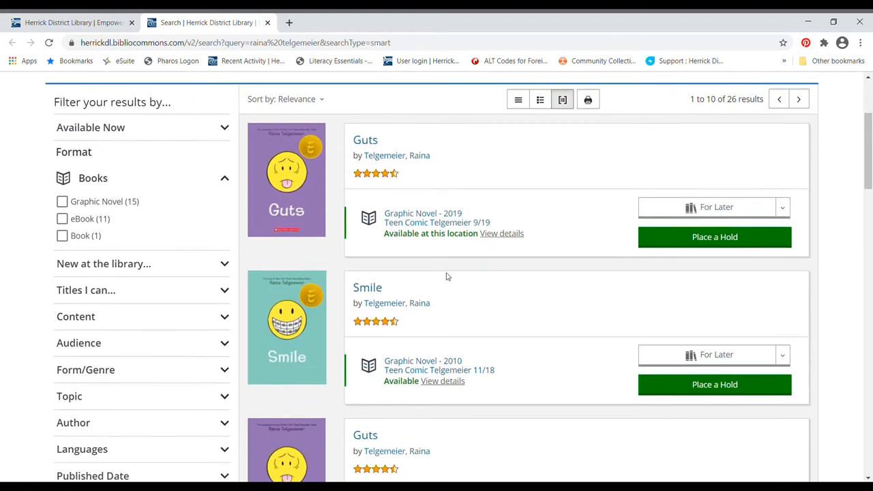
{"action": "scroll", "scroll_direction": "up", "scroll_amount": 3}
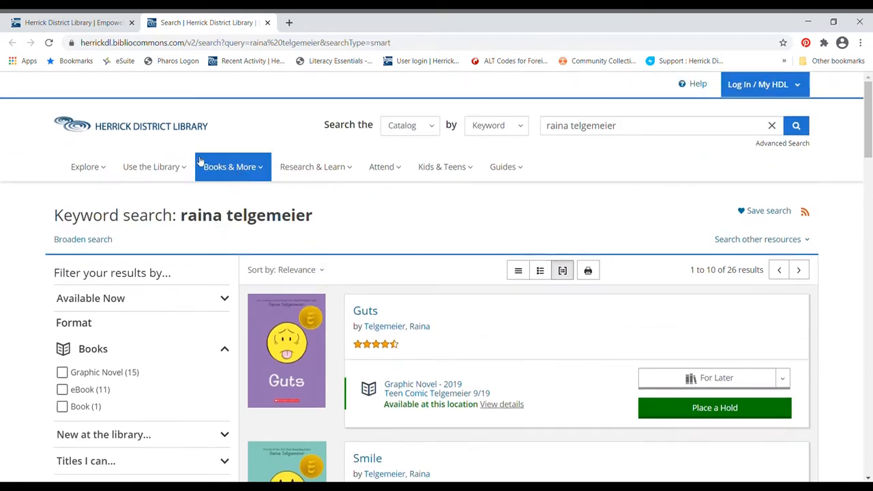
{"action": "mouse_move", "coordinate": [180, 127]}
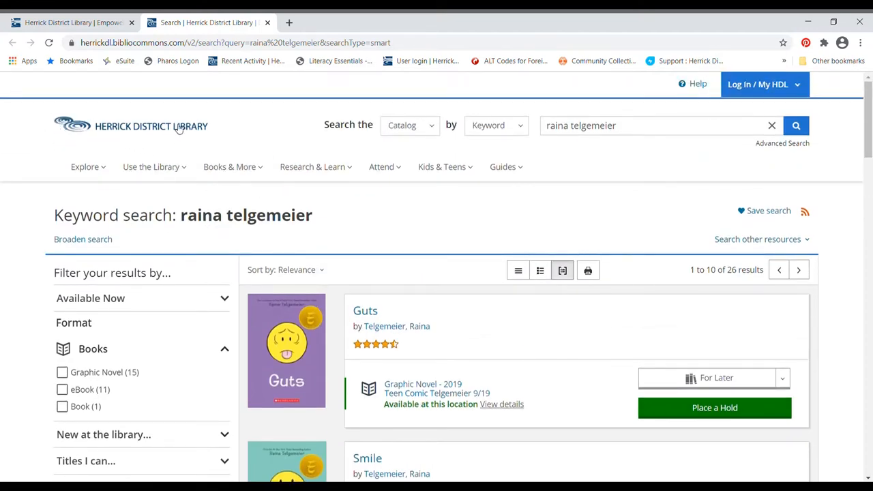
{"action": "mouse_move", "coordinate": [71, 131]}
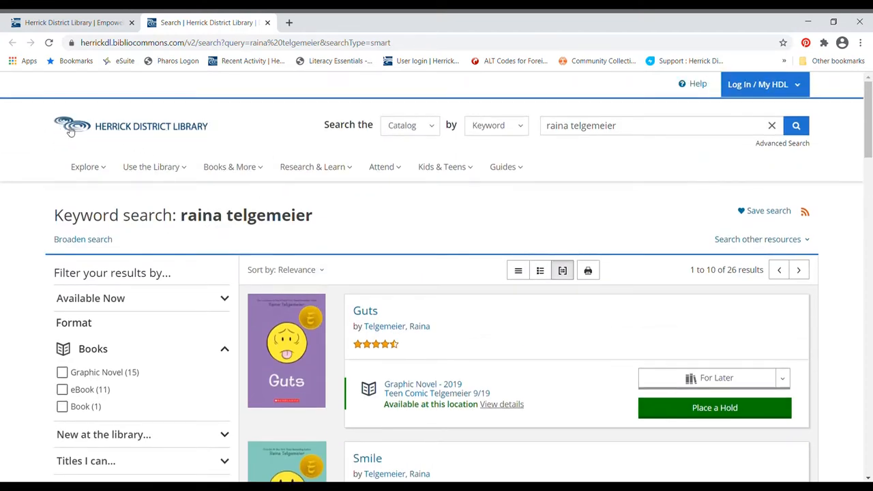
{"action": "mouse_move", "coordinate": [170, 130]}
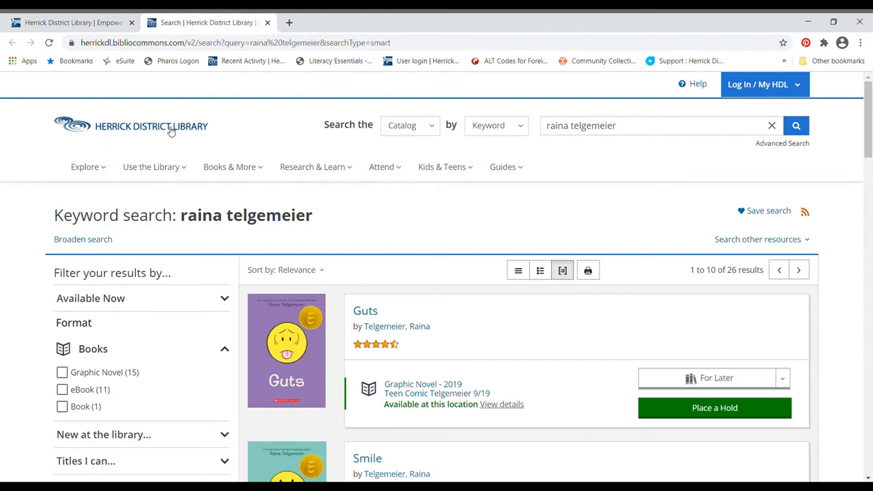
{"action": "mouse_move", "coordinate": [75, 164]}
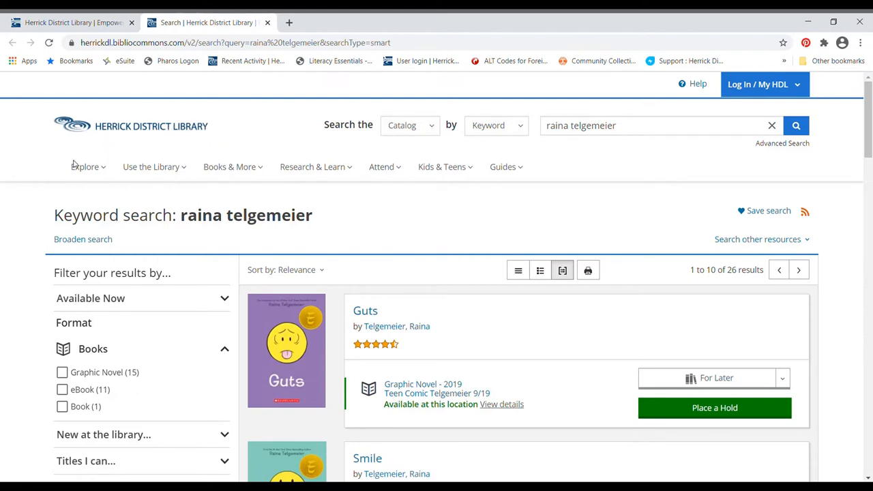
{"action": "mouse_move", "coordinate": [500, 393]}
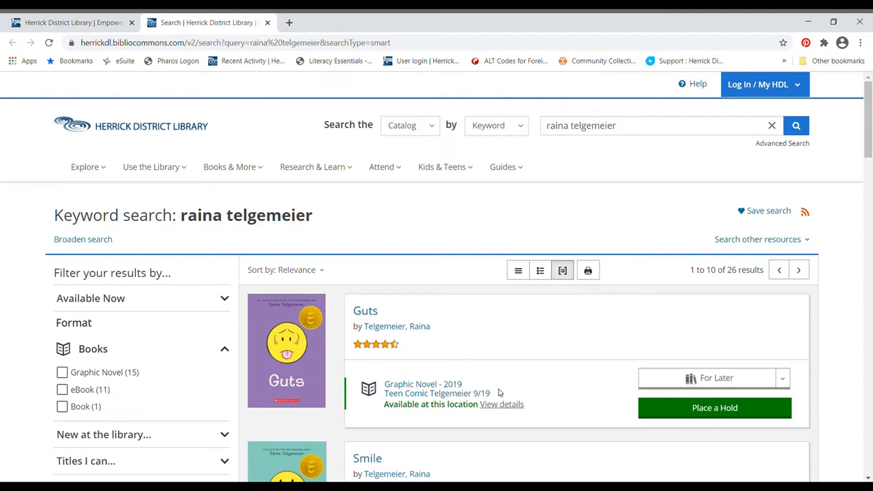
{"action": "mouse_move", "coordinate": [502, 408]}
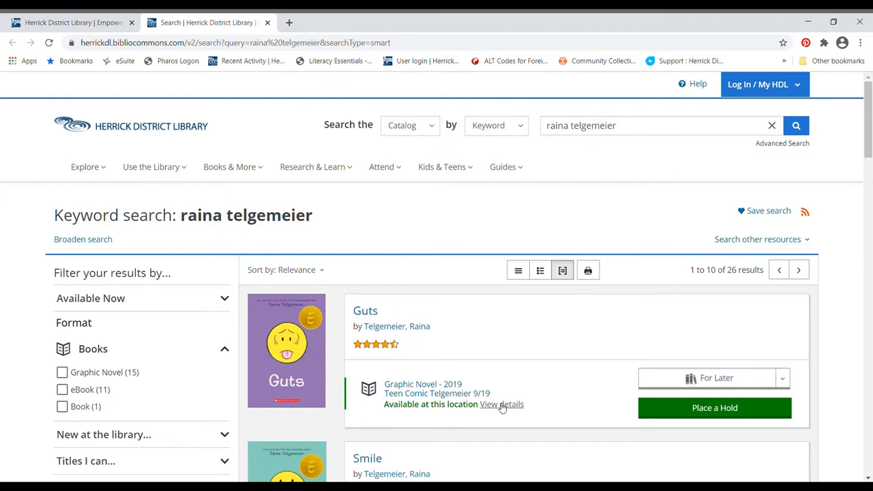
{"action": "left_click", "coordinate": [501, 403]}
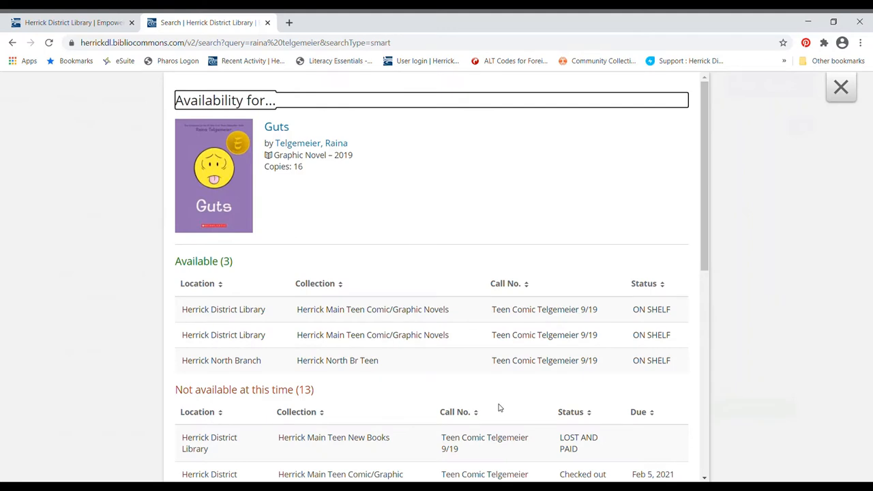
{"action": "mouse_move", "coordinate": [511, 306]}
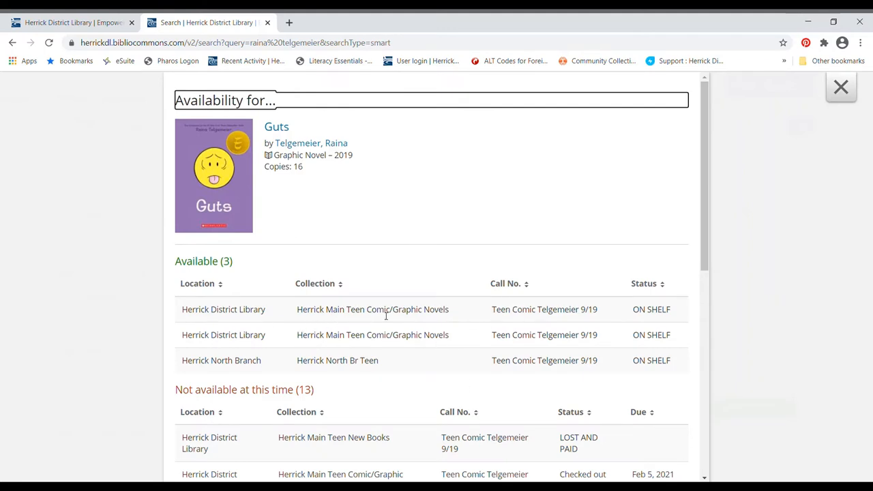
{"action": "mouse_move", "coordinate": [639, 313]}
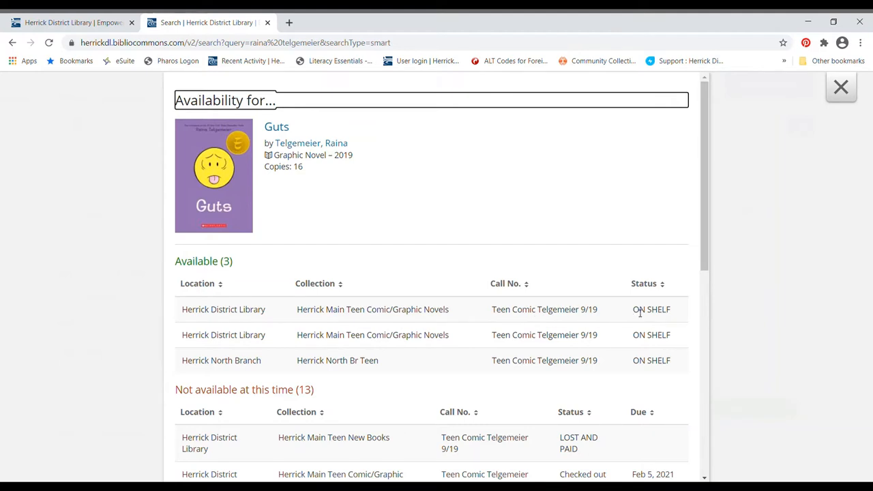
{"action": "mouse_move", "coordinate": [360, 316]}
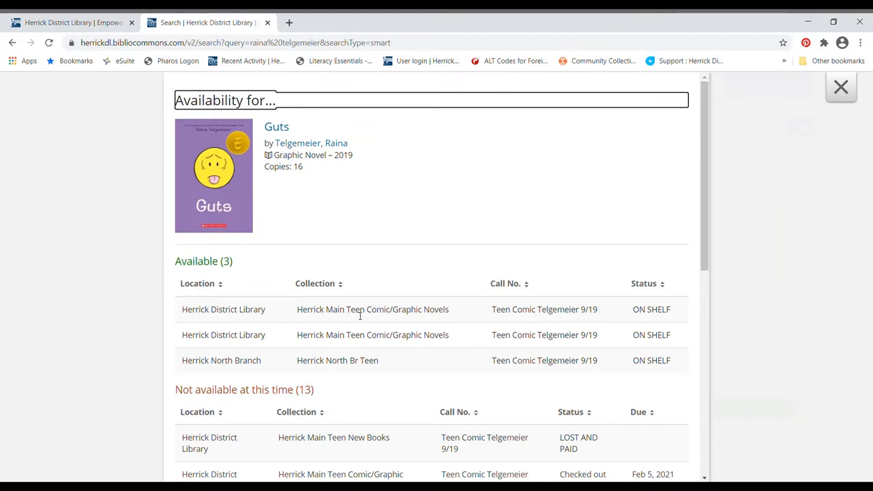
{"action": "mouse_move", "coordinate": [330, 321]}
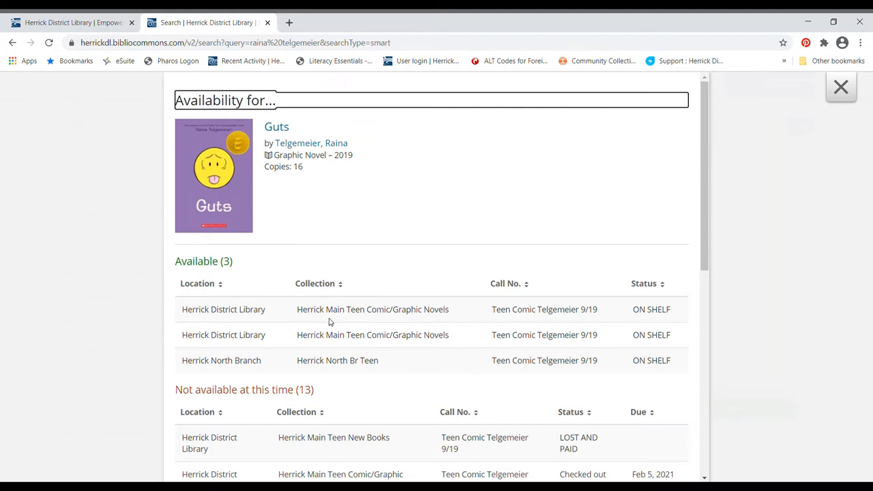
{"action": "mouse_move", "coordinate": [305, 341]}
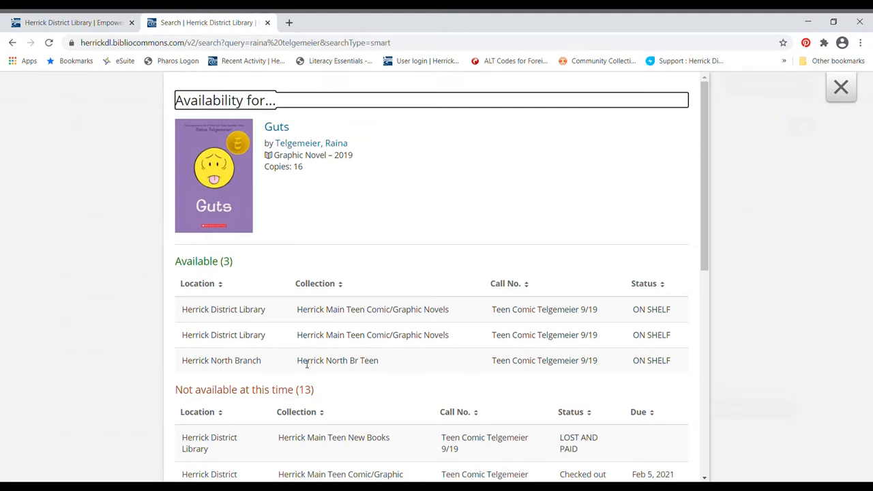
{"action": "mouse_move", "coordinate": [380, 365]}
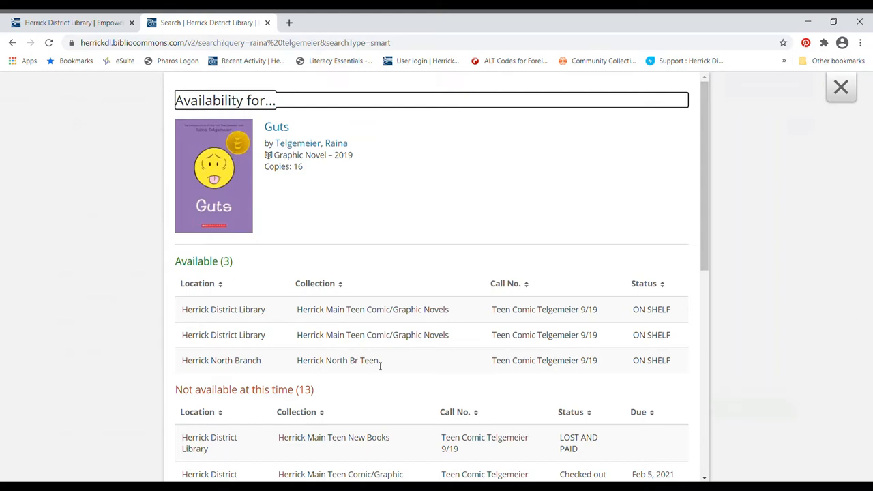
{"action": "mouse_move", "coordinate": [61, 320]}
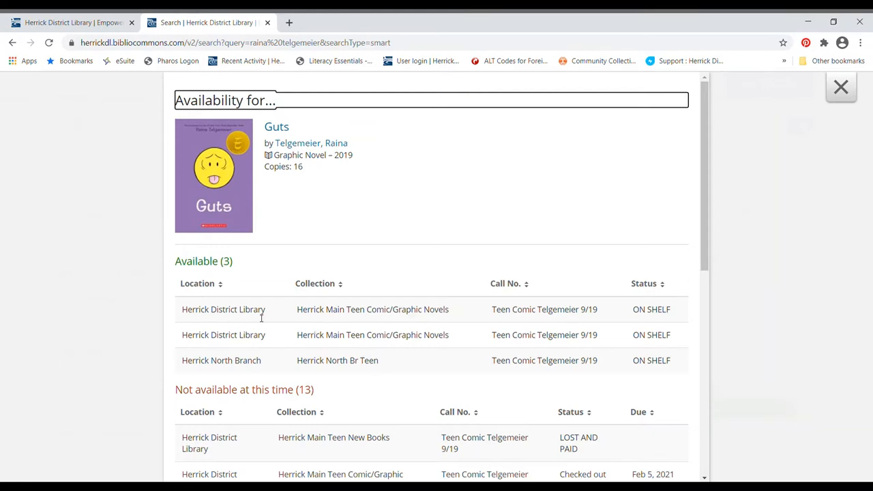
{"action": "mouse_move", "coordinate": [160, 342]}
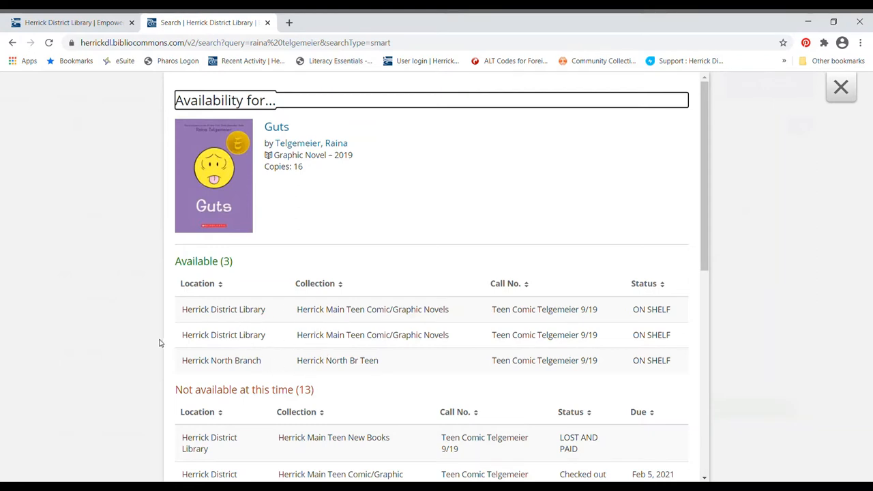
{"action": "mouse_move", "coordinate": [712, 346]}
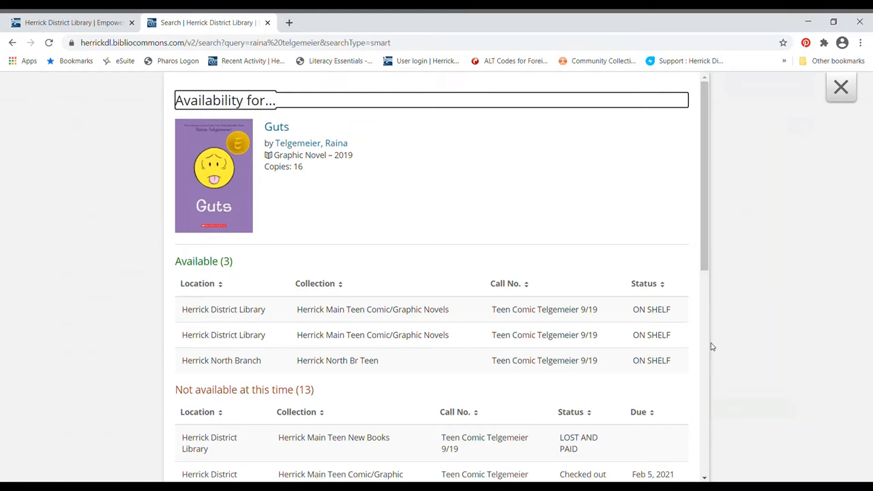
{"action": "mouse_move", "coordinate": [695, 435]}
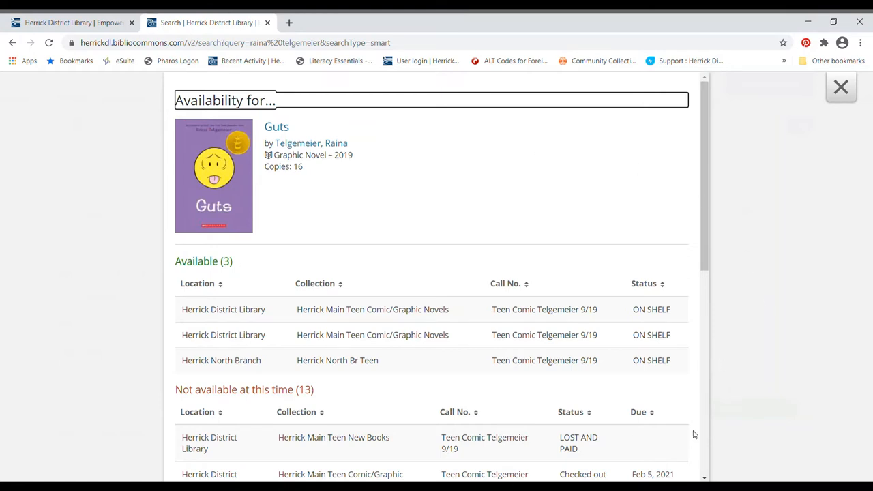
{"action": "mouse_move", "coordinate": [852, 100]}
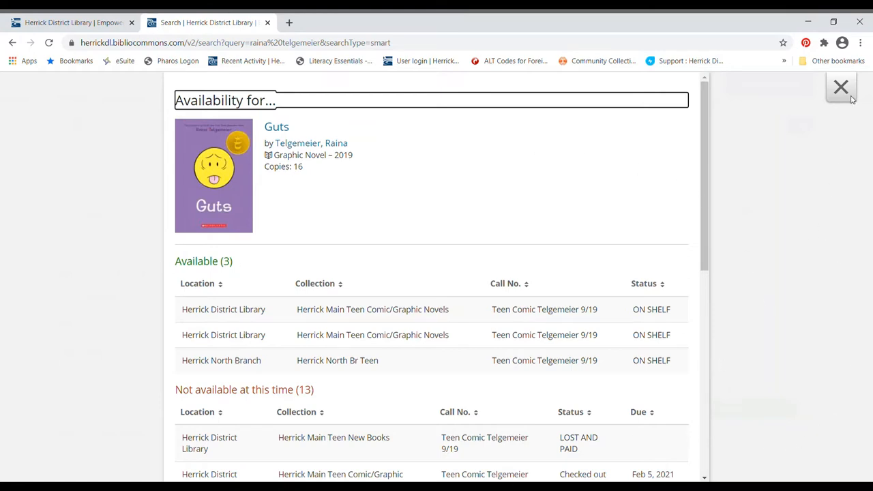
Close the Guts availability popup, check the Guts eBook (2 of 4 available), then return to results.
{"action": "left_click", "coordinate": [841, 87]}
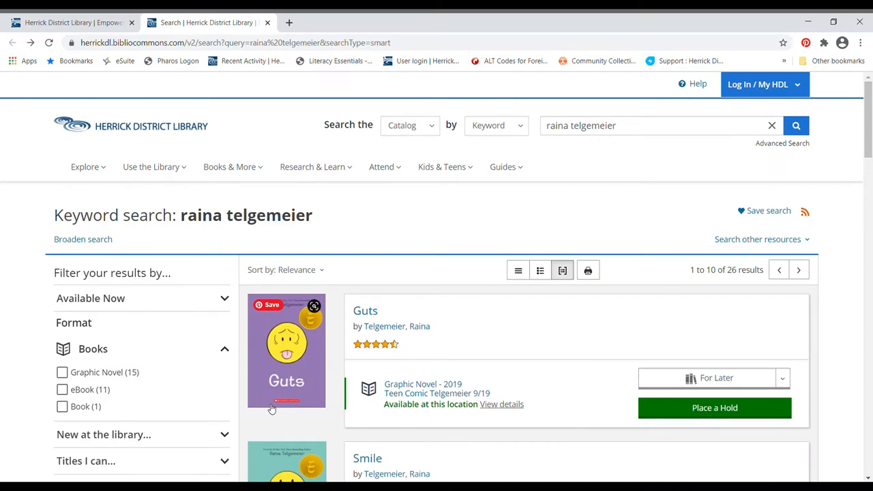
{"action": "scroll", "scroll_direction": "down", "scroll_amount": 3}
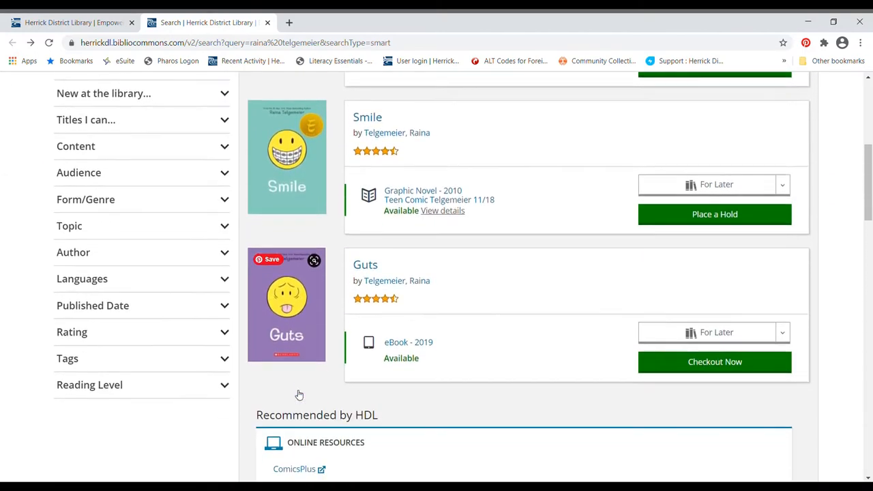
{"action": "mouse_move", "coordinate": [393, 367]}
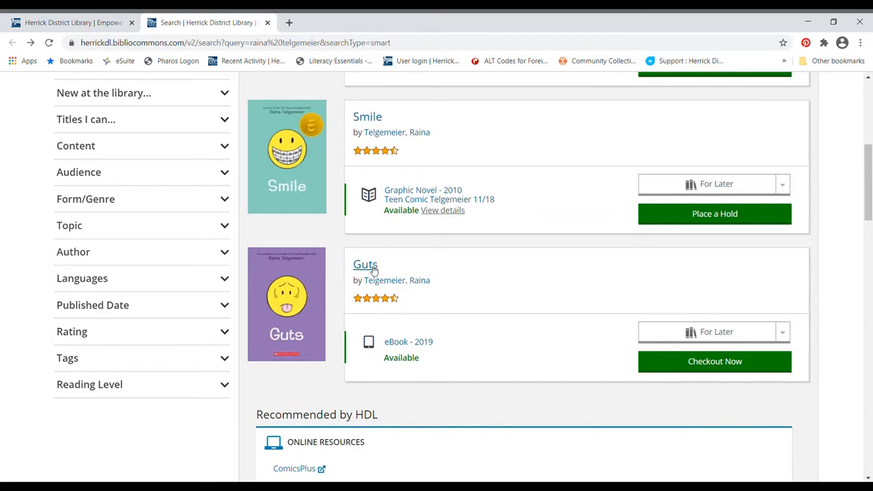
{"action": "left_click", "coordinate": [365, 265]}
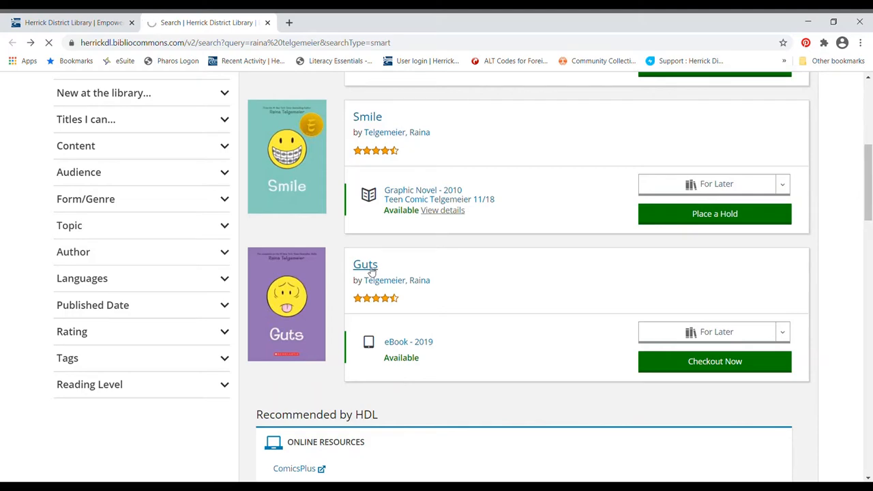
{"action": "left_click", "coordinate": [365, 264]}
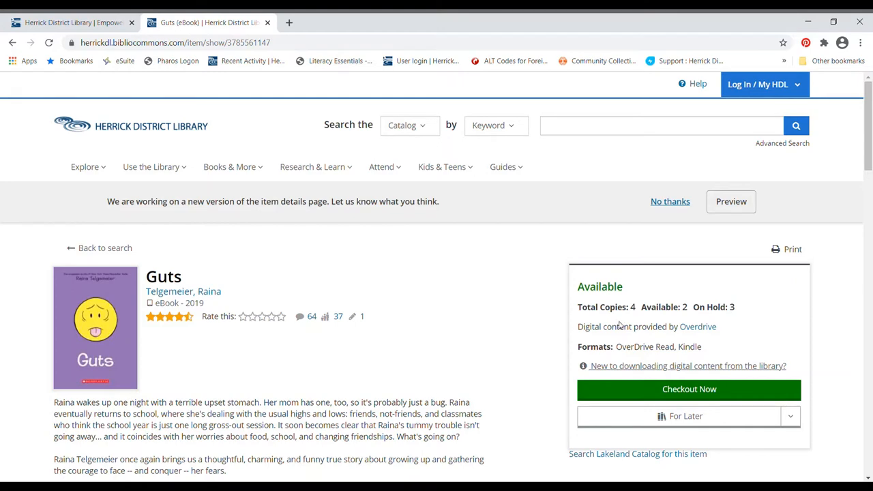
{"action": "mouse_move", "coordinate": [862, 113]}
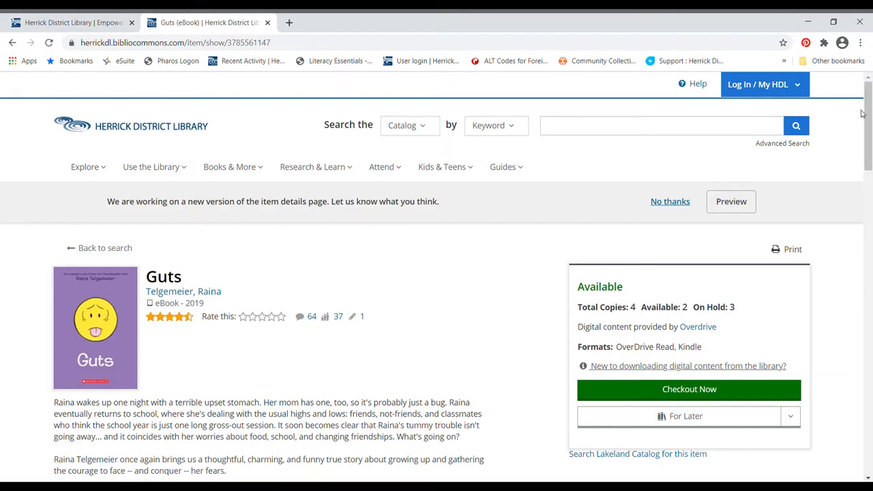
{"action": "left_click", "coordinate": [12, 43]}
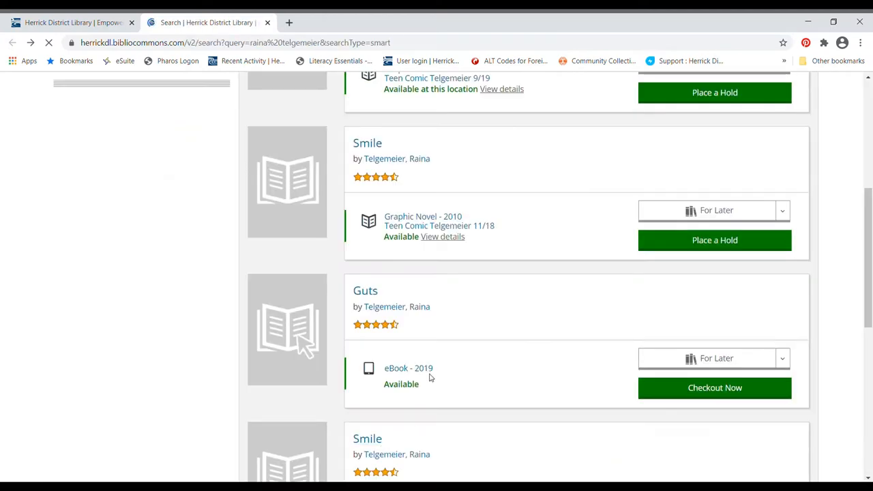
Search for 'princess in black giant' and view its two results, book and eBook.
{"action": "scroll", "scroll_direction": "up", "scroll_amount": 3}
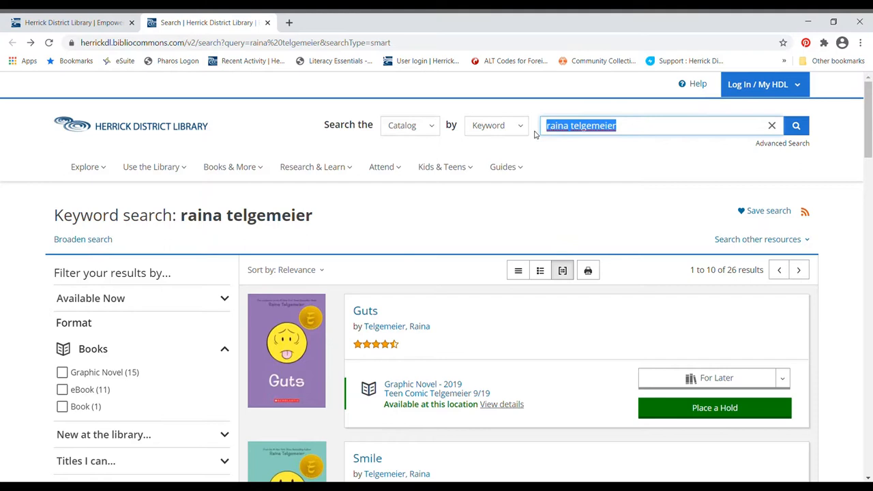
{"action": "type", "text": "p"}
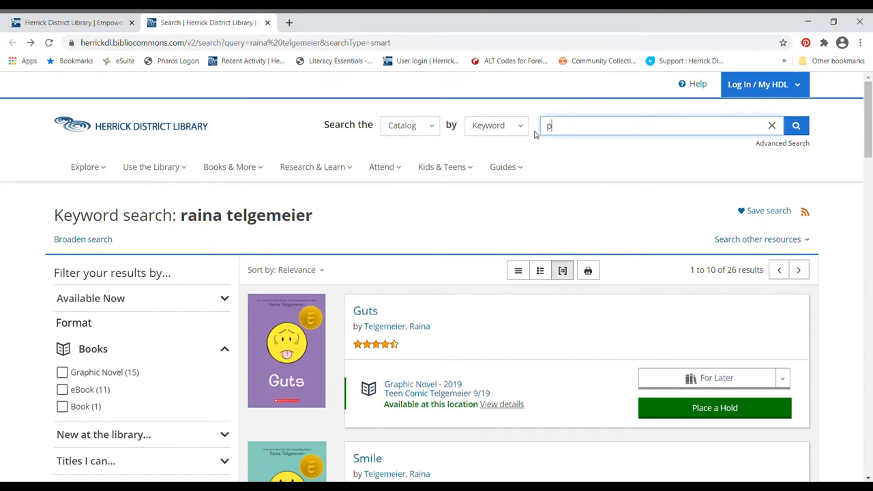
{"action": "type", "text": "princess i"}
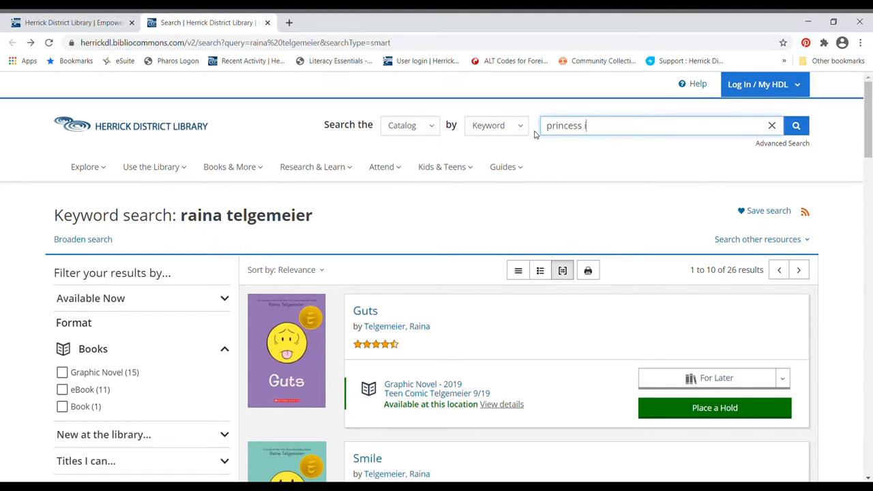
{"action": "type", "text": "n black"}
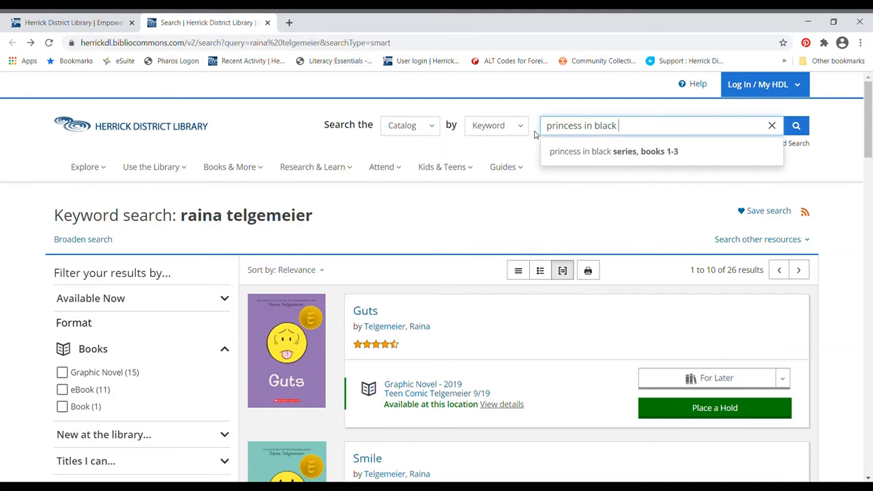
{"action": "type", "text": "g"}
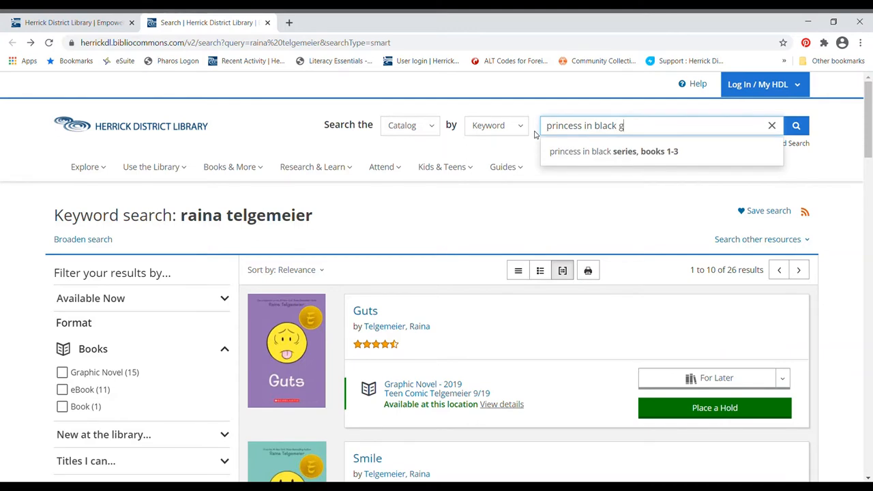
{"action": "type", "text": "iant"}
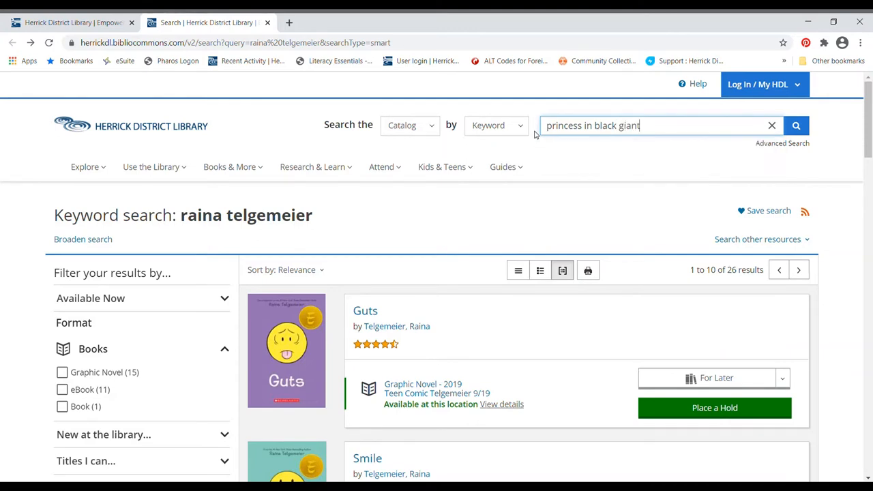
{"action": "mouse_move", "coordinate": [496, 125]}
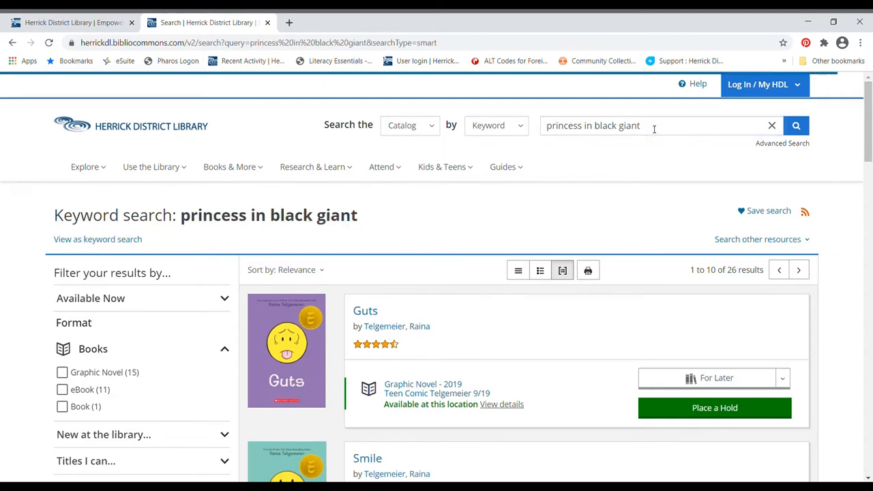
{"action": "left_click", "coordinate": [795, 125]}
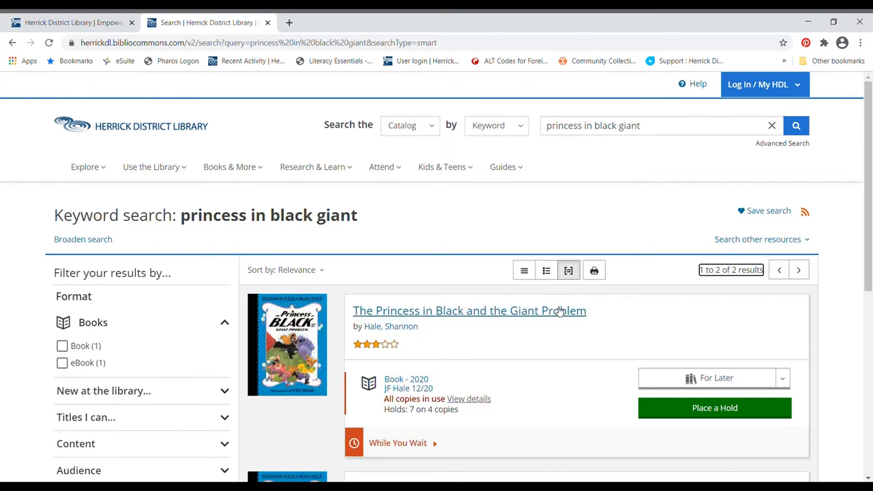
{"action": "scroll", "scroll_direction": "down", "scroll_amount": 3}
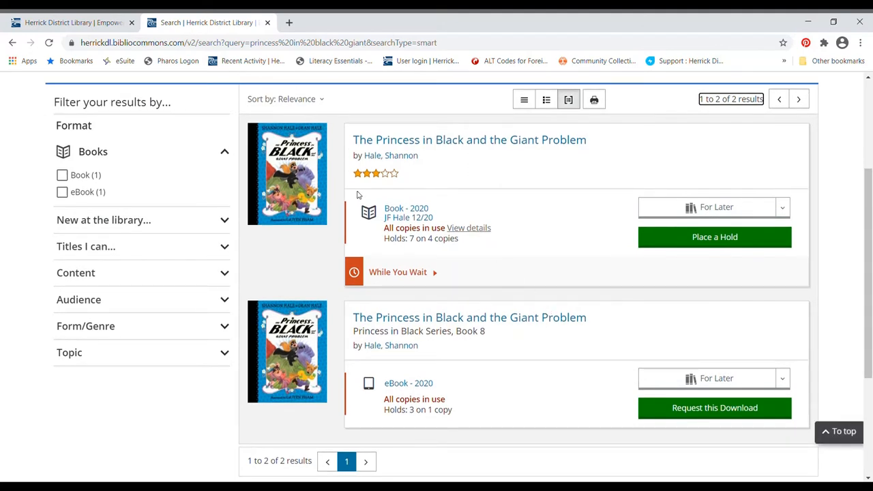
{"action": "mouse_move", "coordinate": [367, 390]}
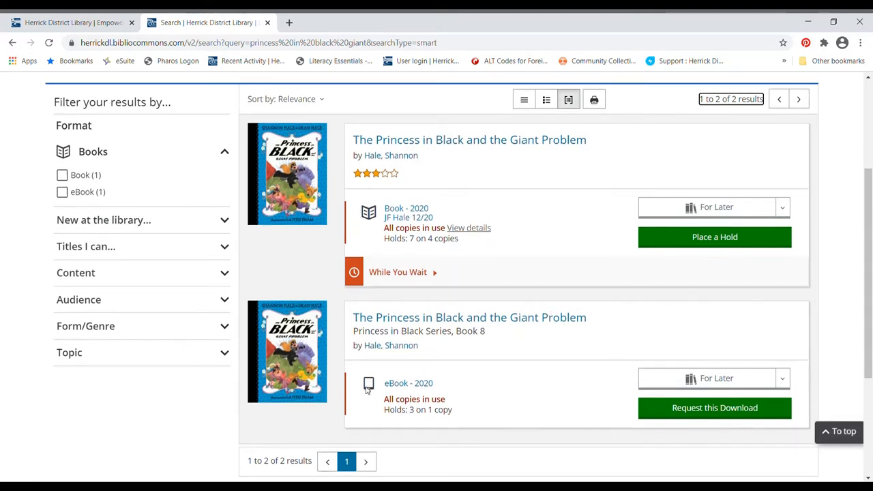
{"action": "mouse_move", "coordinate": [454, 382]}
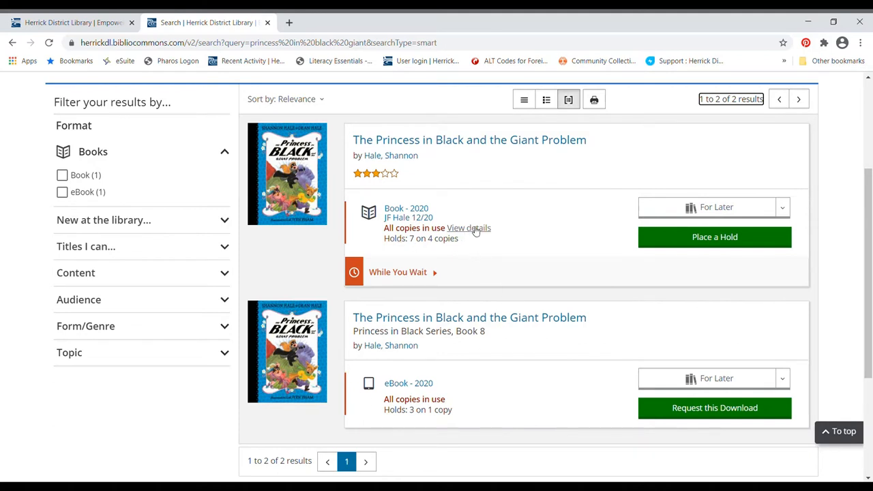
{"action": "left_click", "coordinate": [468, 228]}
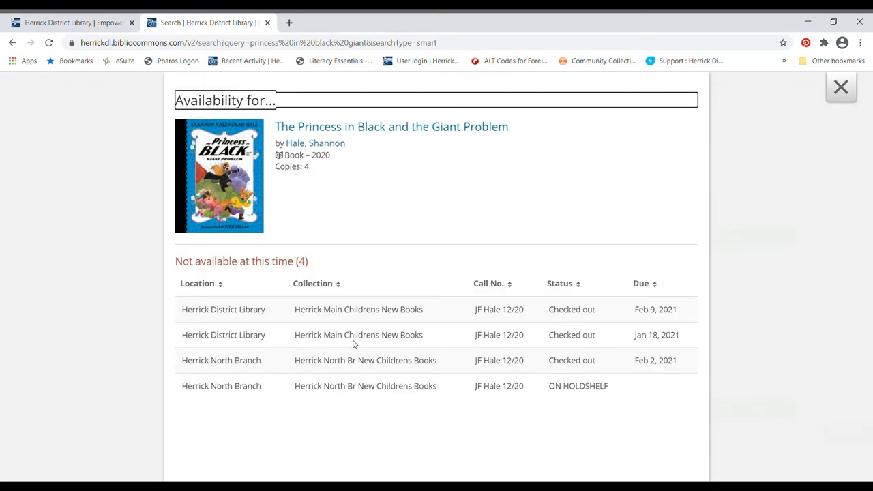
{"action": "mouse_move", "coordinate": [318, 332]}
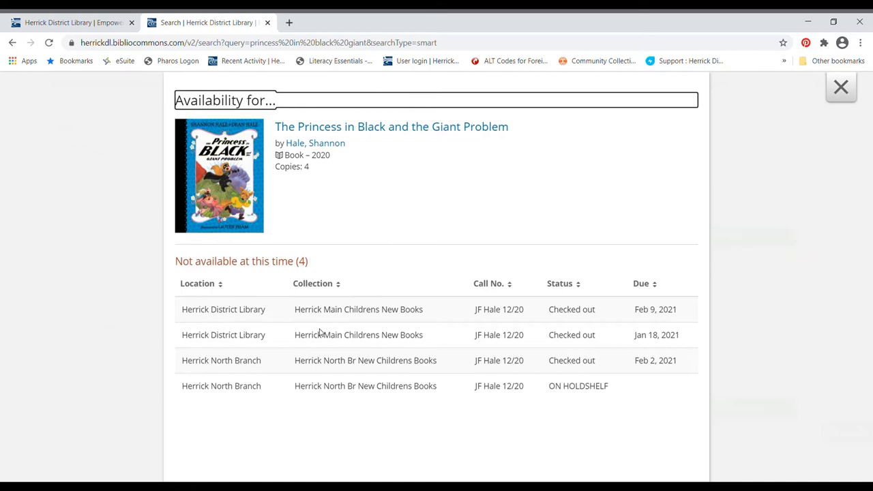
{"action": "left_click", "coordinate": [841, 87]}
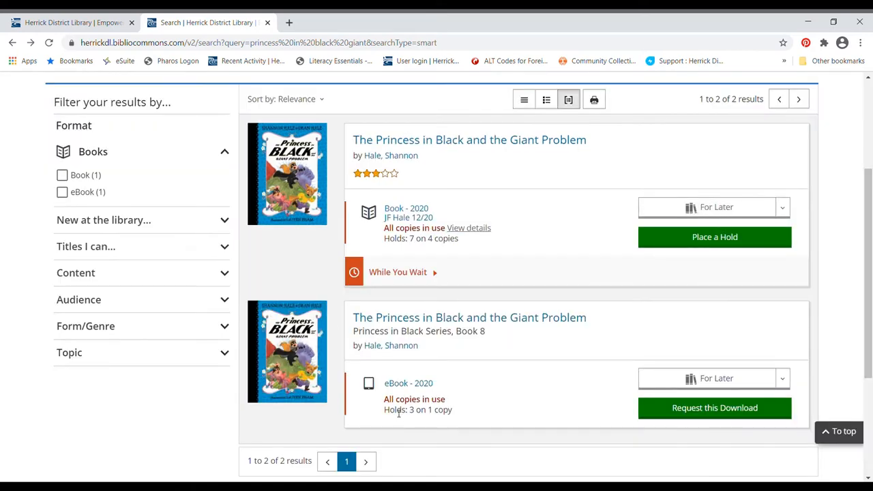
{"action": "mouse_move", "coordinate": [497, 307]}
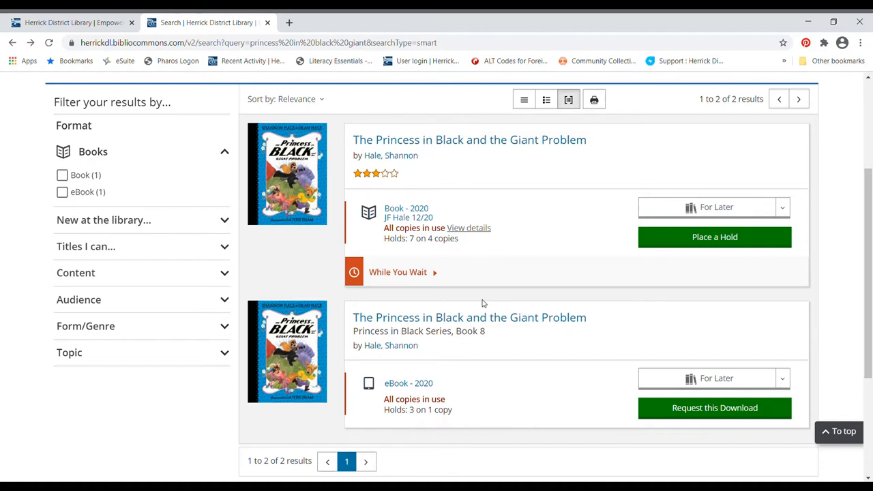
{"action": "mouse_move", "coordinate": [412, 247]}
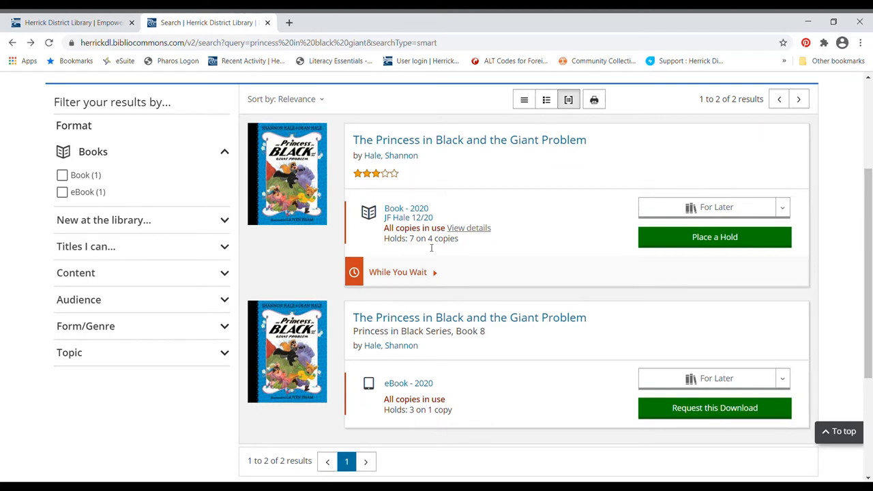
{"action": "mouse_move", "coordinate": [444, 247]}
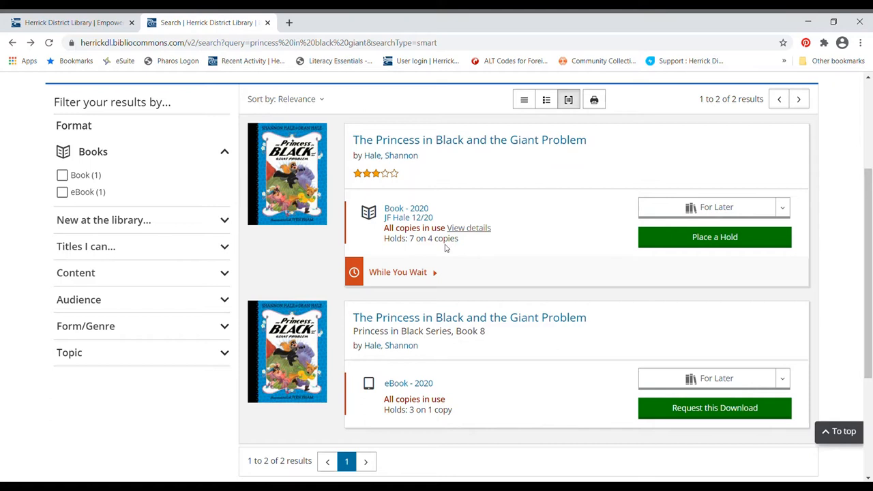
{"action": "mouse_move", "coordinate": [559, 258]}
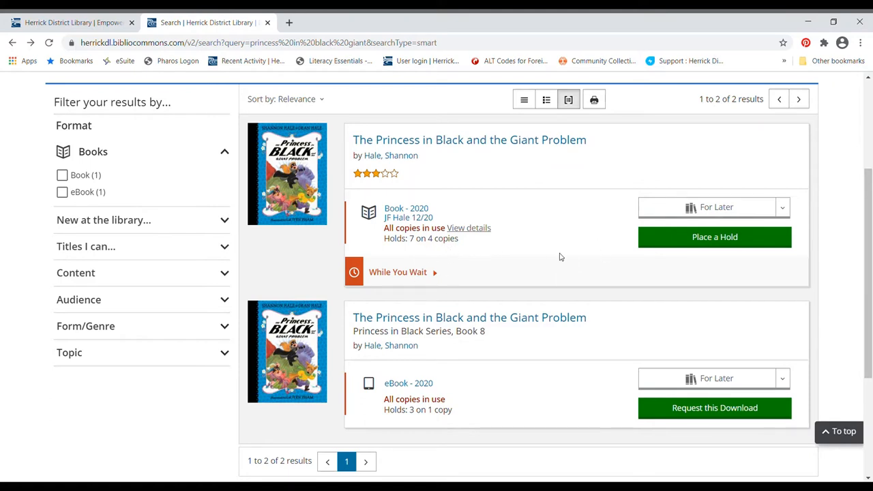
{"action": "mouse_move", "coordinate": [714, 237]}
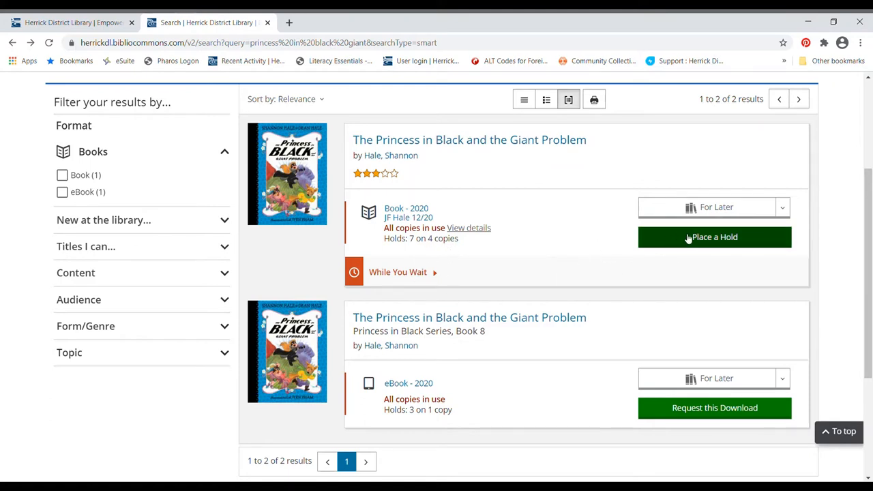
Sign in with username and PIN and request a hold on the 2020 Giant Problem print book.
{"action": "left_click", "coordinate": [715, 237]}
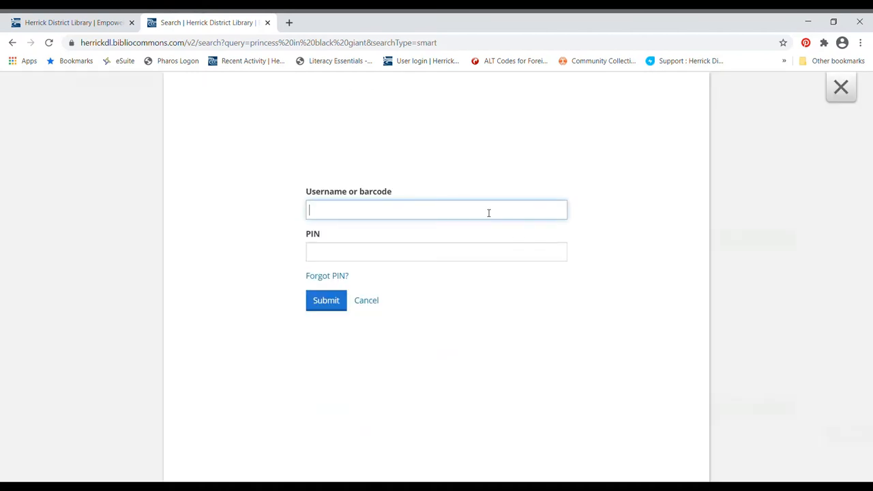
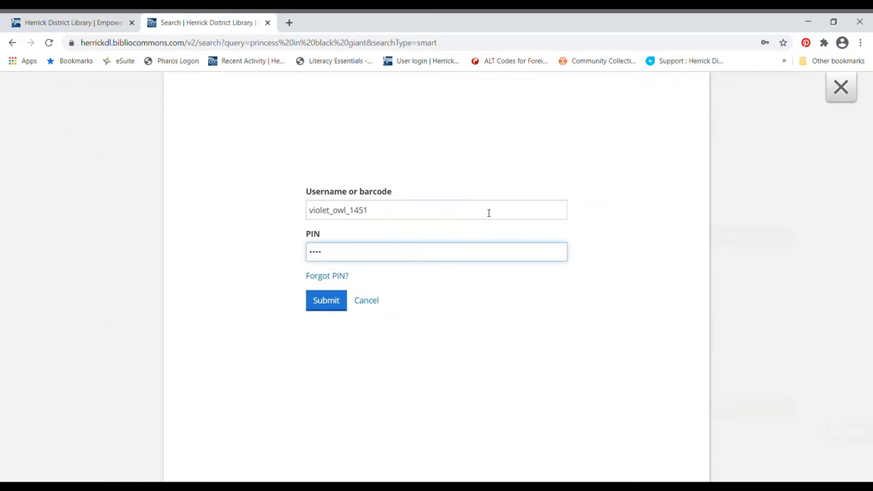
{"action": "left_click", "coordinate": [326, 300]}
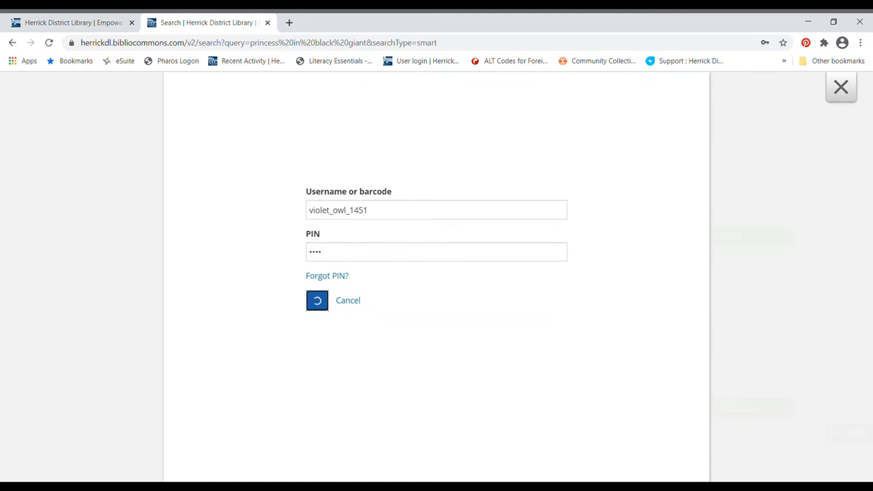
{"action": "left_click", "coordinate": [317, 300]}
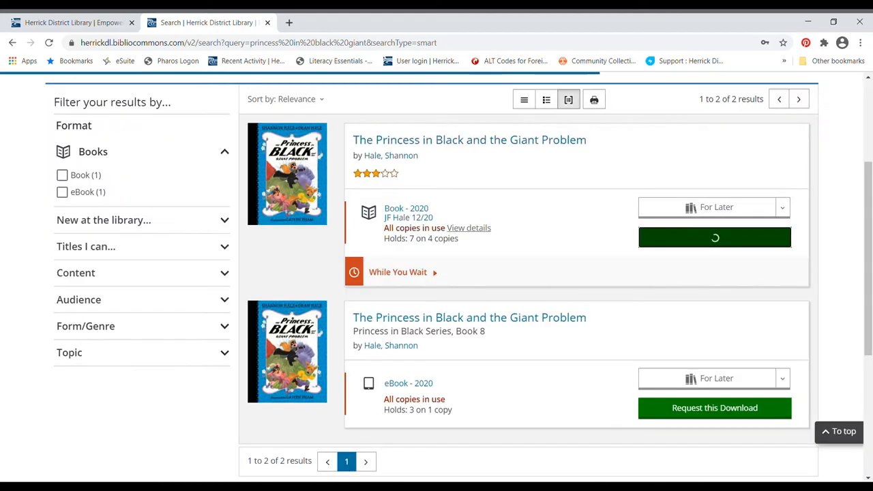
{"action": "left_click", "coordinate": [714, 237]}
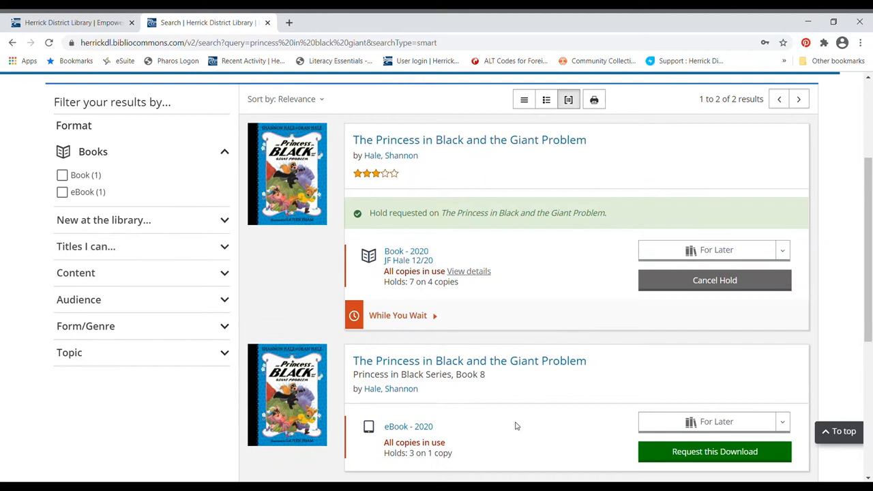
{"action": "mouse_move", "coordinate": [372, 219]}
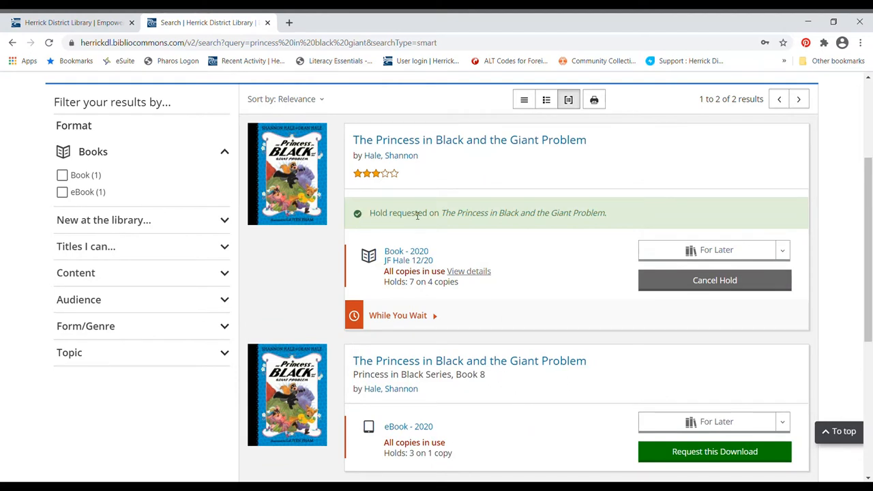
{"action": "mouse_move", "coordinate": [573, 236]}
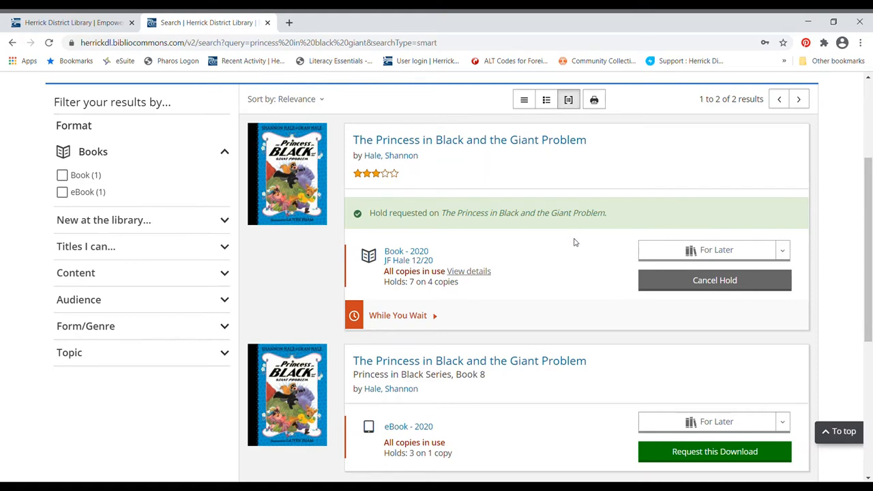
Place a hold on the Giant Problem eBook edition, becoming number 4 in line.
{"action": "scroll", "scroll_direction": "down", "scroll_amount": 3}
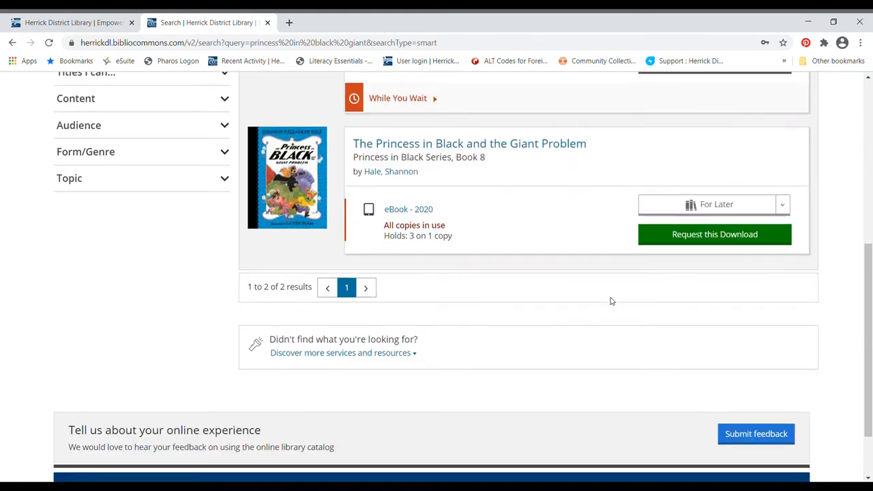
{"action": "scroll", "scroll_direction": "up", "scroll_amount": 3}
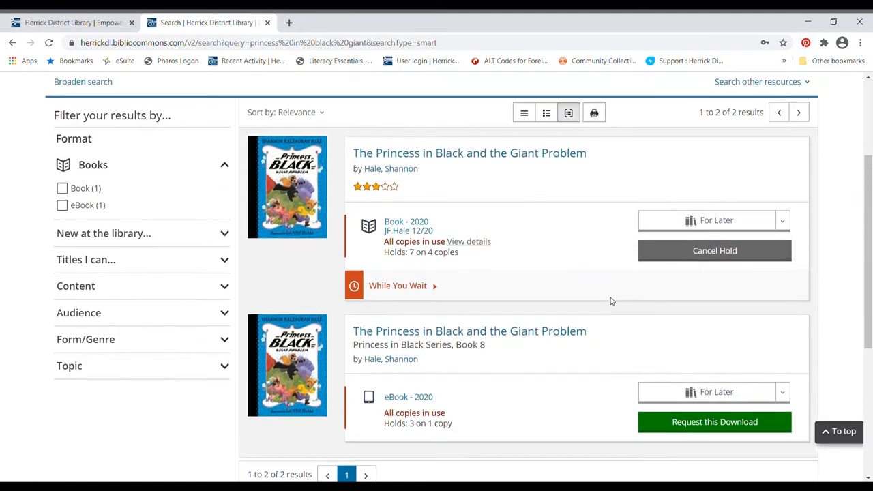
{"action": "scroll", "scroll_direction": "up", "scroll_amount": 3}
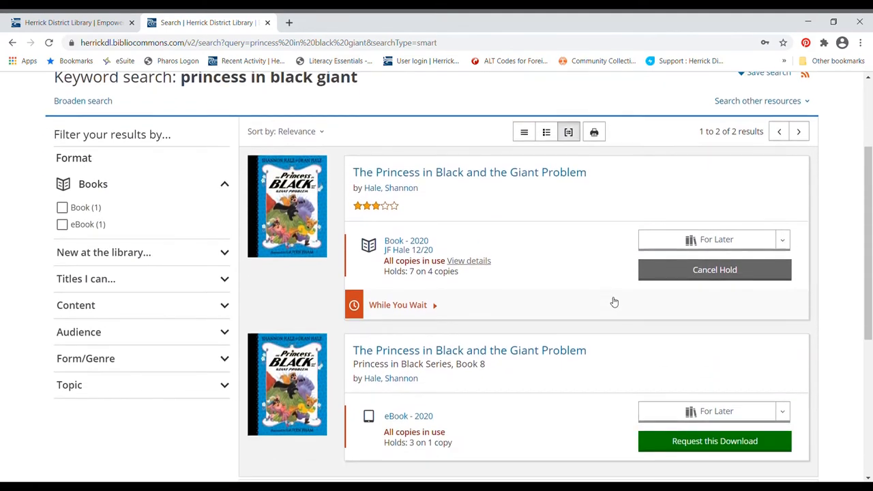
{"action": "scroll", "scroll_direction": "down", "scroll_amount": 3}
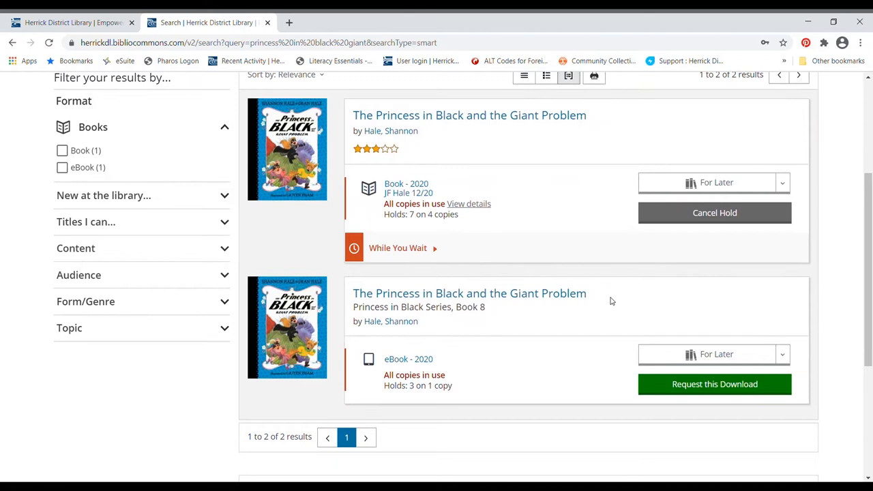
{"action": "mouse_move", "coordinate": [414, 222]}
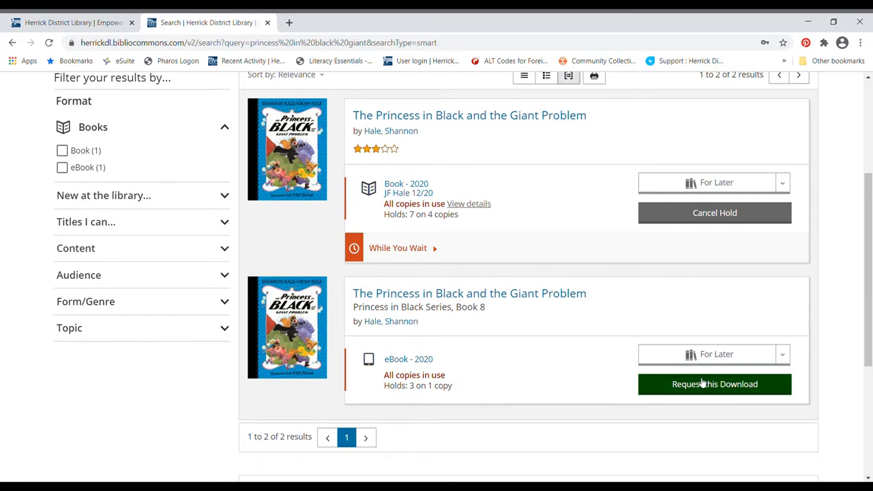
{"action": "left_click", "coordinate": [714, 384]}
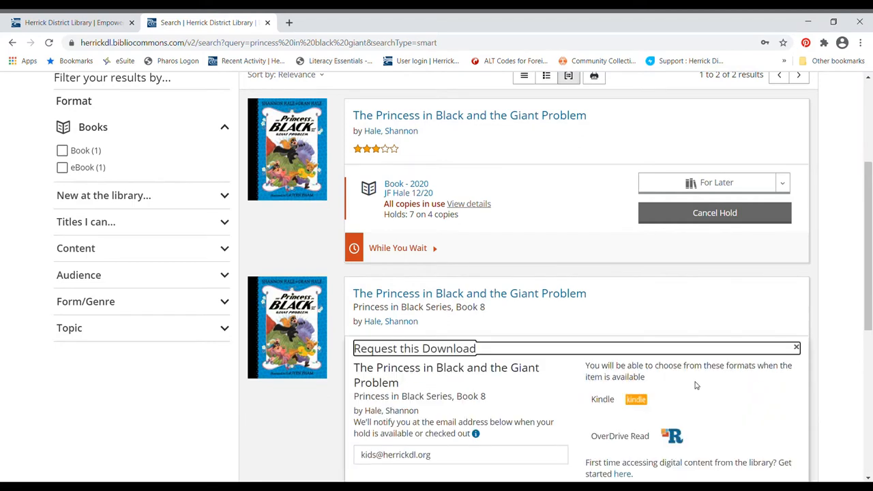
{"action": "scroll", "scroll_direction": "down", "scroll_amount": 3}
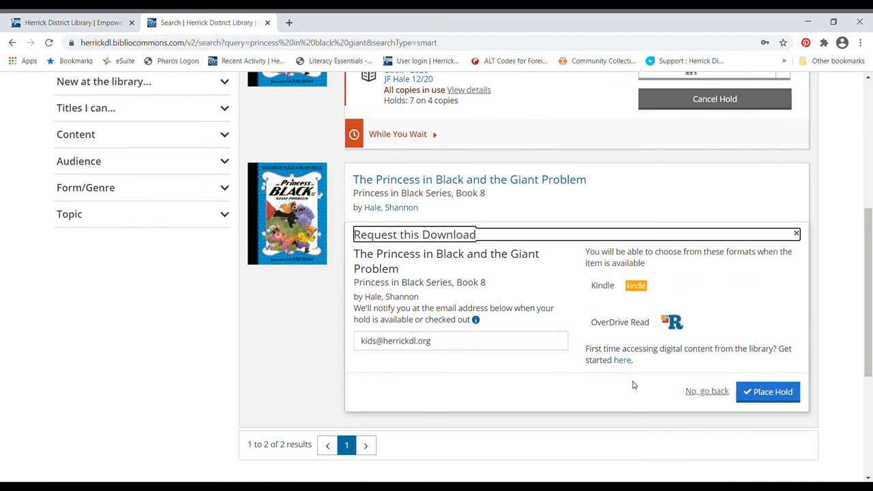
{"action": "mouse_move", "coordinate": [469, 369]}
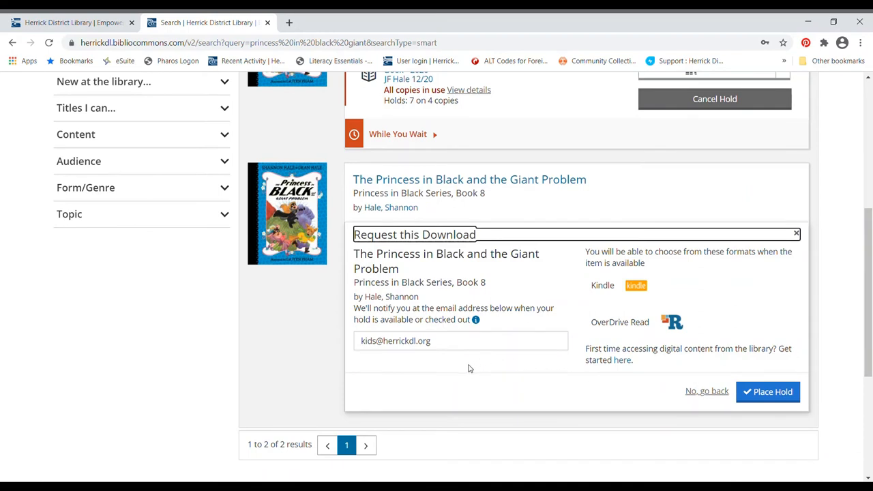
{"action": "mouse_move", "coordinate": [484, 372]}
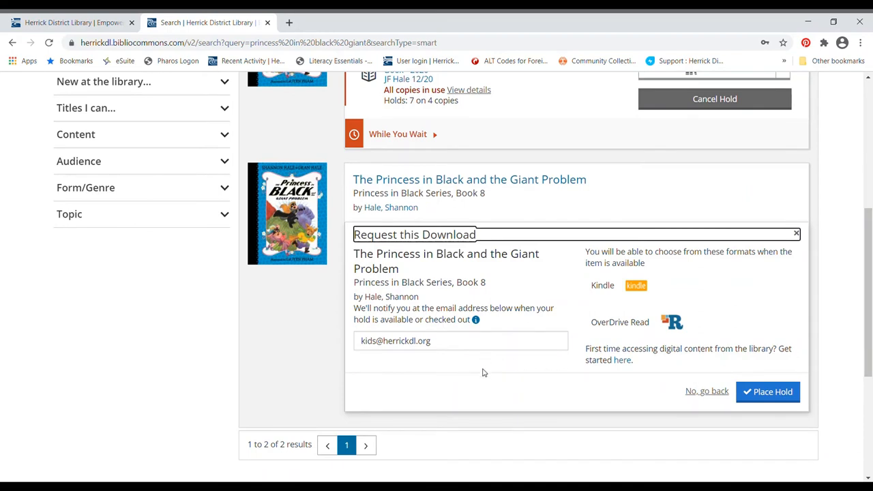
{"action": "mouse_move", "coordinate": [769, 410]}
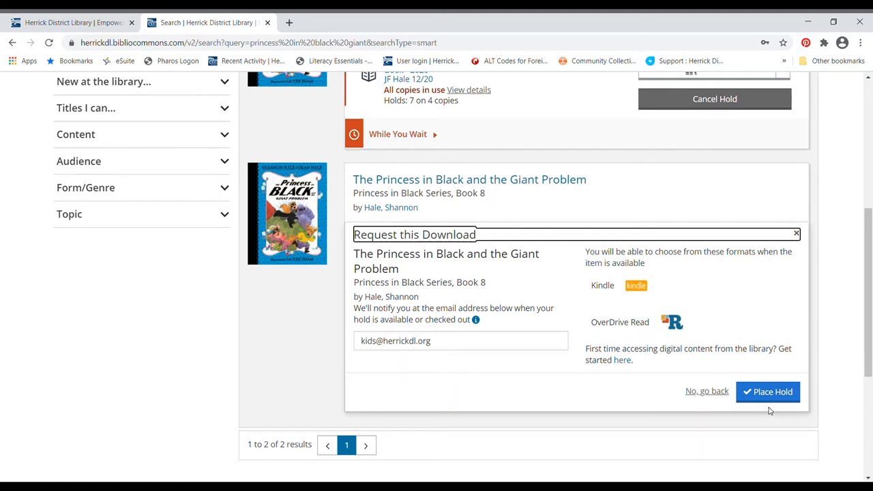
{"action": "mouse_move", "coordinate": [488, 361]}
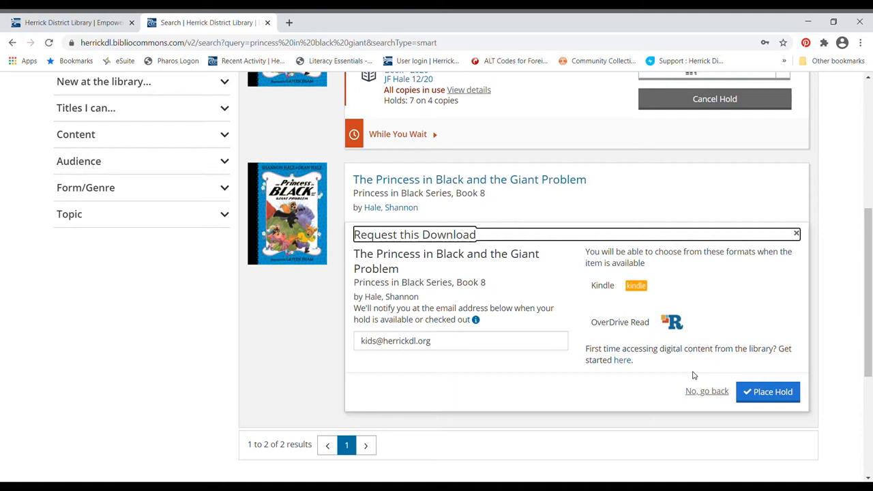
{"action": "left_click", "coordinate": [767, 391]}
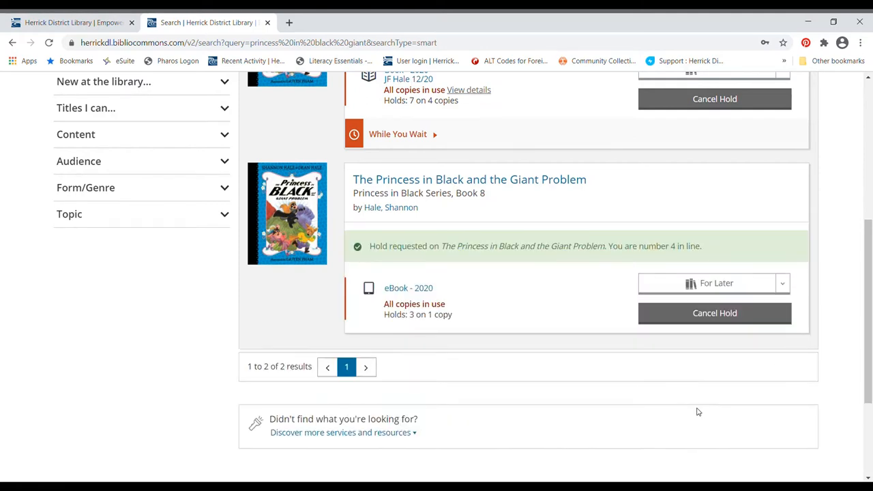
Expand the Giant Problem book's While You Wait suggestions, showing Wrenly and Mercy Watson.
{"action": "scroll", "scroll_direction": "up", "scroll_amount": 3}
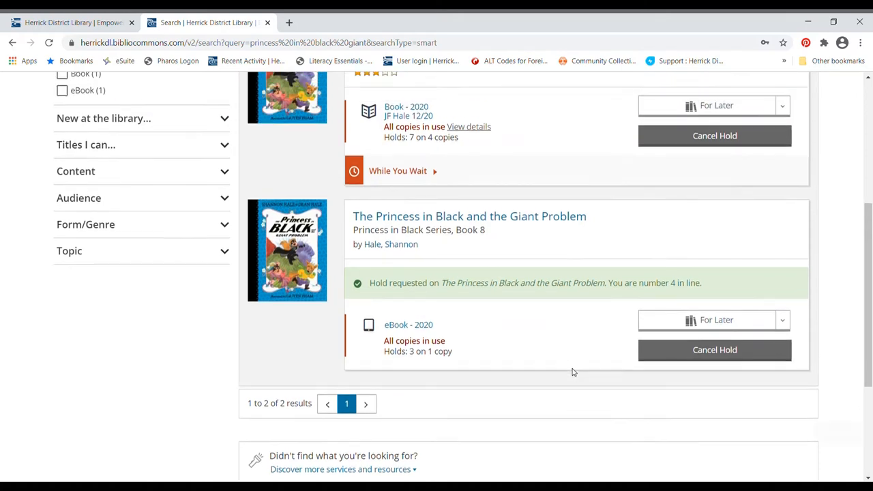
{"action": "scroll", "scroll_direction": "up", "scroll_amount": 3}
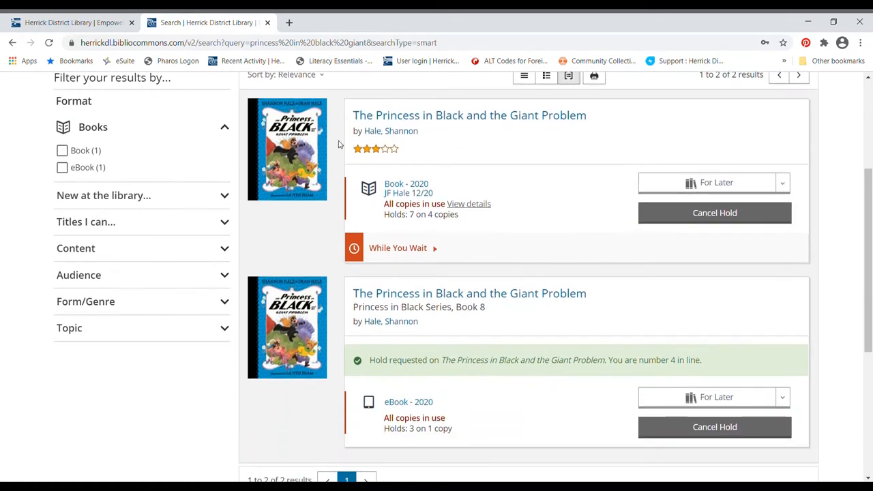
{"action": "mouse_move", "coordinate": [385, 251]}
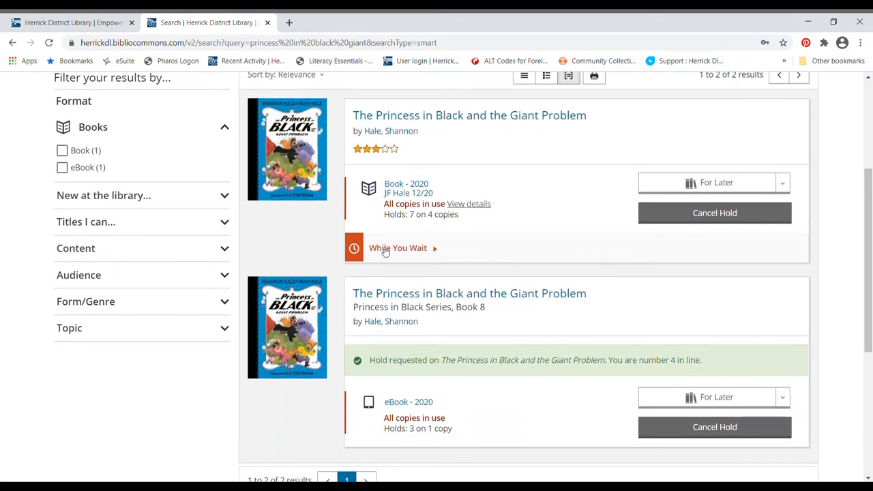
{"action": "left_click", "coordinate": [398, 247]}
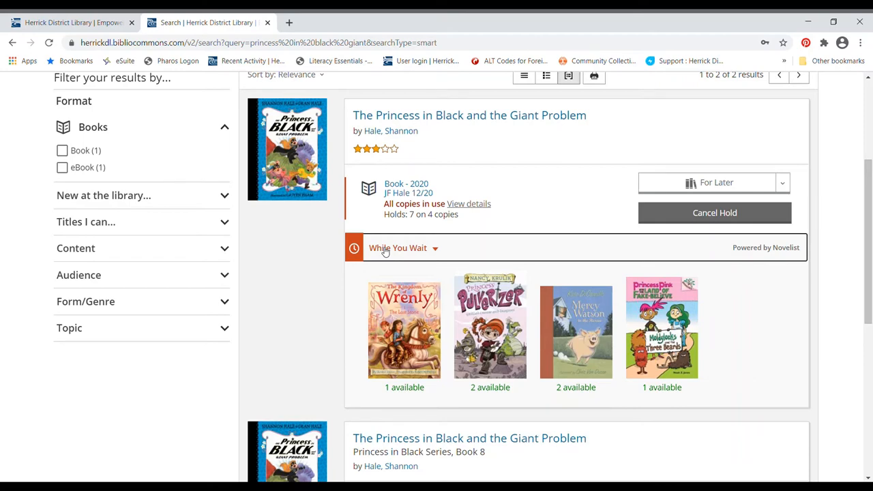
{"action": "mouse_move", "coordinate": [454, 133]}
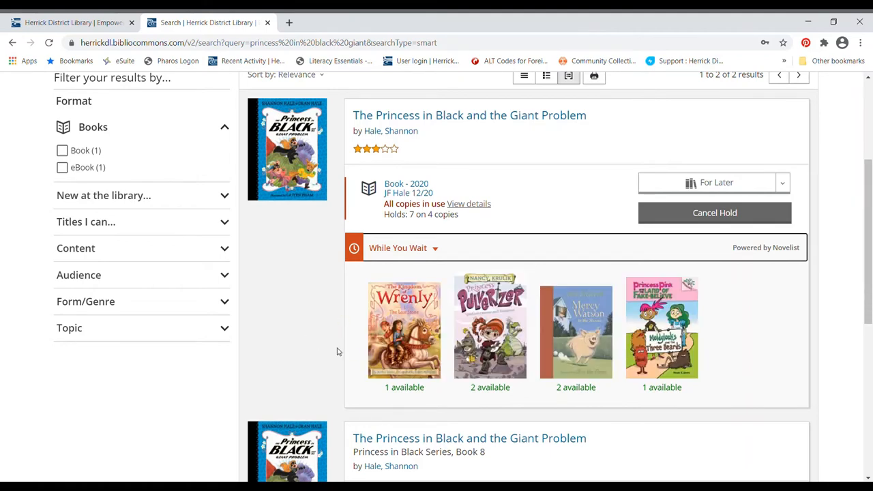
{"action": "mouse_move", "coordinate": [541, 406]}
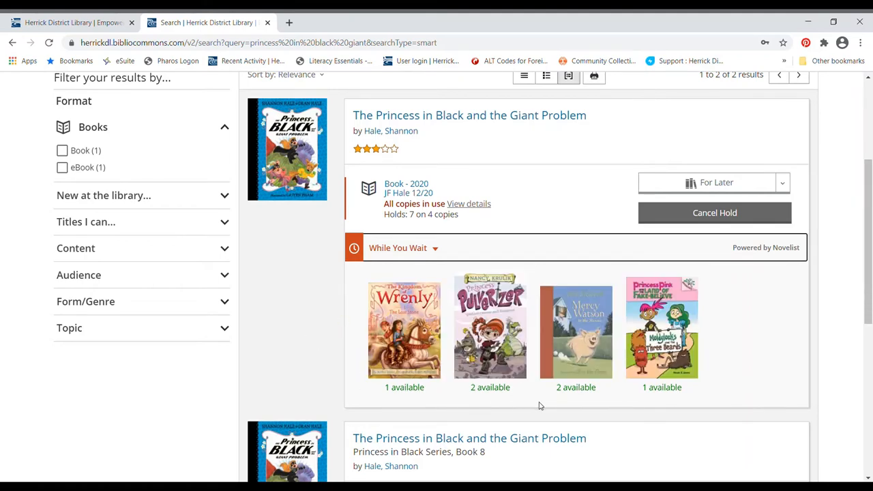
{"action": "mouse_move", "coordinate": [681, 404]}
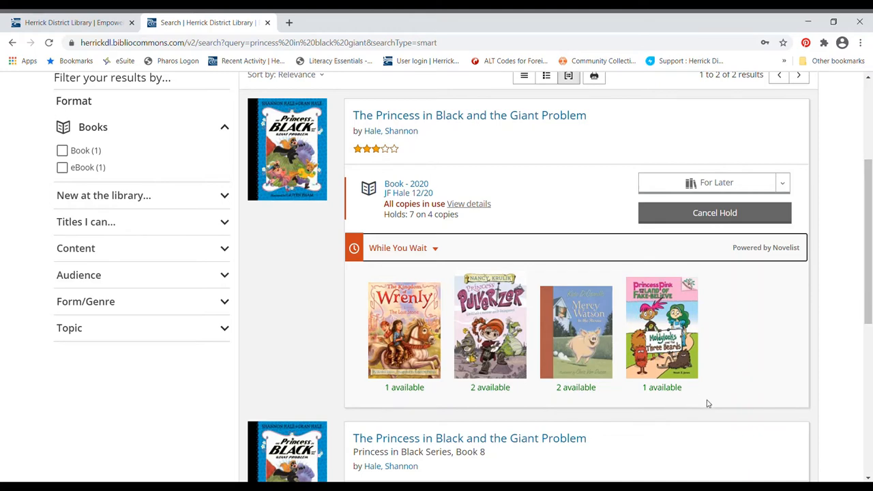
{"action": "mouse_move", "coordinate": [777, 358]}
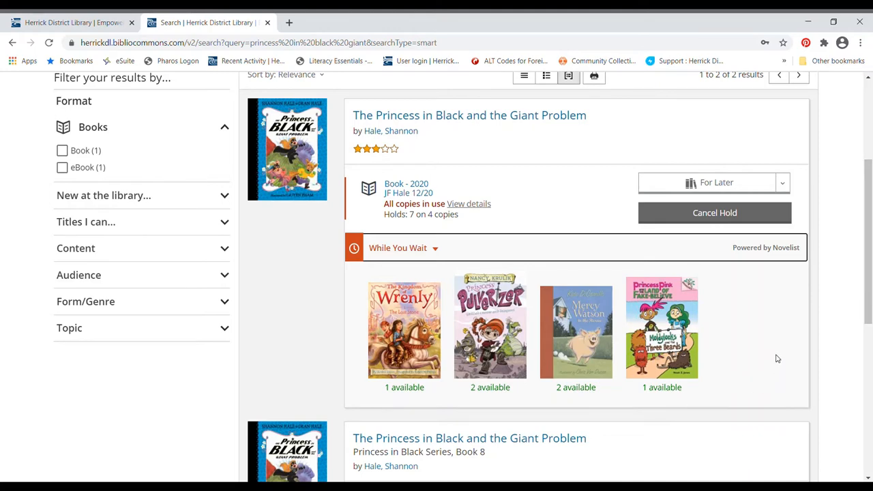
{"action": "scroll", "scroll_direction": "up", "scroll_amount": 3}
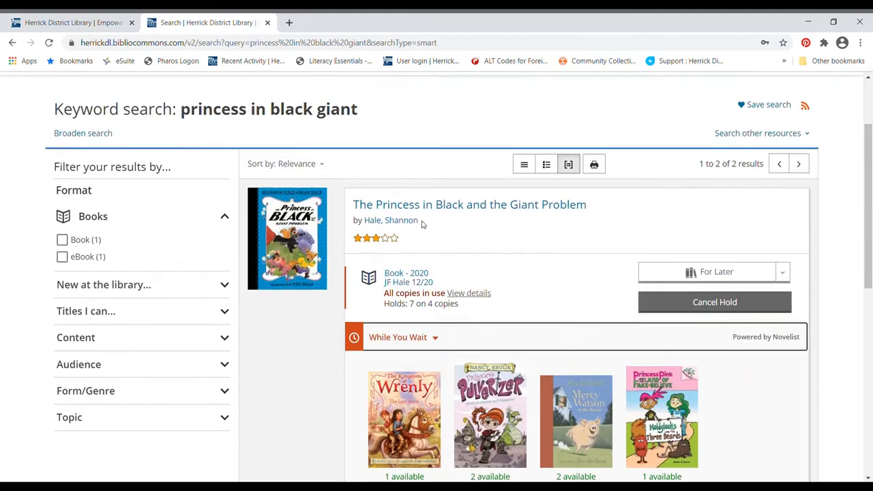
Search the catalog for 'lightning catcher'.
{"action": "scroll", "scroll_direction": "up", "scroll_amount": 3}
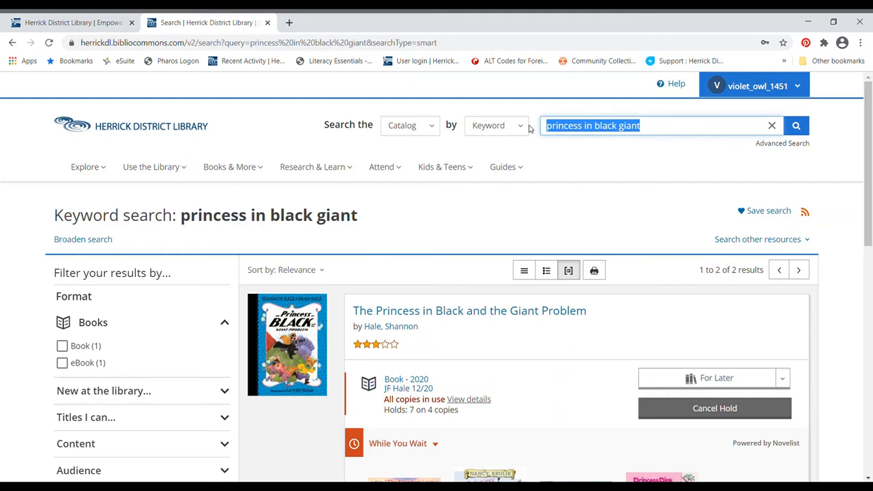
{"action": "type", "text": "l"}
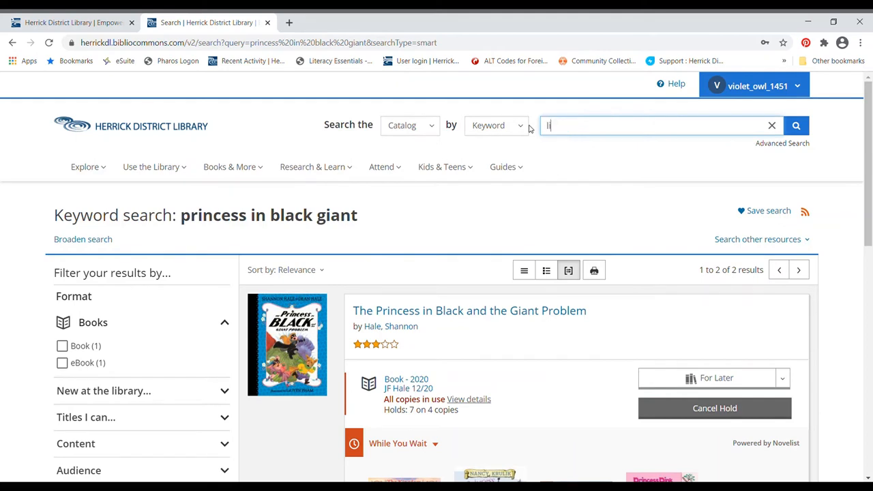
{"action": "type", "text": "ightning"}
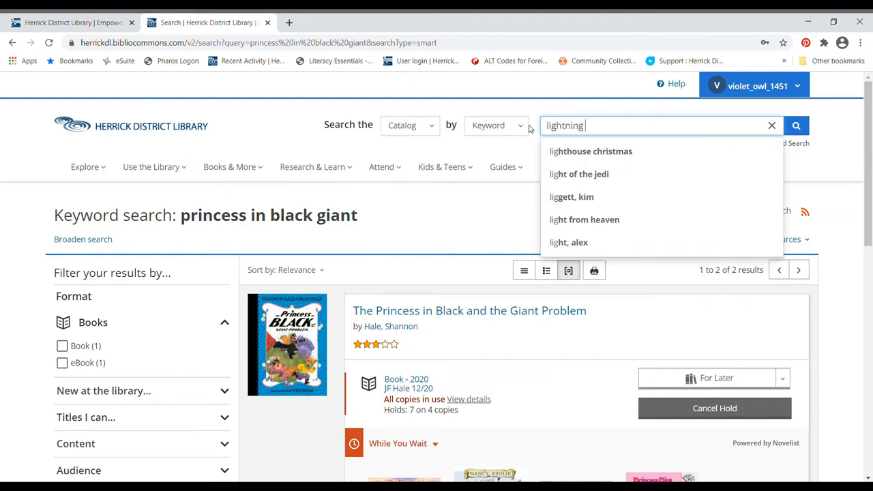
{"action": "type", "text": "catcher"}
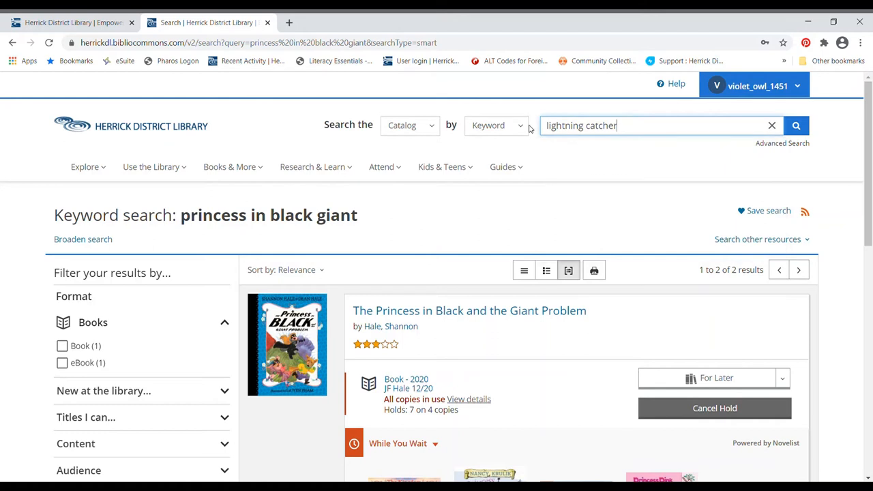
{"action": "key", "text": "Return"}
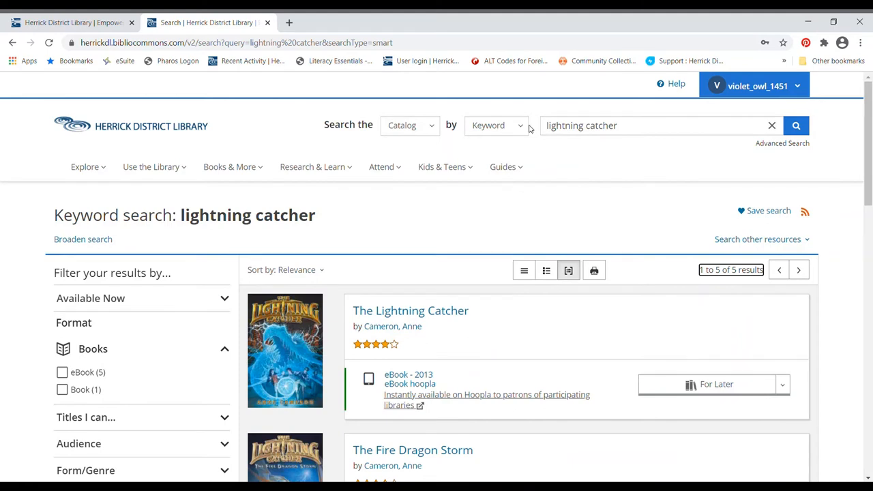
Scroll through the five results, including The Lightning Catcher and The Fire Dragon Storm.
{"action": "scroll", "scroll_direction": "down", "scroll_amount": 3}
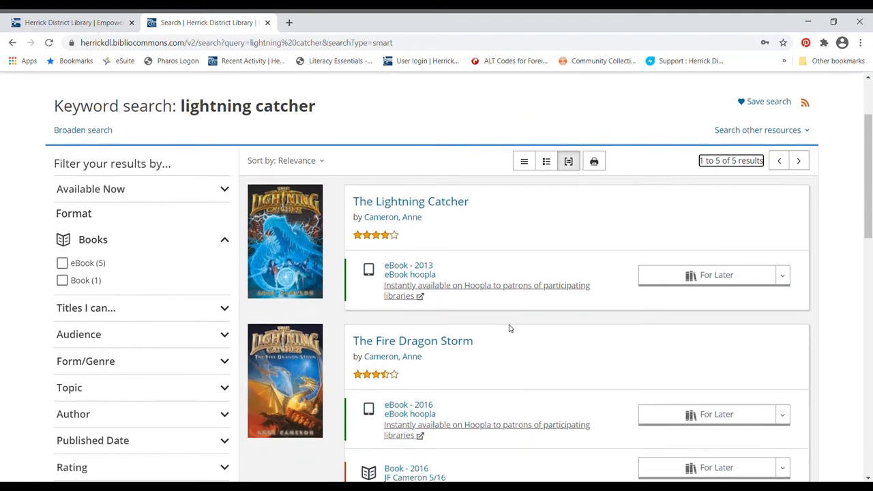
{"action": "scroll", "scroll_direction": "down", "scroll_amount": 3}
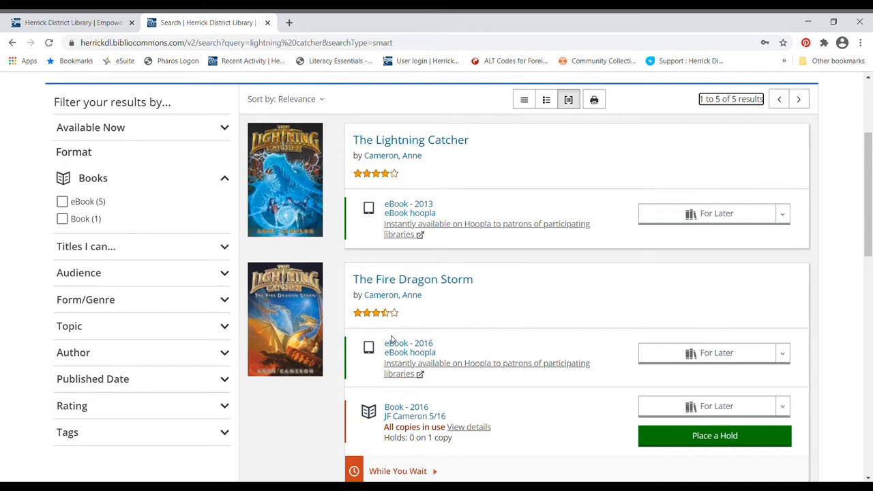
{"action": "scroll", "scroll_direction": "down", "scroll_amount": 3}
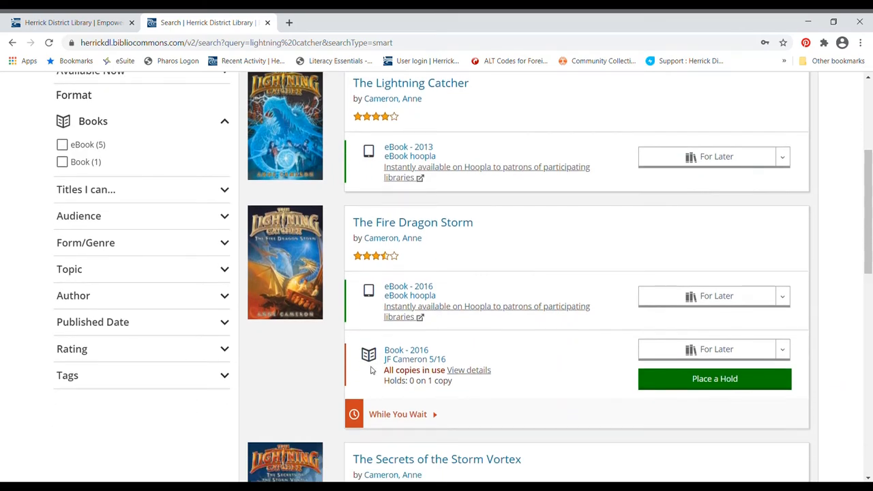
{"action": "scroll", "scroll_direction": "down", "scroll_amount": 3}
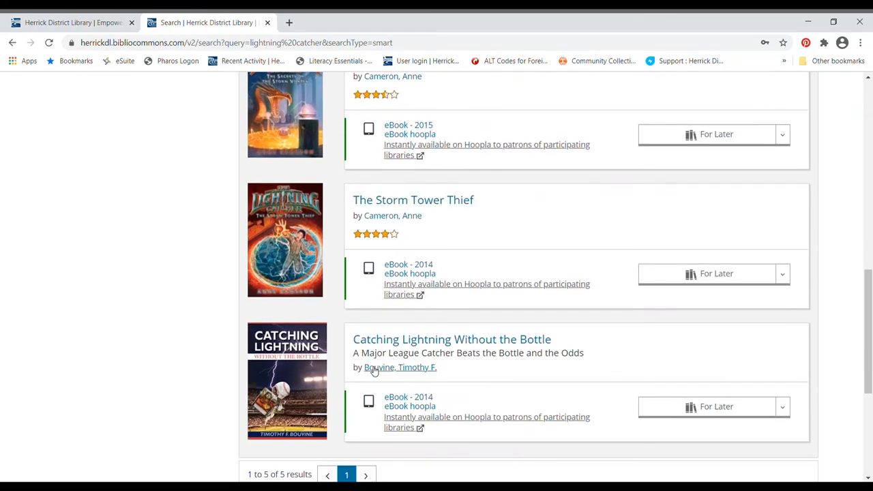
{"action": "scroll", "scroll_direction": "up", "scroll_amount": 3}
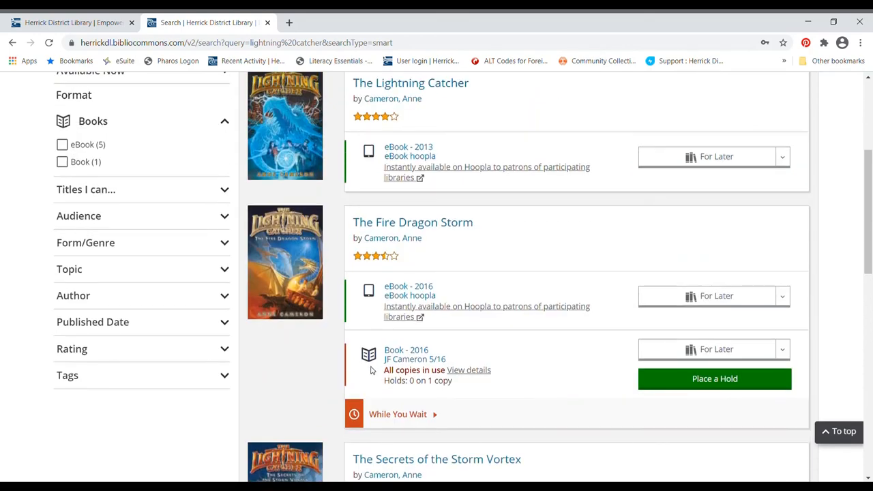
{"action": "scroll", "scroll_direction": "up", "scroll_amount": 3}
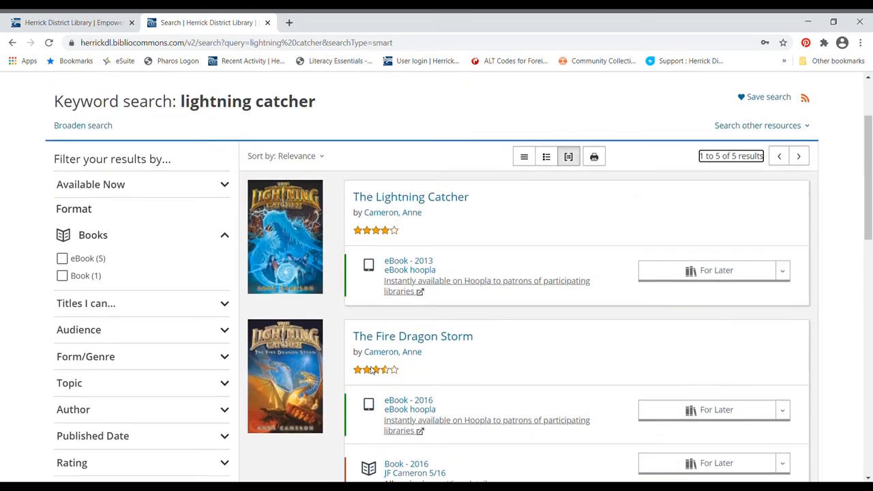
{"action": "mouse_move", "coordinate": [437, 365]}
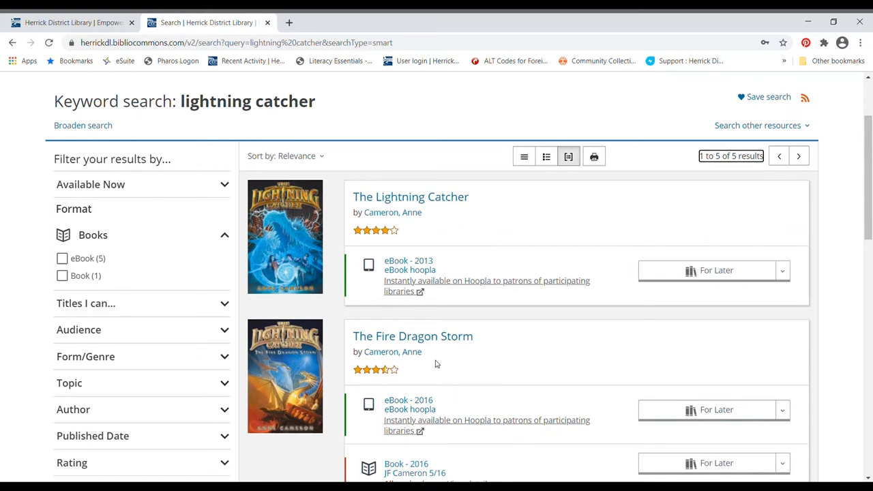
{"action": "mouse_move", "coordinate": [451, 249]}
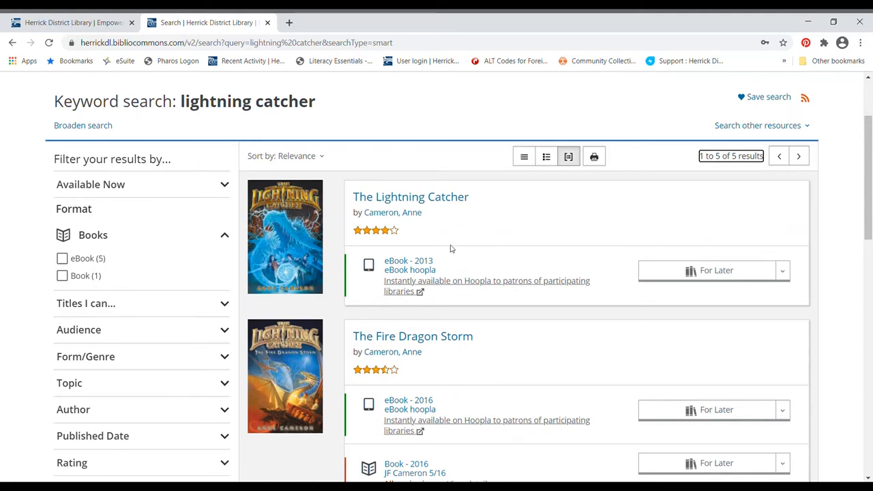
{"action": "mouse_move", "coordinate": [390, 264]}
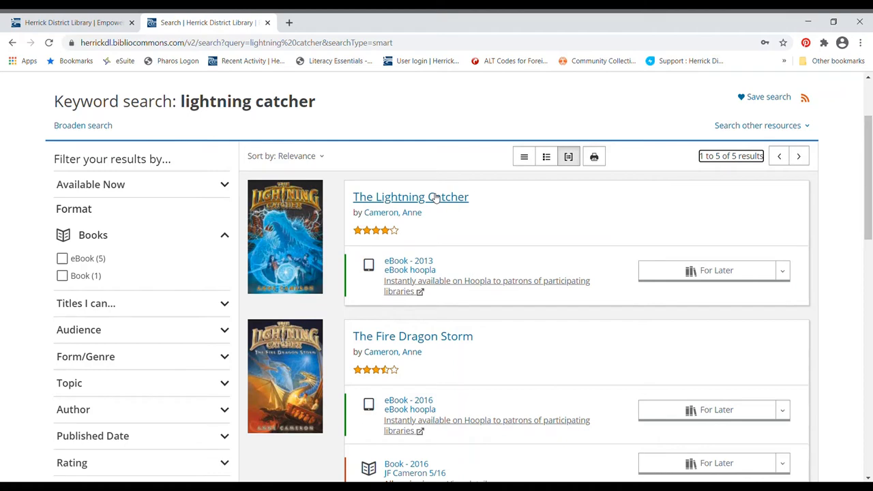
{"action": "scroll", "scroll_direction": "down", "scroll_amount": 3}
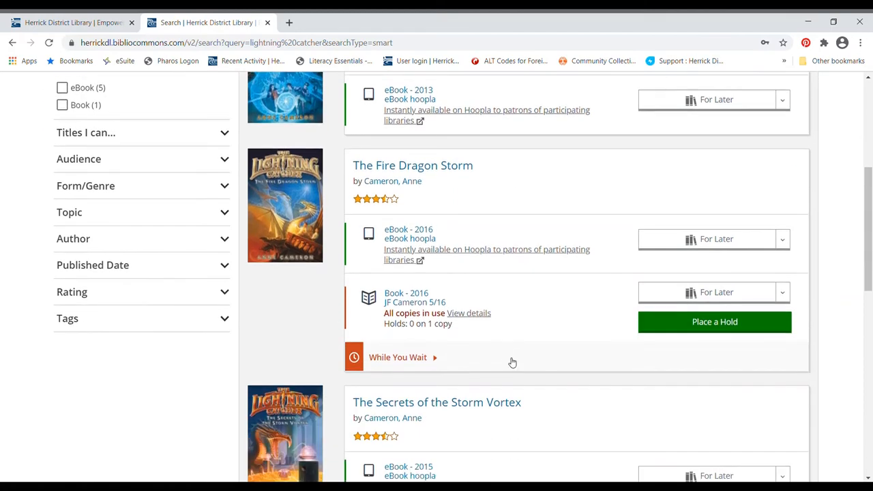
{"action": "scroll", "scroll_direction": "up", "scroll_amount": 3}
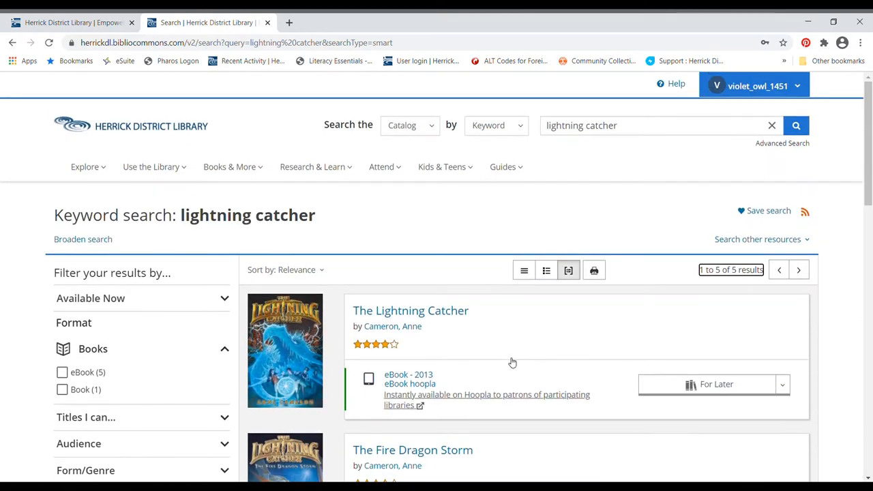
{"action": "mouse_move", "coordinate": [579, 352]}
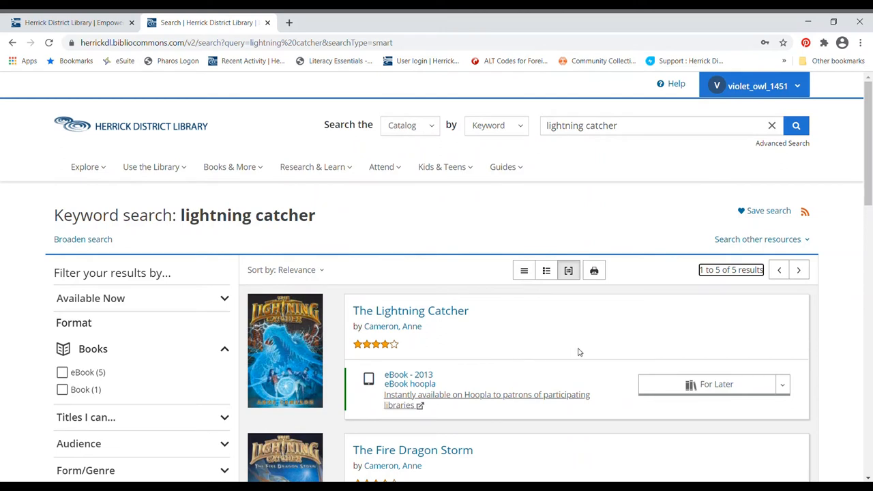
{"action": "mouse_move", "coordinate": [594, 365]}
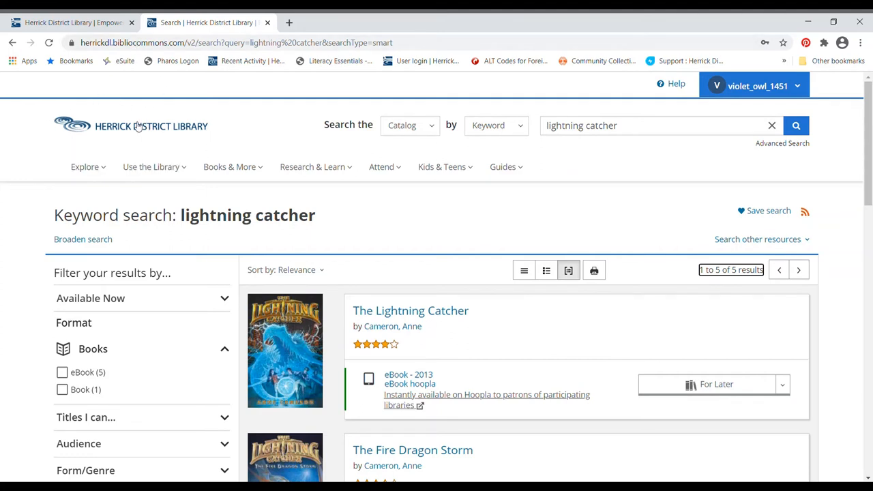
{"action": "mouse_move", "coordinate": [191, 128]}
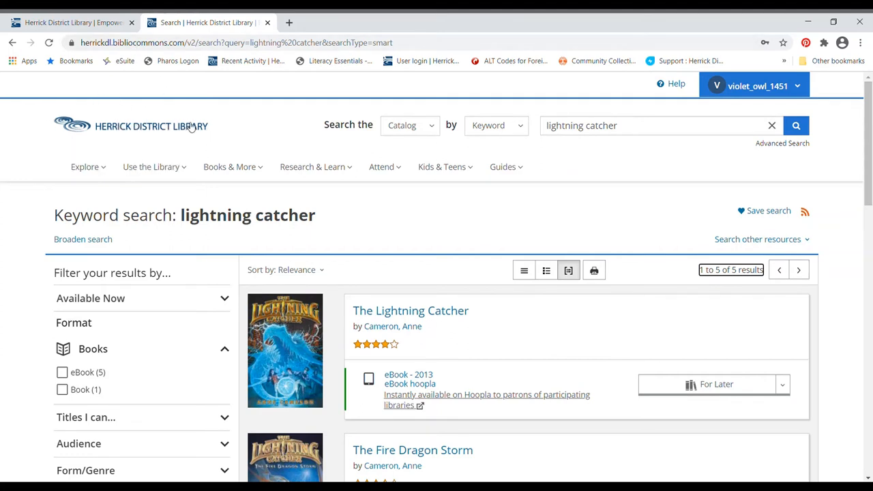
{"action": "mouse_move", "coordinate": [616, 290]}
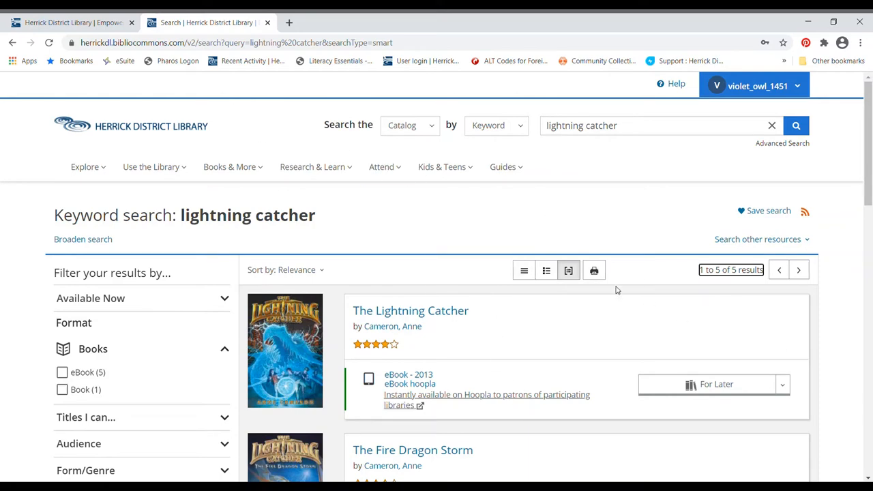
Rerun the 'lightning catcher' search in the Lakeland Catalog from Search other resources.
{"action": "scroll", "scroll_direction": "down", "scroll_amount": 3}
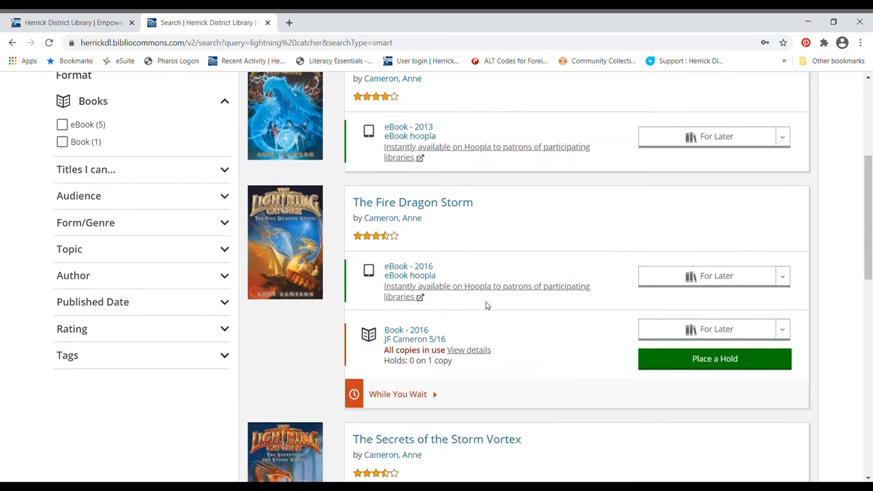
{"action": "scroll", "scroll_direction": "up", "scroll_amount": 3}
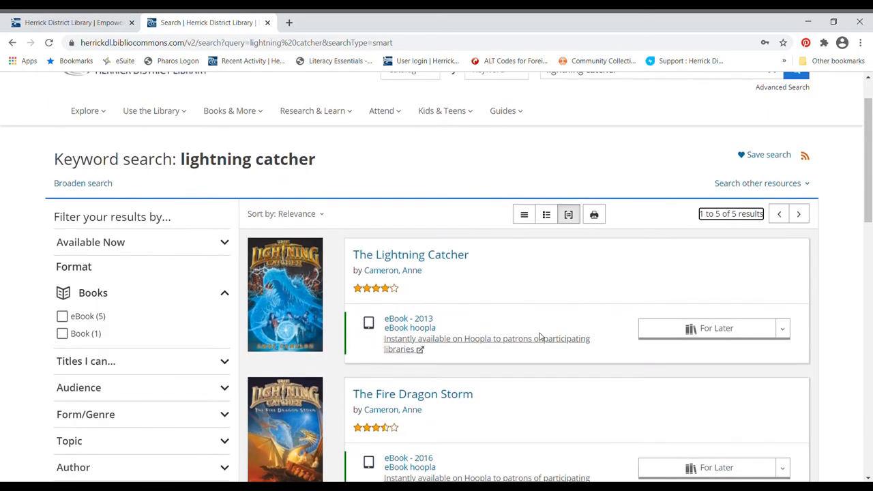
{"action": "scroll", "scroll_direction": "up", "scroll_amount": 3}
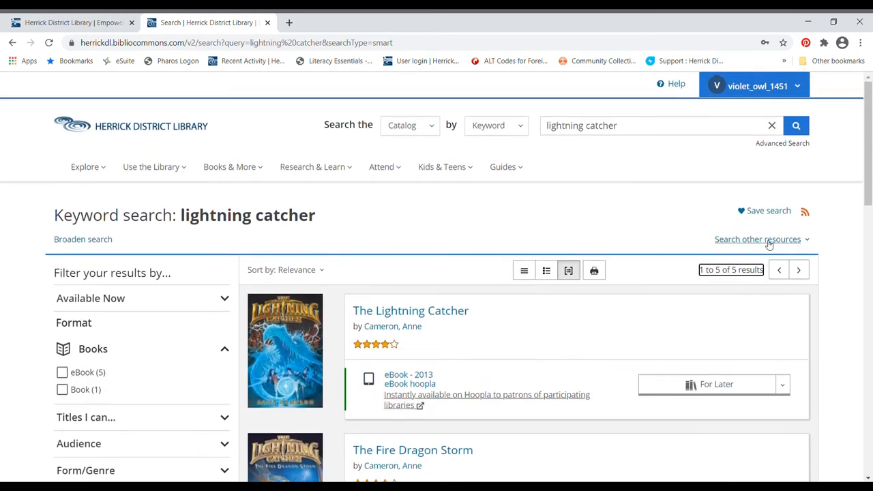
{"action": "left_click", "coordinate": [759, 239]}
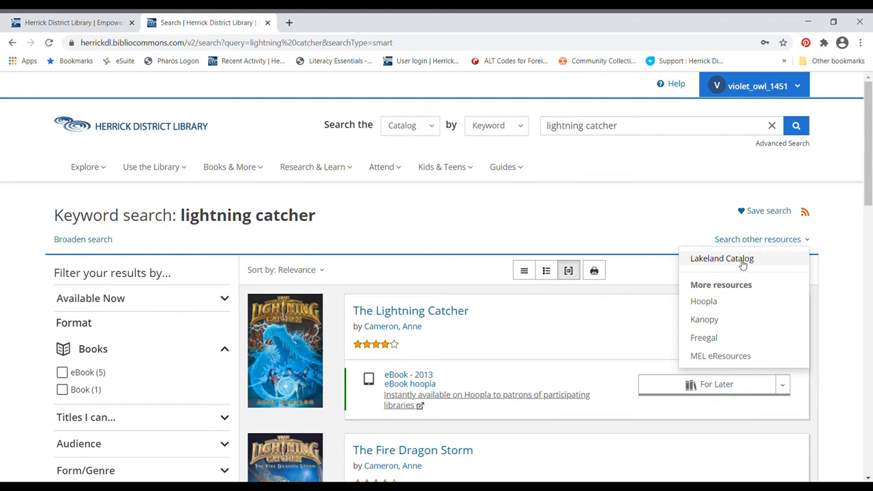
{"action": "left_click", "coordinate": [722, 258]}
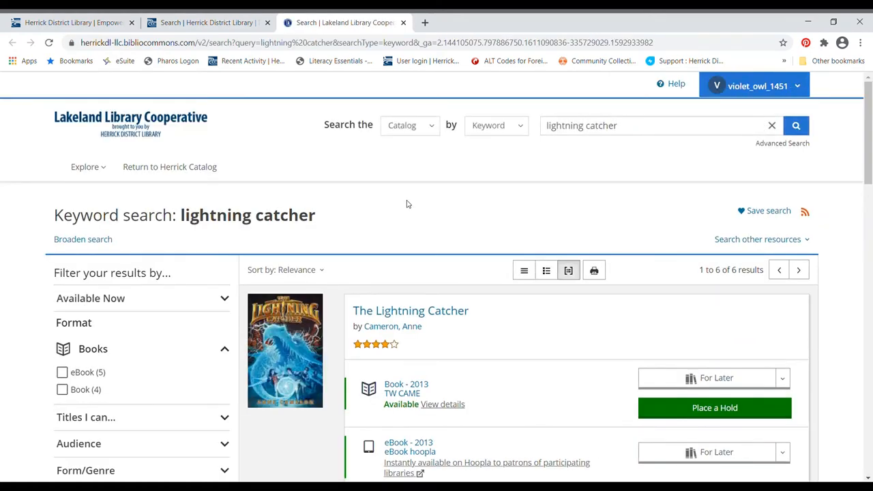
{"action": "scroll", "scroll_direction": "down", "scroll_amount": 3}
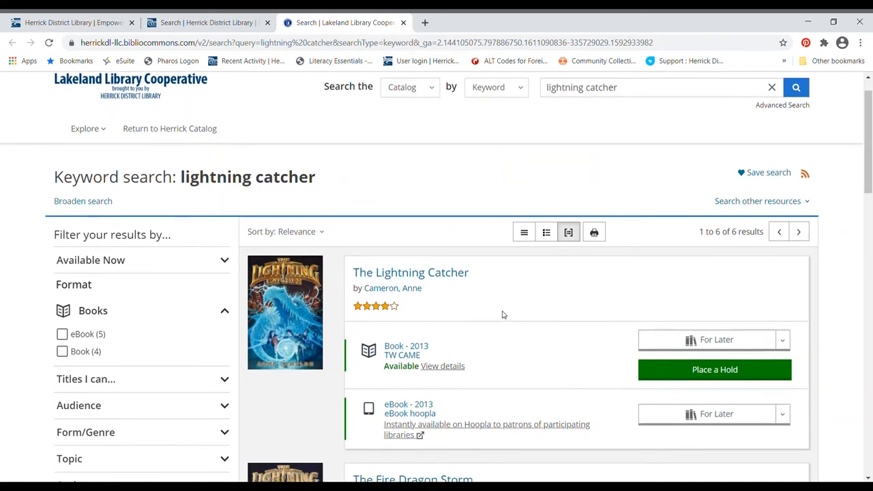
{"action": "scroll", "scroll_direction": "down", "scroll_amount": 3}
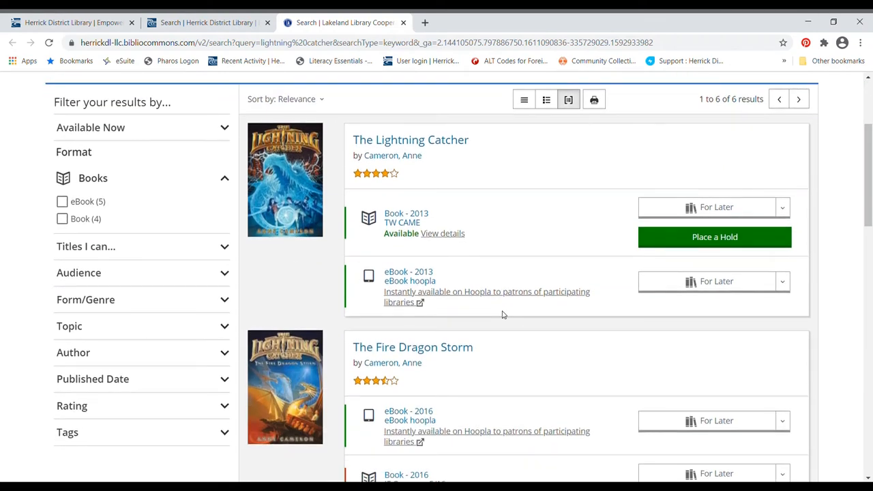
{"action": "mouse_move", "coordinate": [501, 314]}
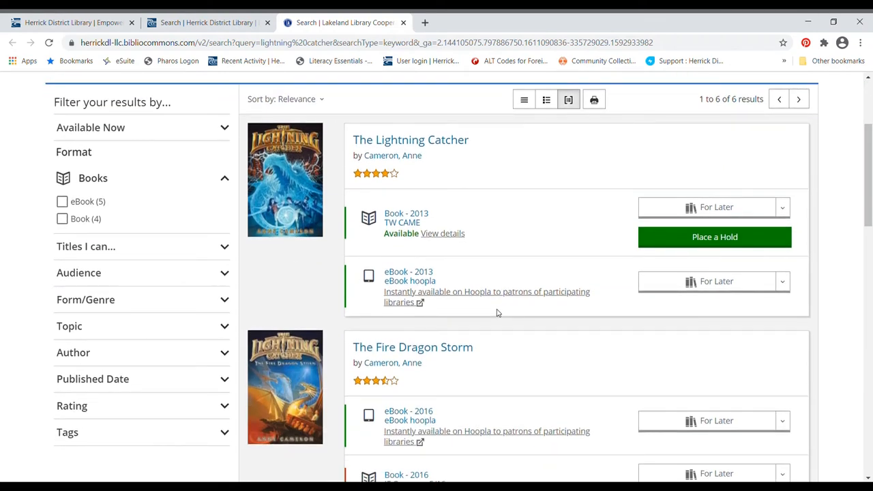
{"action": "mouse_move", "coordinate": [488, 307]}
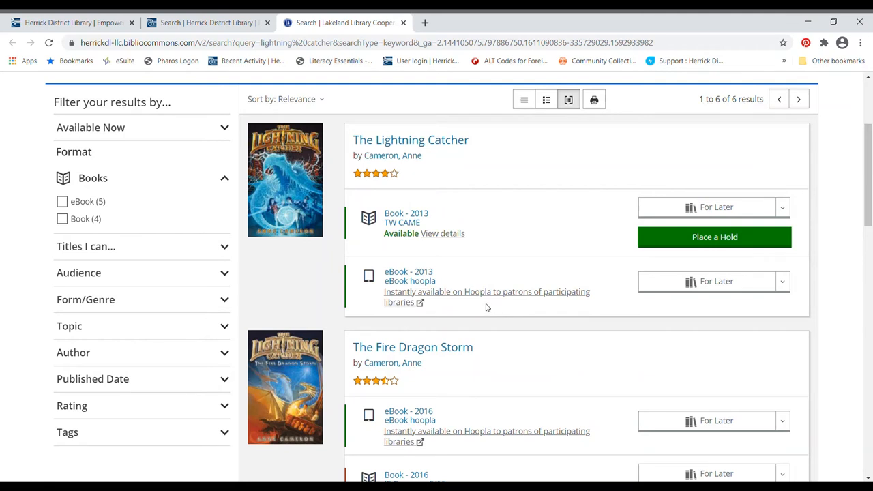
{"action": "mouse_move", "coordinate": [476, 304]}
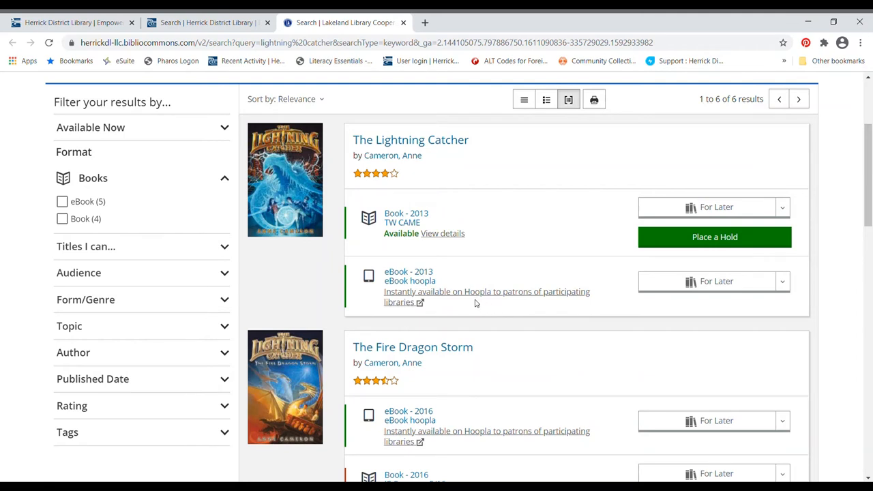
{"action": "mouse_move", "coordinate": [468, 304]}
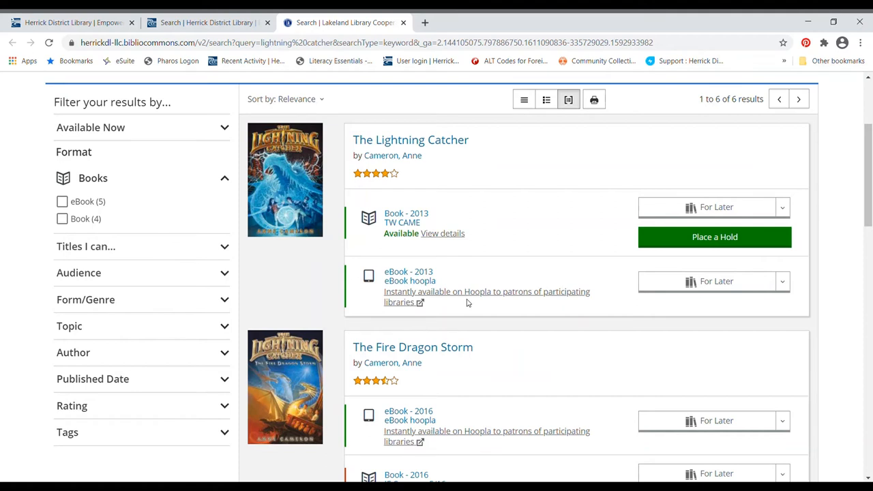
{"action": "mouse_move", "coordinate": [450, 234]}
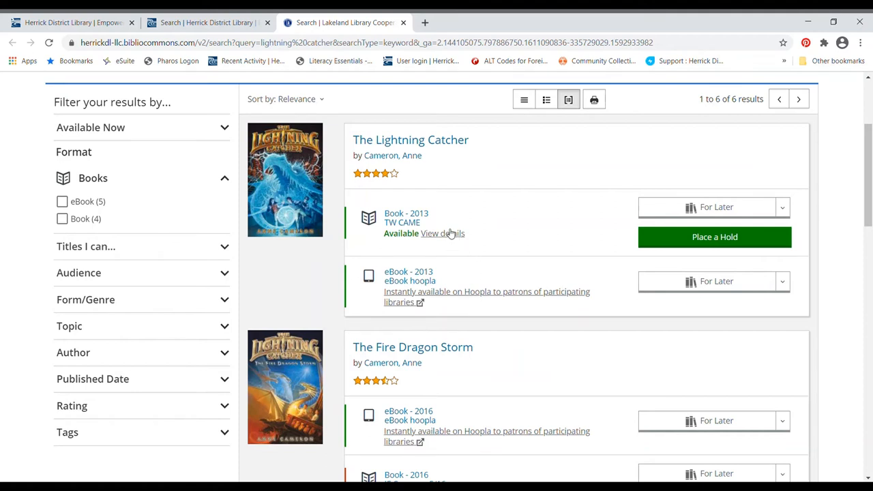
{"action": "mouse_move", "coordinate": [375, 172]}
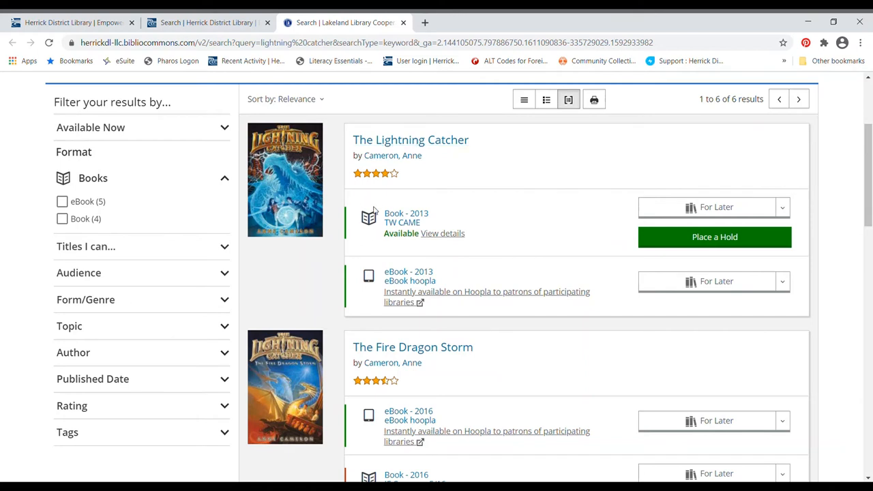
Show availability for the 2013 Lightning Catcher book: 2 copies on shelf at Loutit and Ravenna.
{"action": "left_click", "coordinate": [442, 234]}
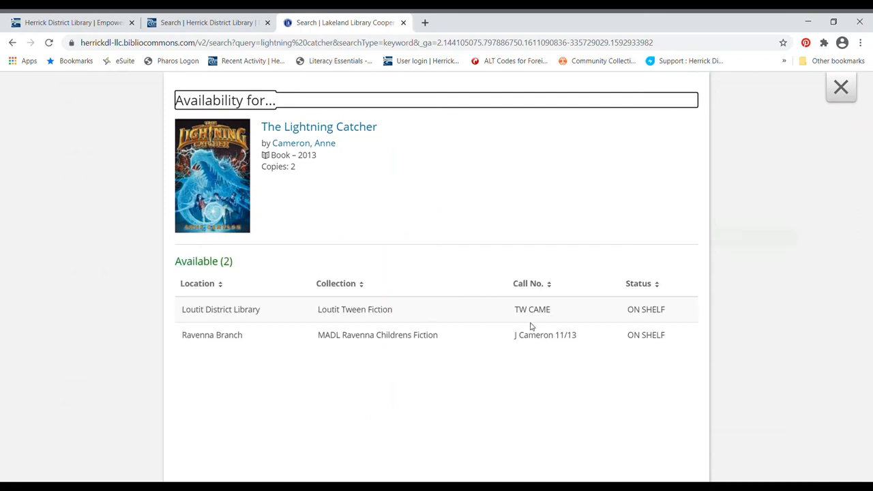
{"action": "mouse_move", "coordinate": [600, 338]}
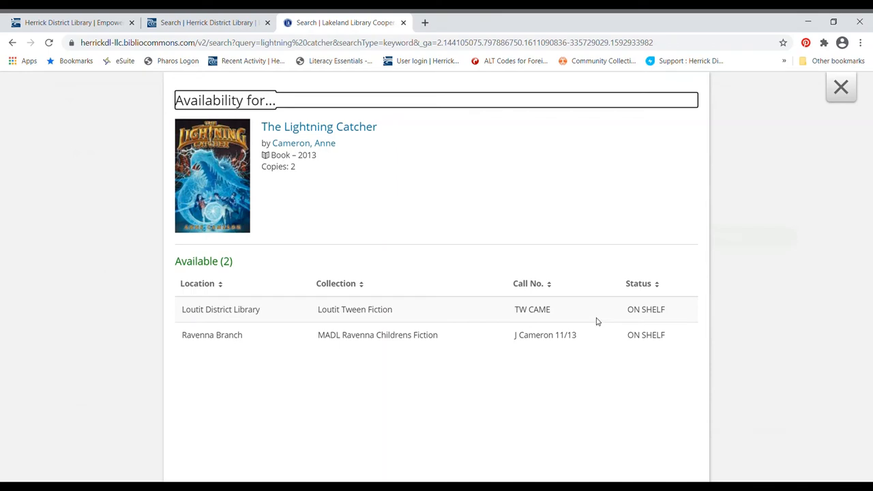
{"action": "mouse_move", "coordinate": [246, 341]}
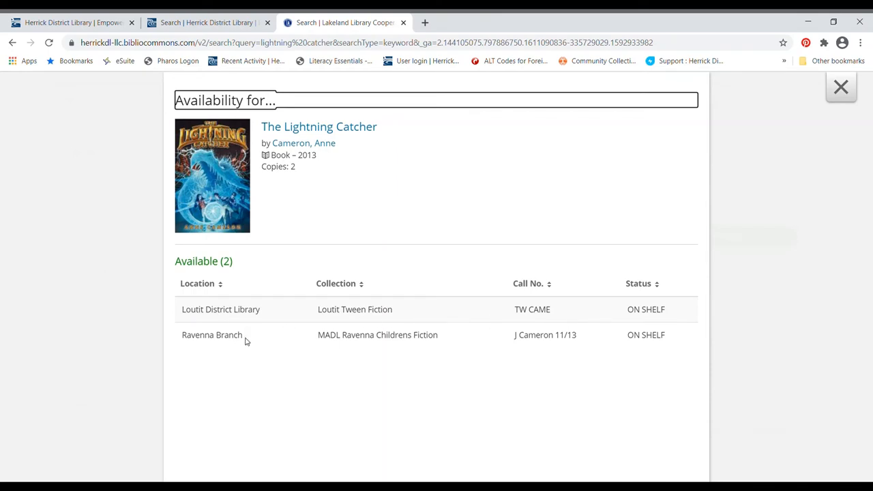
{"action": "mouse_move", "coordinate": [373, 346]}
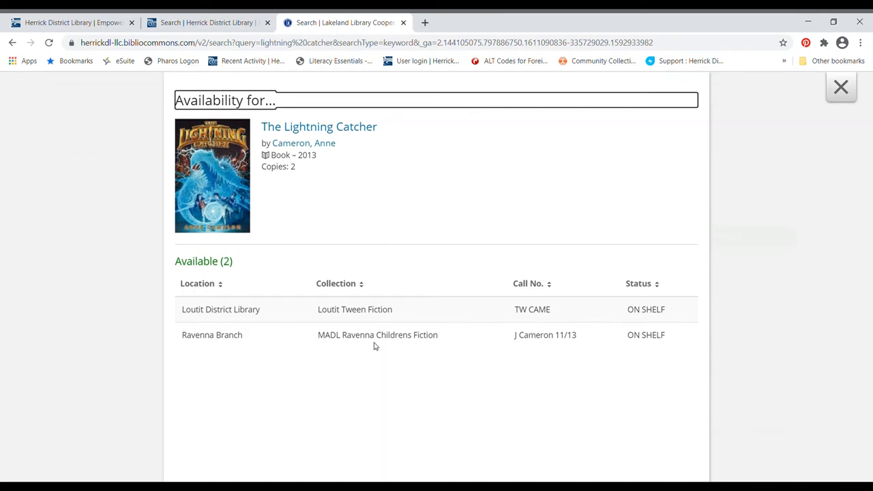
{"action": "mouse_move", "coordinate": [761, 312]}
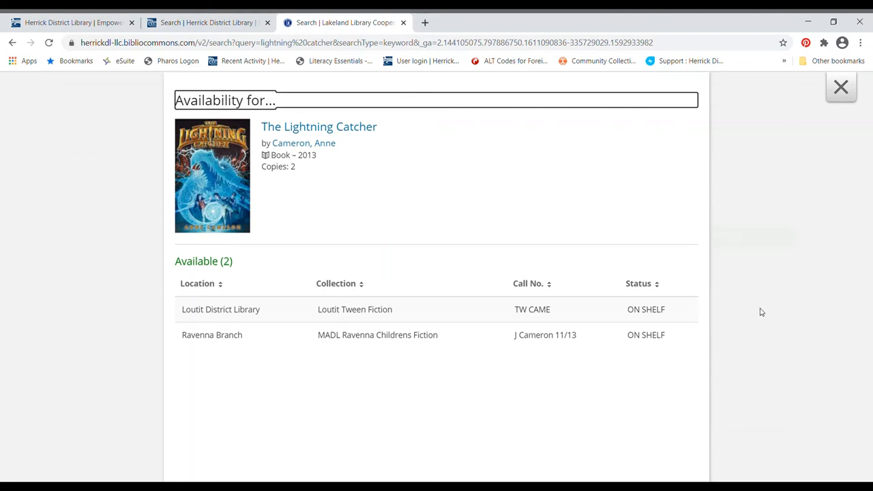
{"action": "mouse_move", "coordinate": [804, 248]}
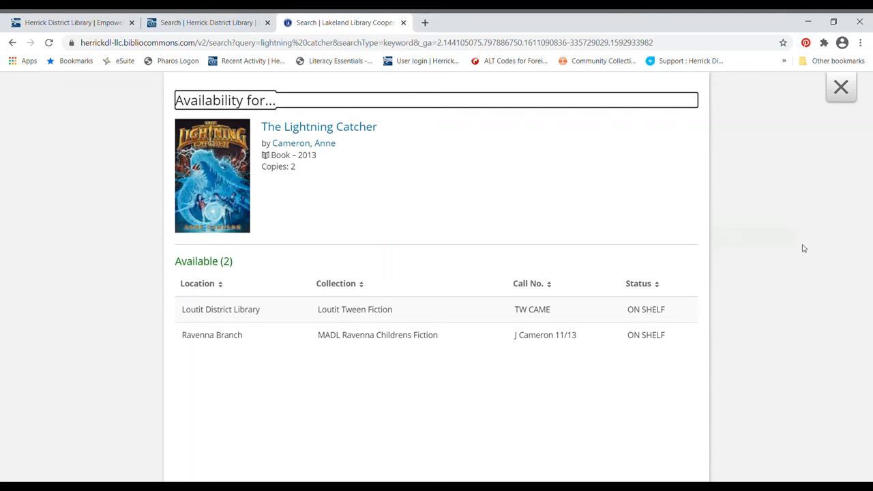
Dismiss the availability popup and request a hold on the 2013 Lightning Catcher print book.
{"action": "left_click", "coordinate": [841, 86]}
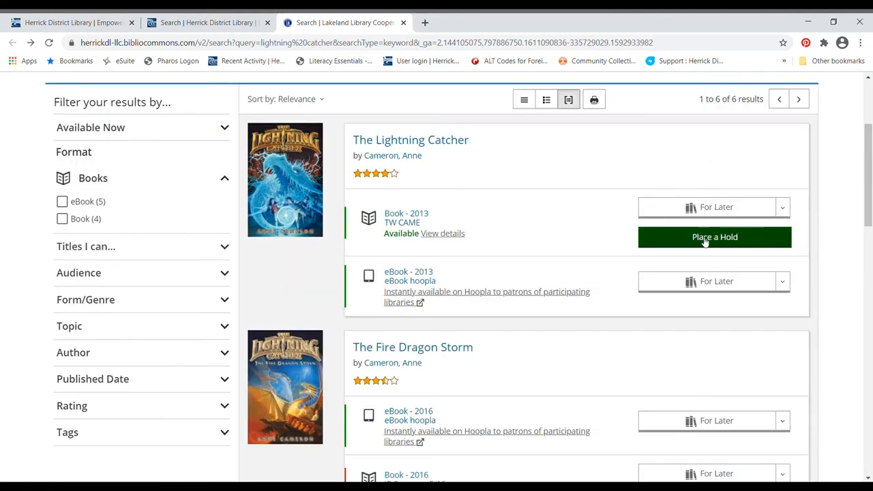
{"action": "left_click", "coordinate": [714, 237]}
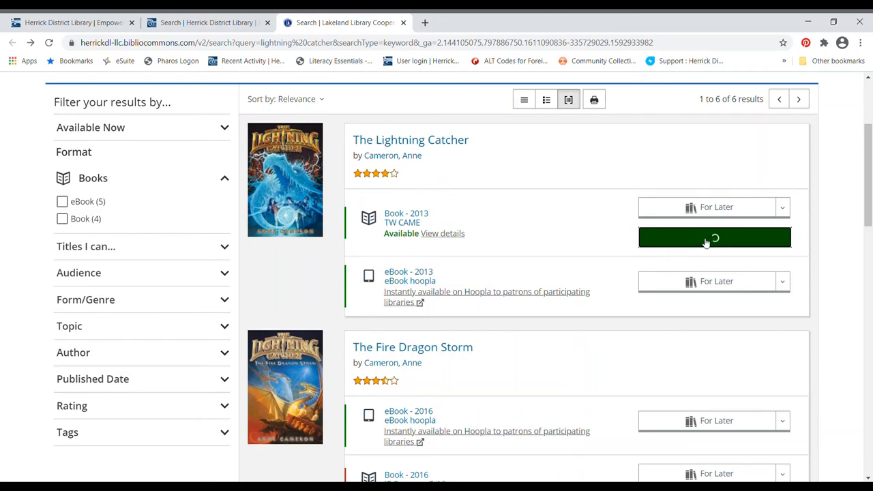
{"action": "left_click", "coordinate": [714, 237]}
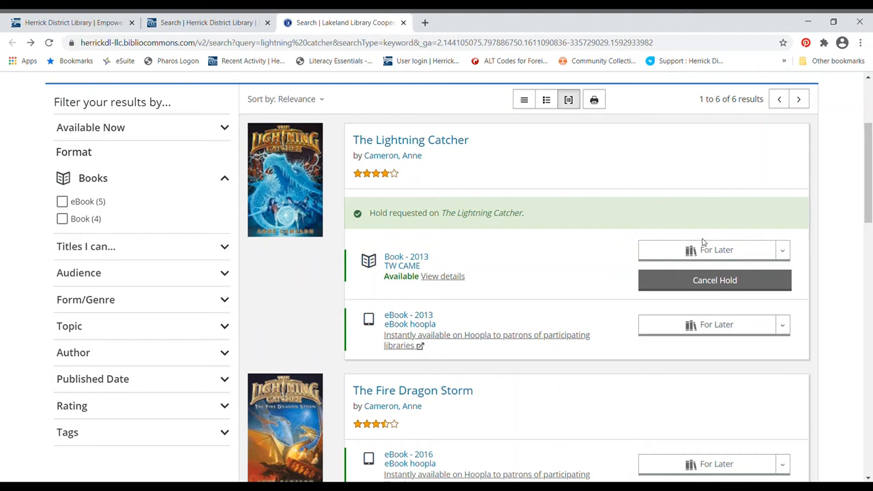
{"action": "mouse_move", "coordinate": [580, 255]}
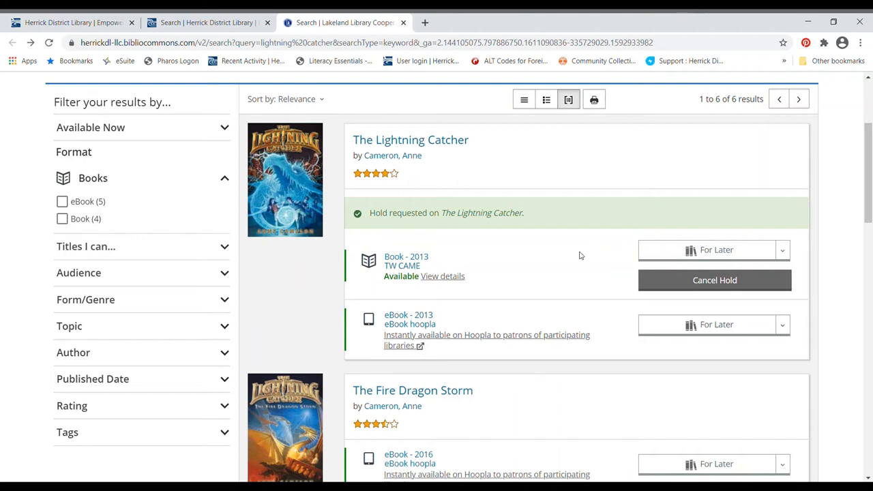
{"action": "mouse_move", "coordinate": [535, 258]}
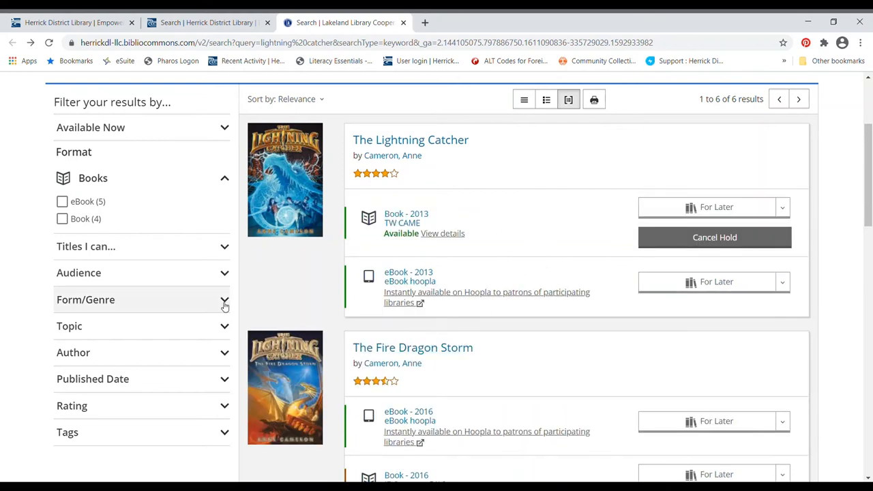
{"action": "mouse_move", "coordinate": [816, 188]}
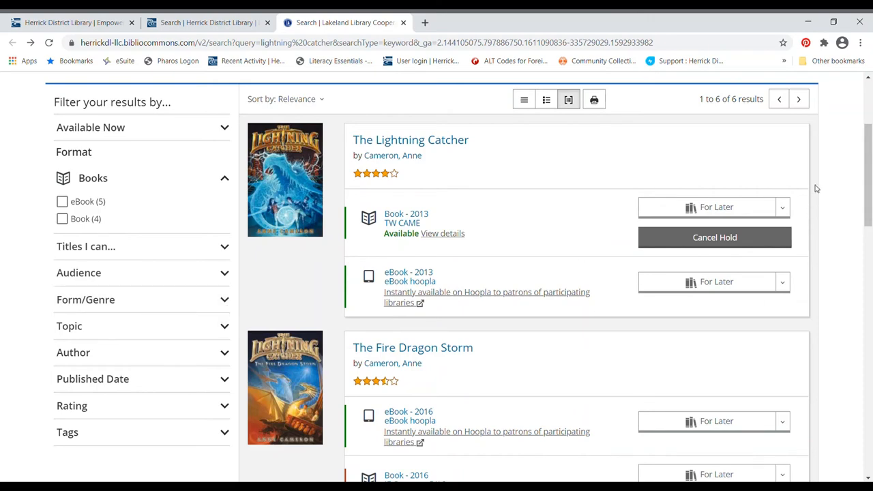
{"action": "mouse_move", "coordinate": [730, 97]}
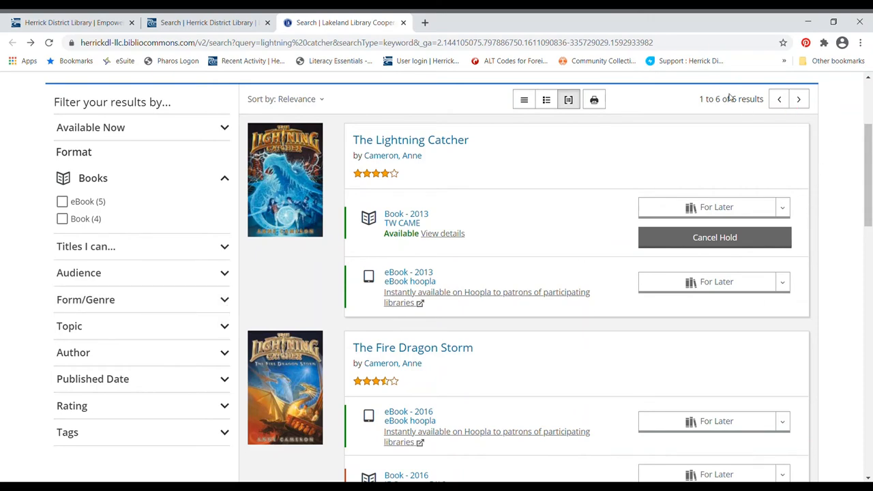
Open My Library Dashboard showing 1 checked out, 3 on hold and $0.00 fees.
{"action": "scroll", "scroll_direction": "up", "scroll_amount": 3}
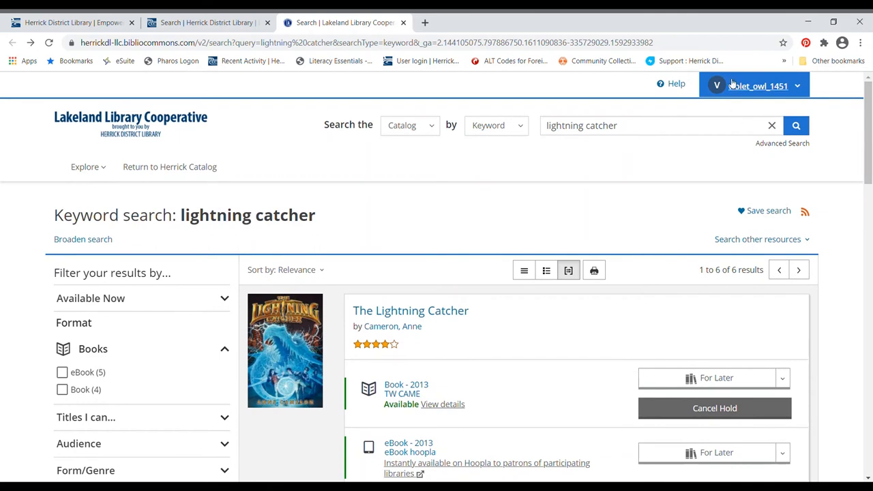
{"action": "left_click", "coordinate": [757, 86]}
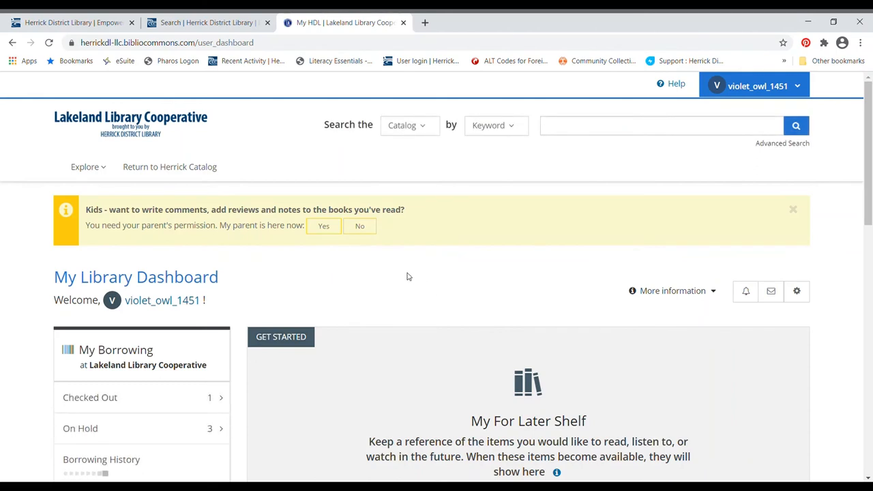
{"action": "scroll", "scroll_direction": "down", "scroll_amount": 3}
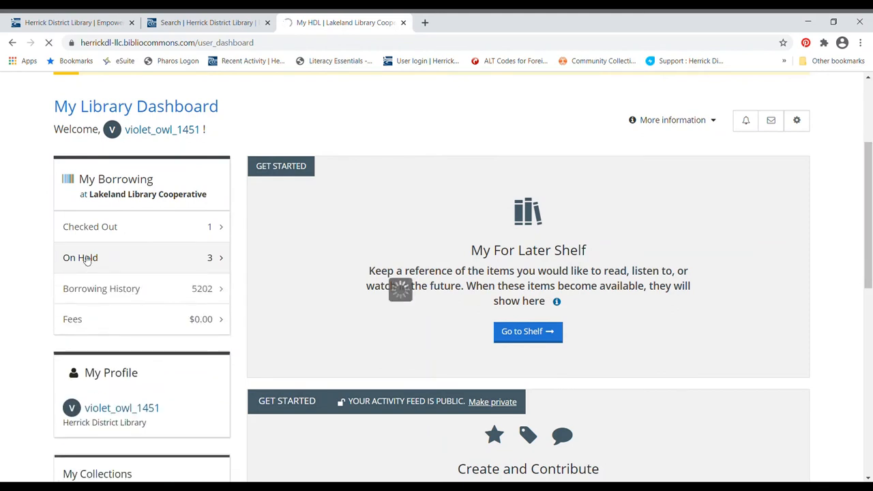
{"action": "left_click", "coordinate": [80, 258]}
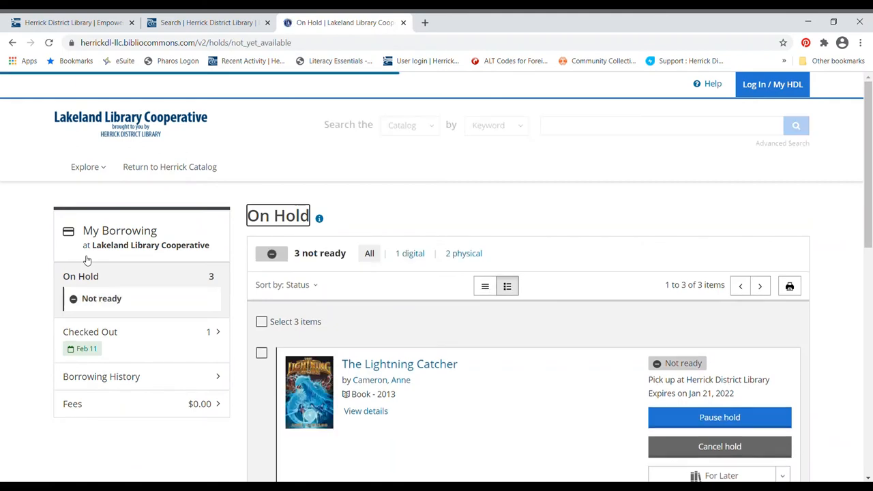
{"action": "scroll", "scroll_direction": "down", "scroll_amount": 3}
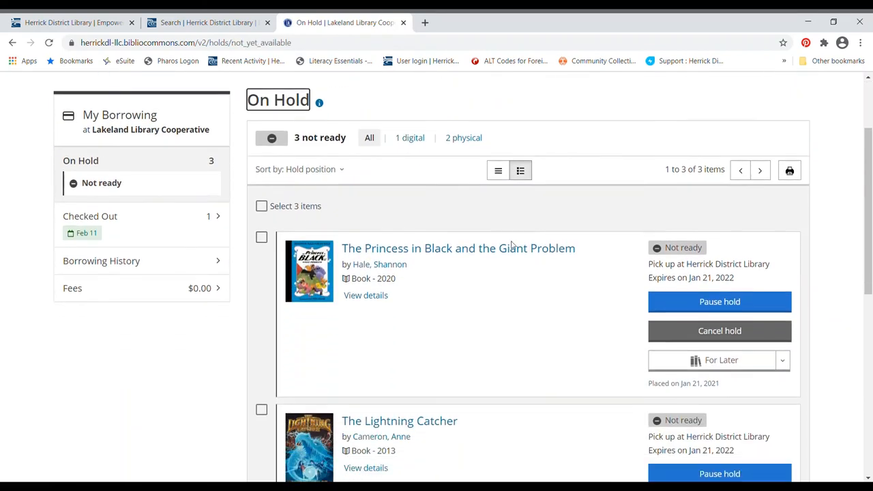
{"action": "scroll", "scroll_direction": "down", "scroll_amount": 3}
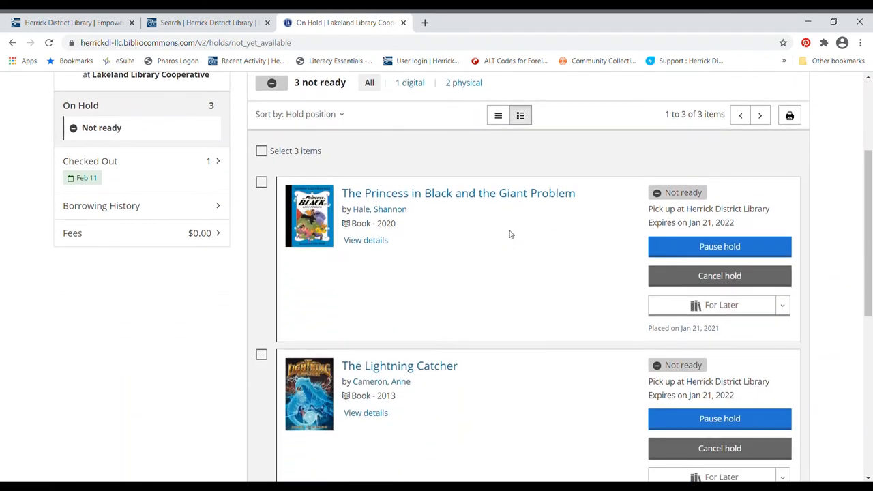
{"action": "scroll", "scroll_direction": "down", "scroll_amount": 3}
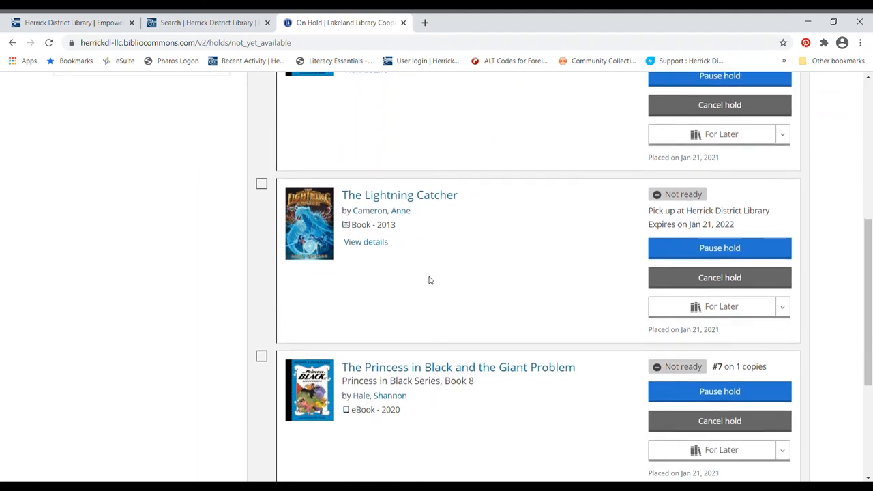
{"action": "mouse_move", "coordinate": [364, 236]}
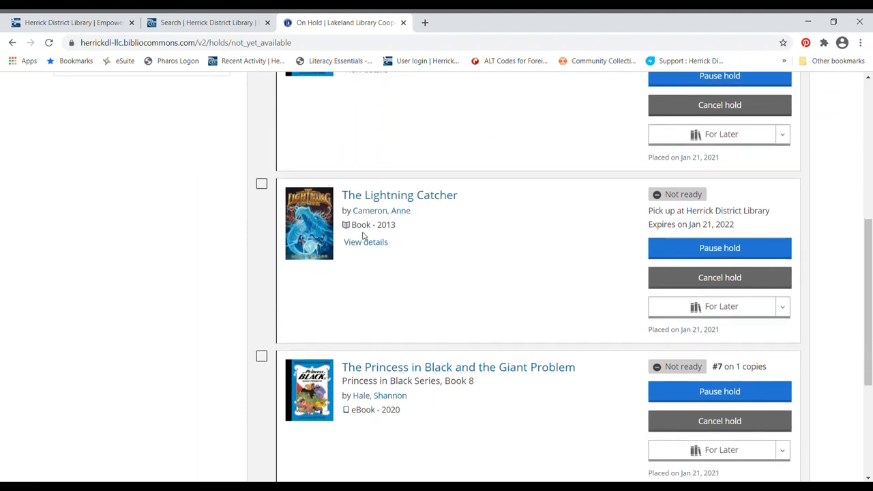
{"action": "scroll", "scroll_direction": "down", "scroll_amount": 3}
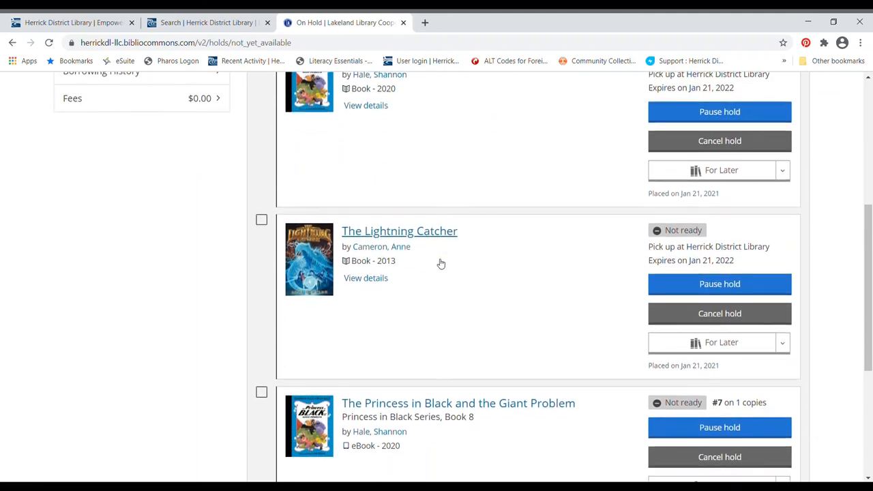
{"action": "scroll", "scroll_direction": "down", "scroll_amount": 3}
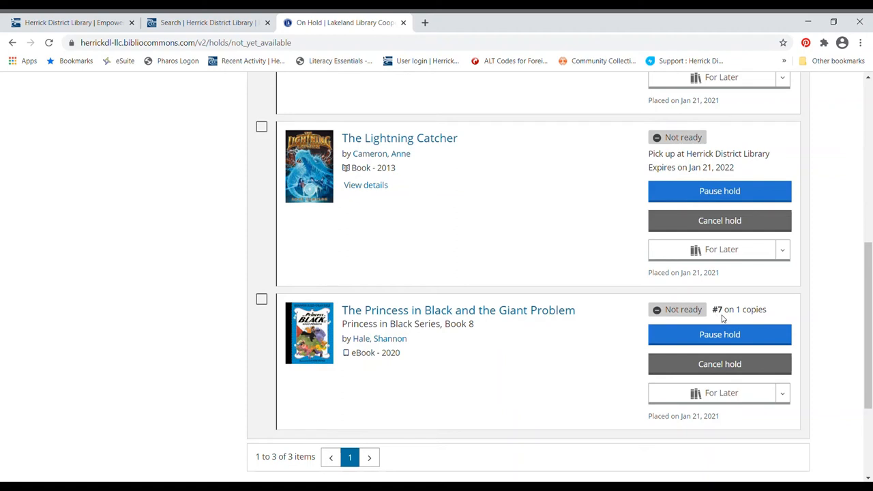
{"action": "mouse_move", "coordinate": [743, 318]}
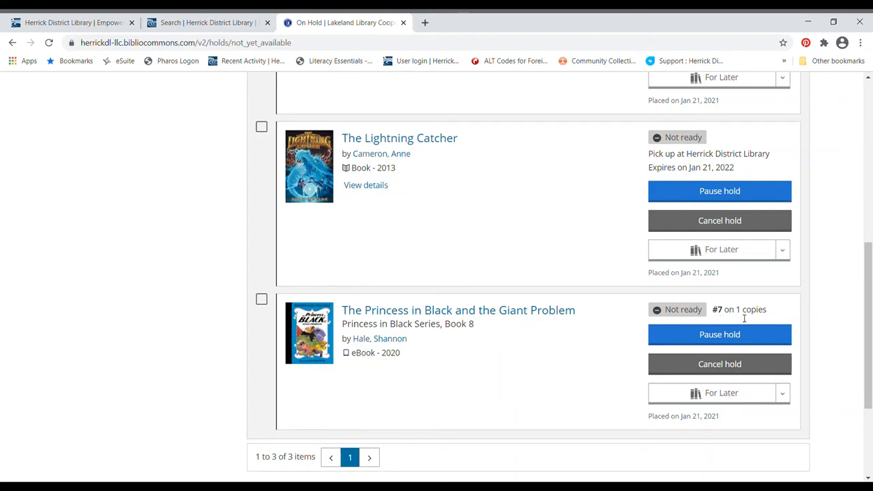
{"action": "scroll", "scroll_direction": "up", "scroll_amount": 3}
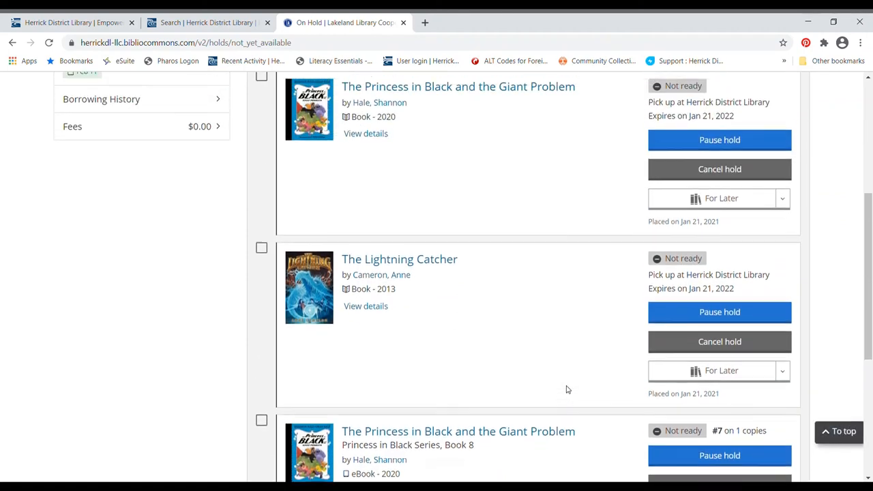
{"action": "scroll", "scroll_direction": "up", "scroll_amount": 3}
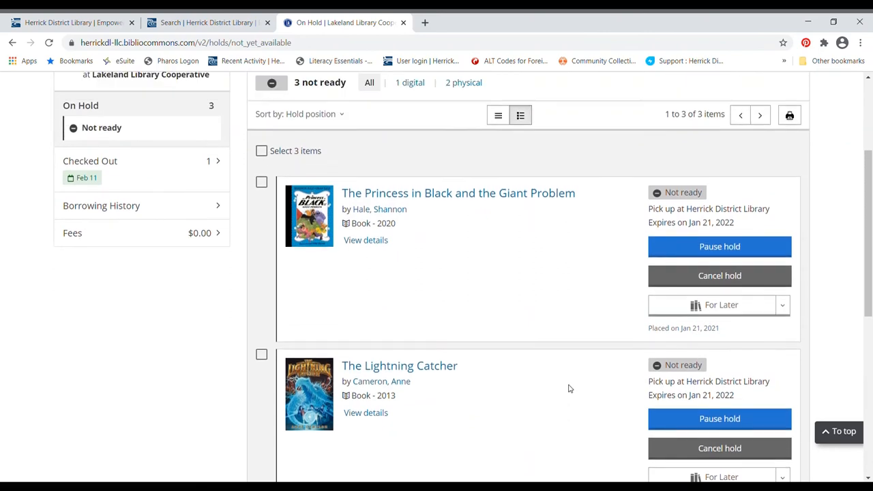
{"action": "scroll", "scroll_direction": "up", "scroll_amount": 3}
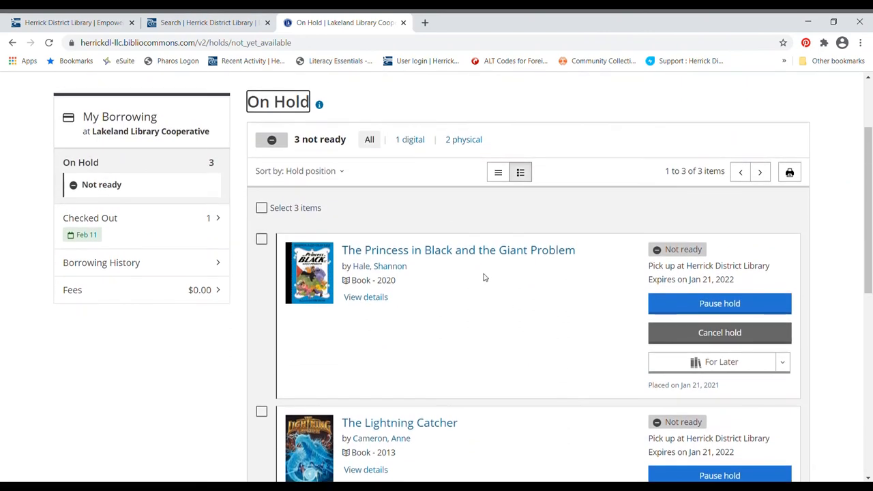
{"action": "mouse_move", "coordinate": [458, 250]}
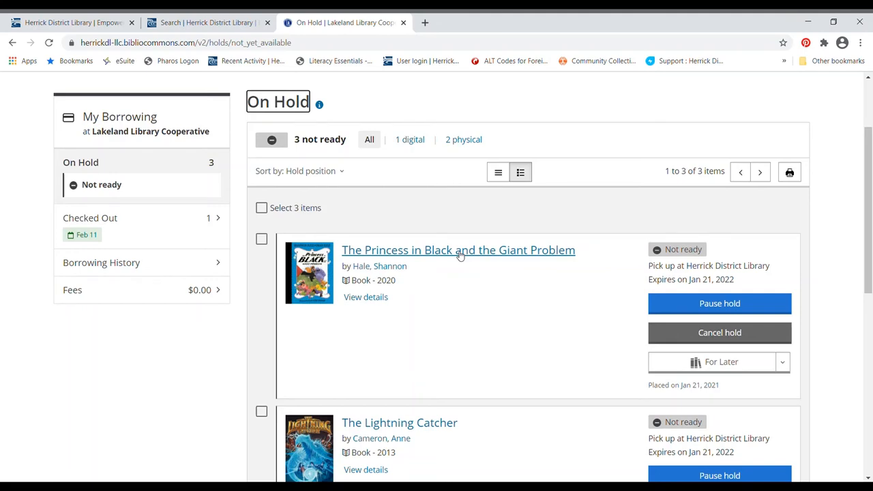
{"action": "scroll", "scroll_direction": "down", "scroll_amount": 3}
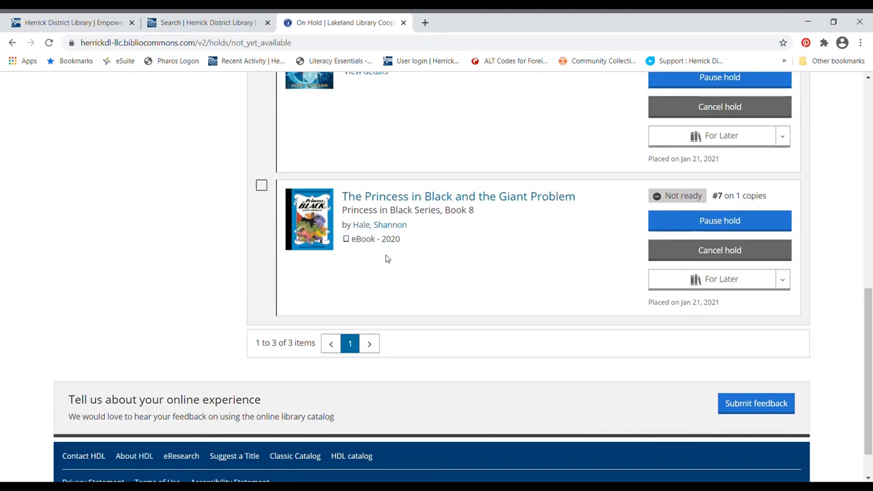
{"action": "scroll", "scroll_direction": "up", "scroll_amount": 3}
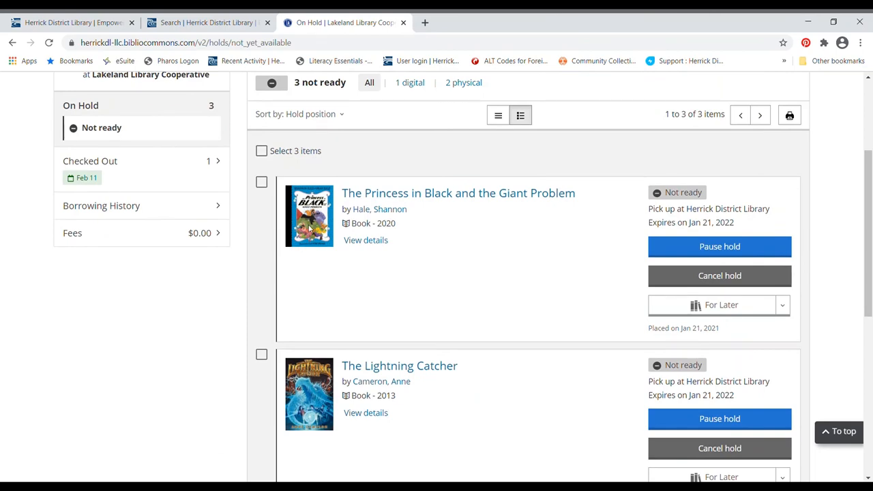
{"action": "mouse_move", "coordinate": [592, 276]}
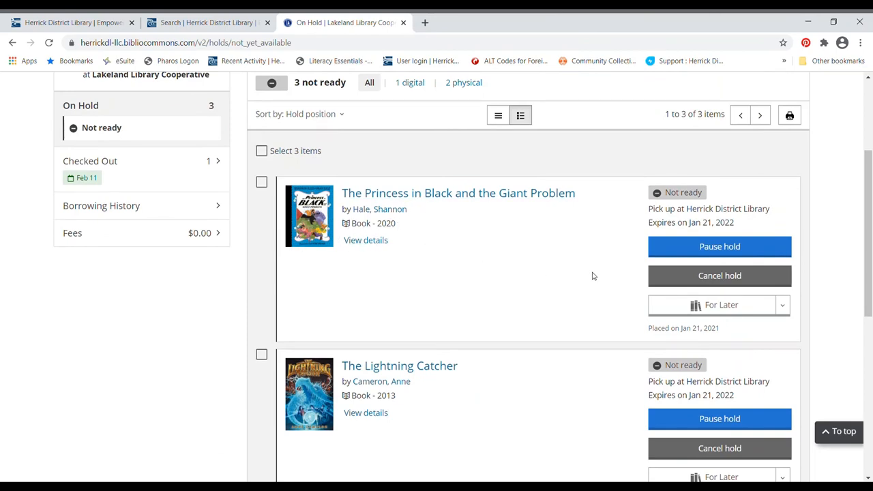
{"action": "scroll", "scroll_direction": "down", "scroll_amount": 3}
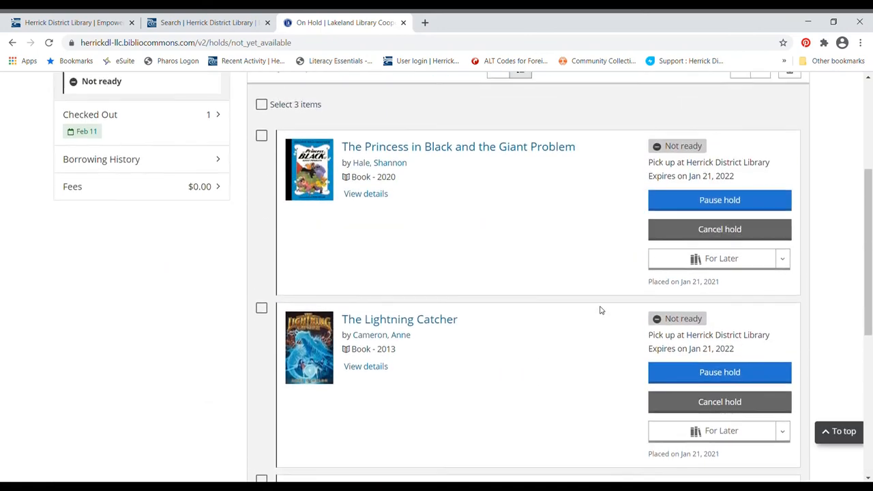
{"action": "scroll", "scroll_direction": "up", "scroll_amount": 3}
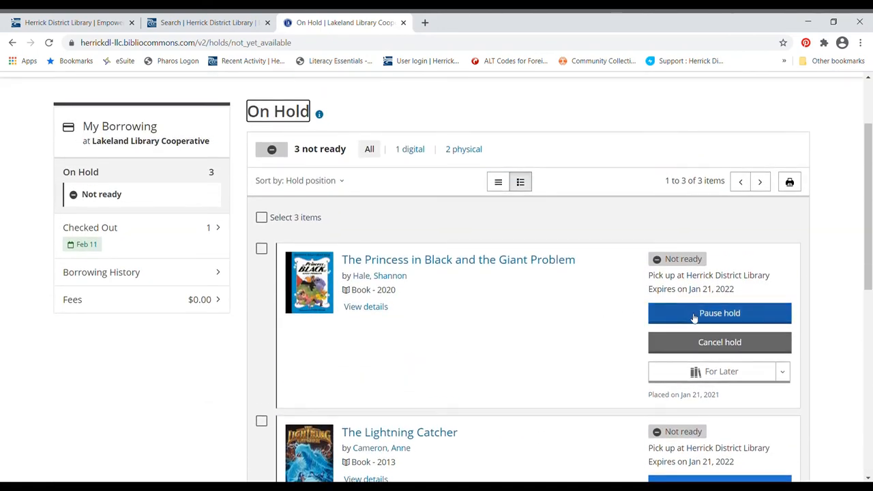
Cancel and confirm the Giant Problem book hold, which fails as 'not yet available'.
{"action": "left_click", "coordinate": [719, 341]}
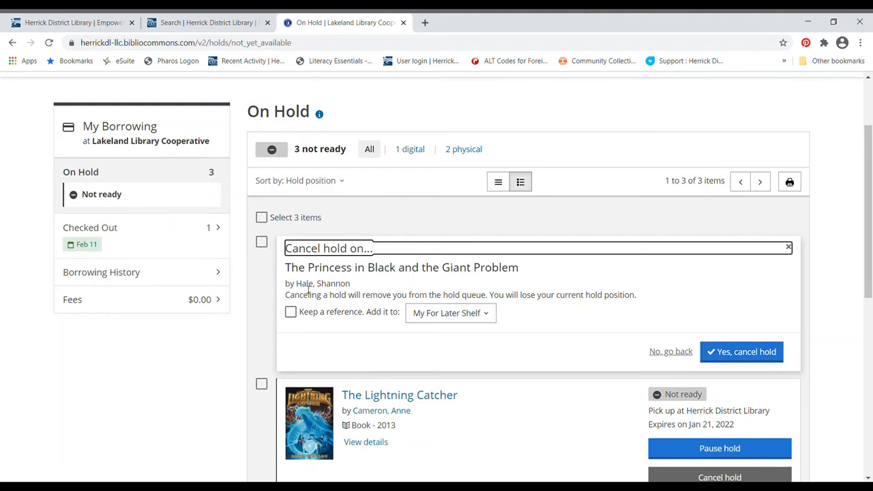
{"action": "mouse_move", "coordinate": [635, 309]}
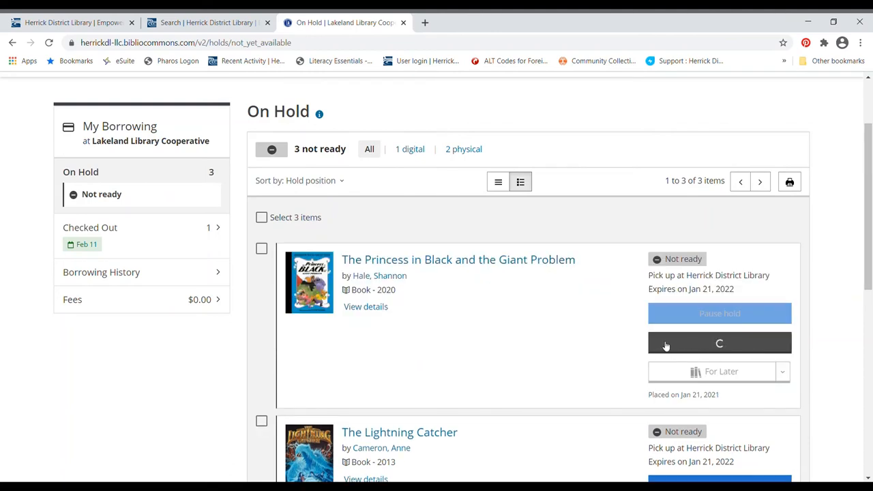
{"action": "left_click", "coordinate": [719, 342]}
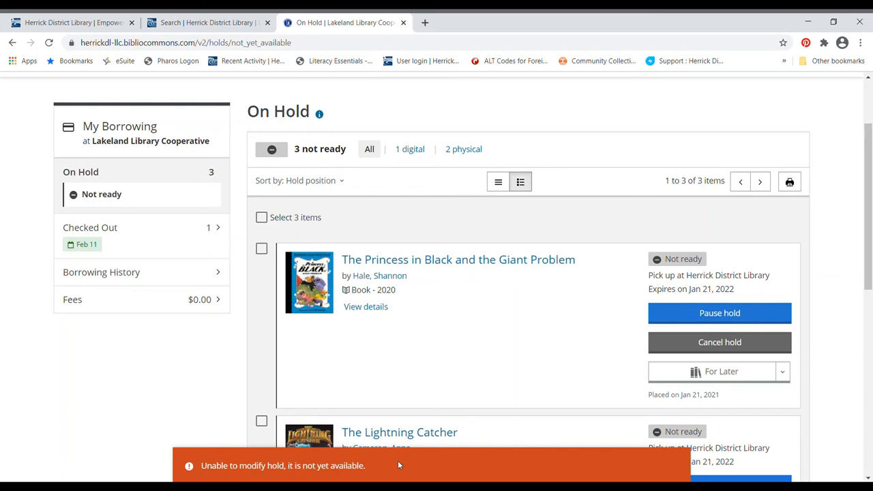
{"action": "mouse_move", "coordinate": [391, 467]}
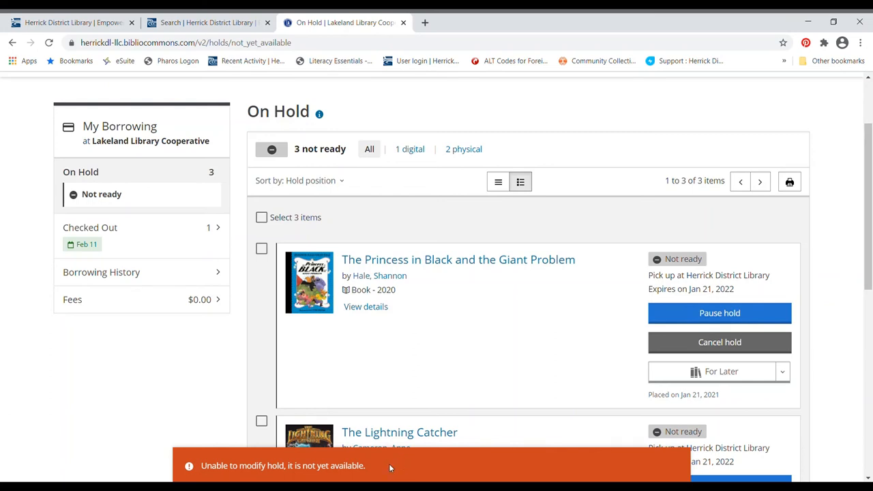
{"action": "mouse_move", "coordinate": [434, 445]}
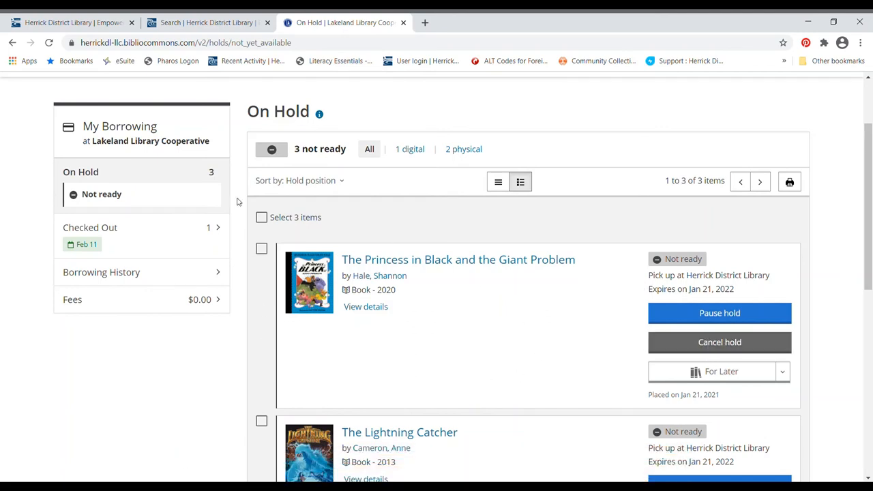
{"action": "scroll", "scroll_direction": "up", "scroll_amount": 3}
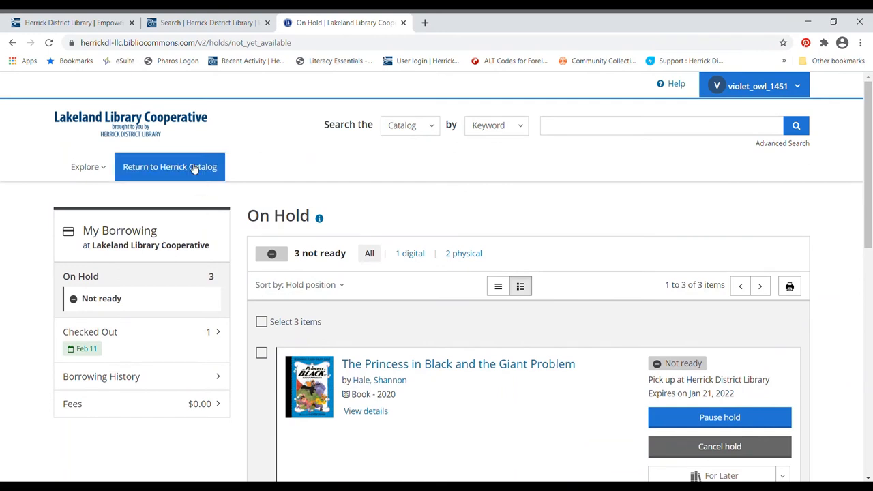
{"action": "mouse_move", "coordinate": [120, 107]}
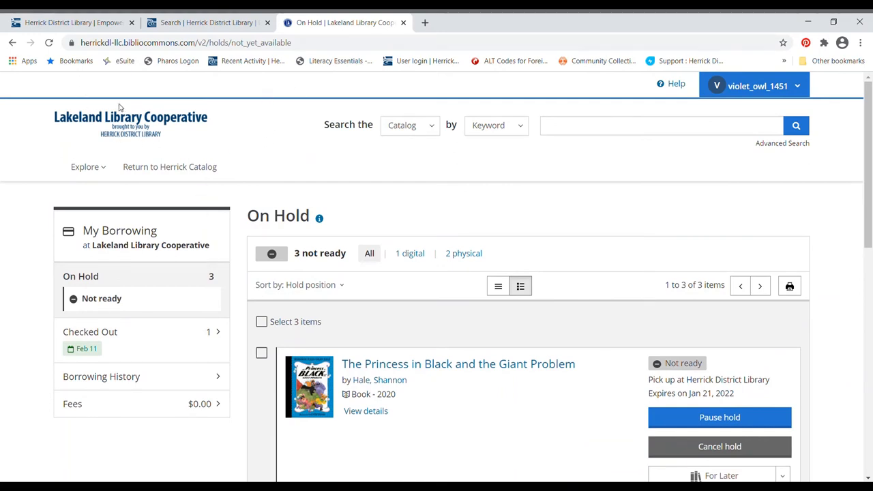
{"action": "mouse_move", "coordinate": [210, 125]}
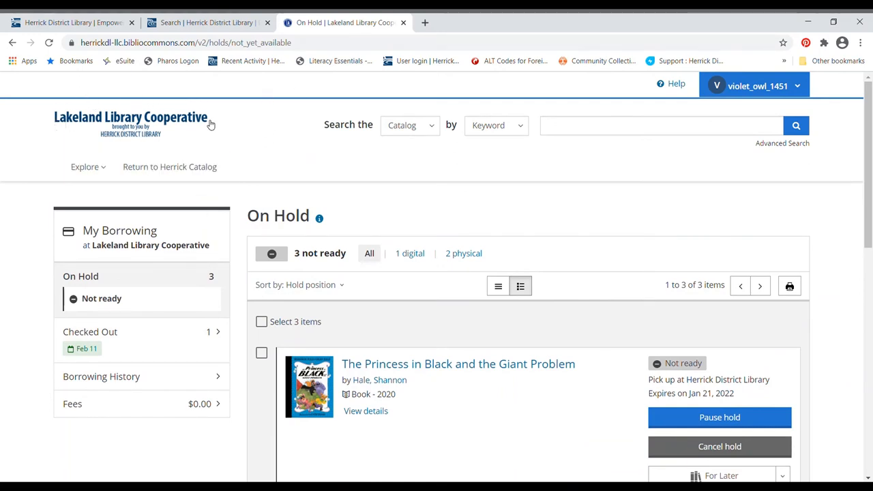
{"action": "mouse_move", "coordinate": [94, 143]}
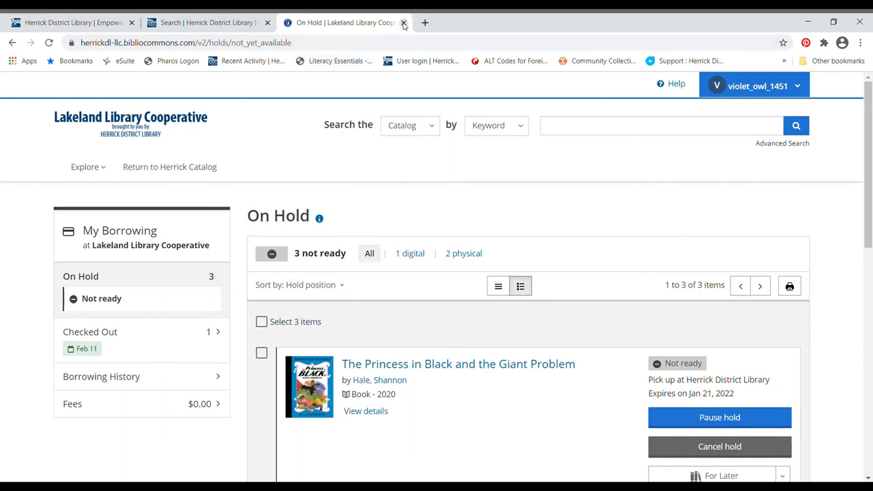
Close the Lakeland tab and search for 'princess in black', getting 97 results.
{"action": "left_click", "coordinate": [404, 23]}
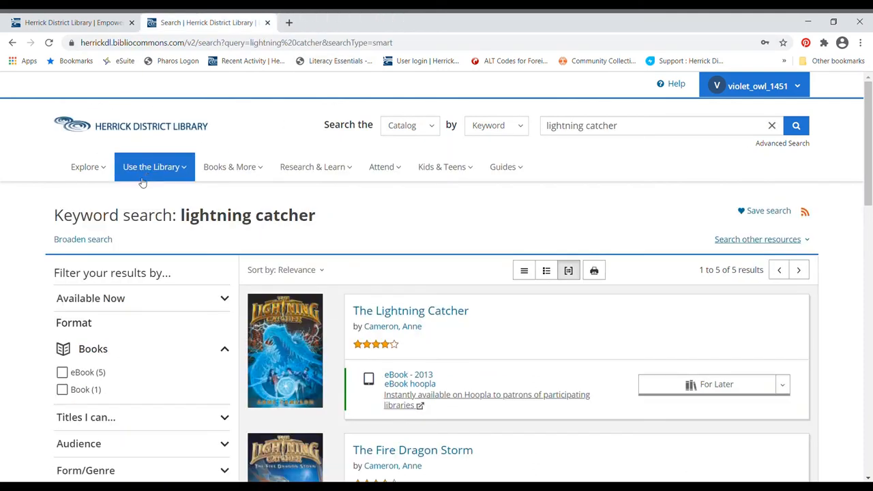
{"action": "mouse_move", "coordinate": [202, 130]}
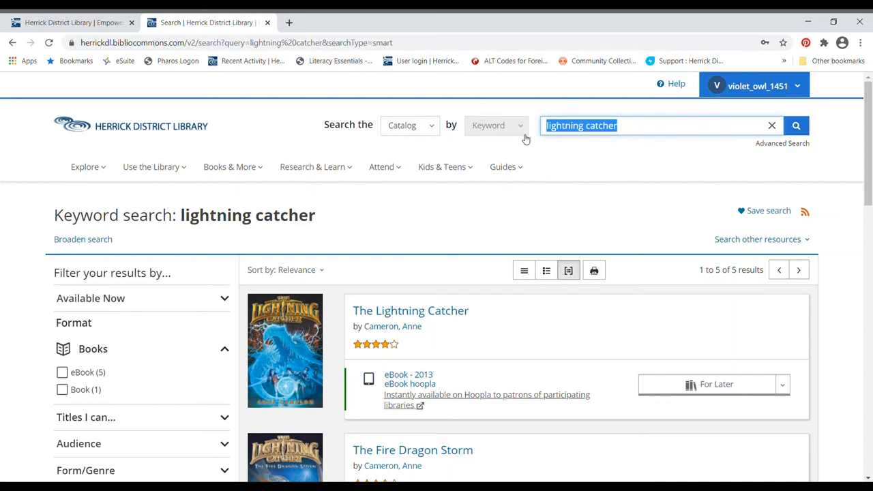
{"action": "type", "text": "princess"}
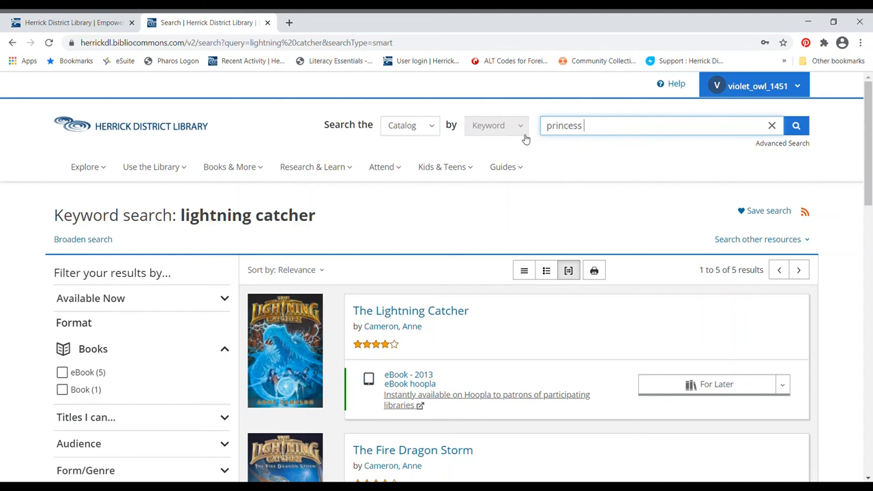
{"action": "type", "text": "in black"}
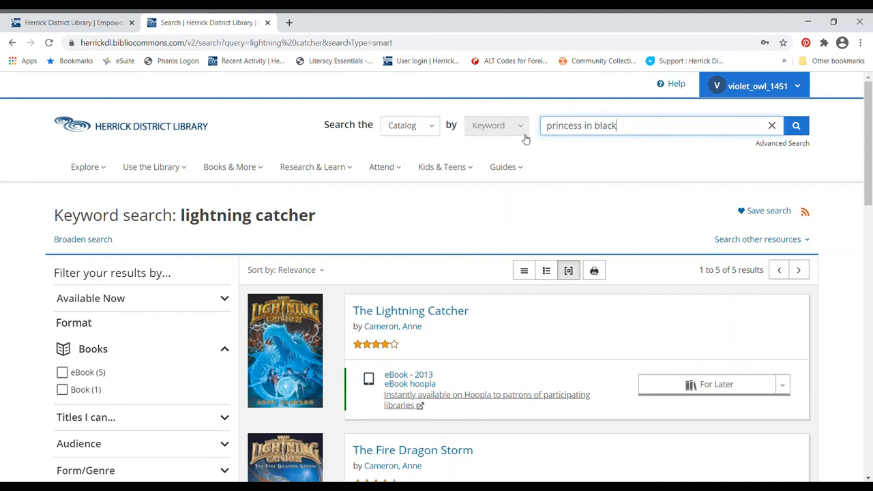
{"action": "type", "text": "spa"}
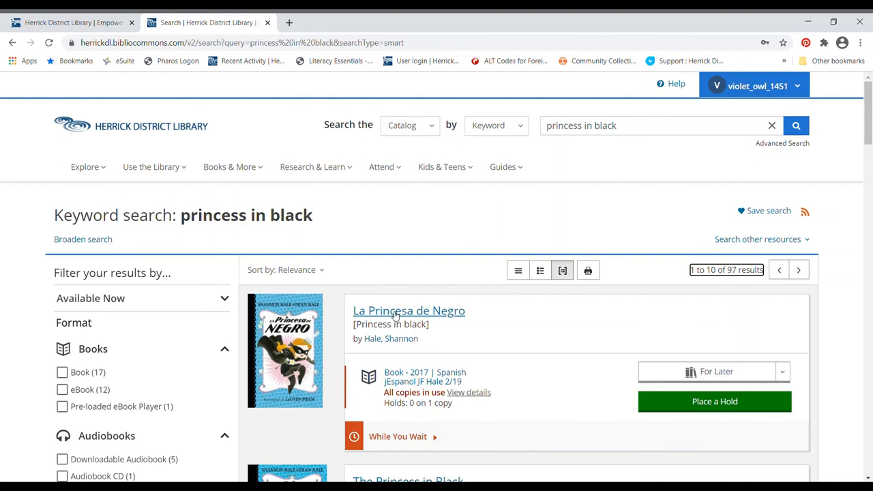
{"action": "mouse_move", "coordinate": [449, 350]}
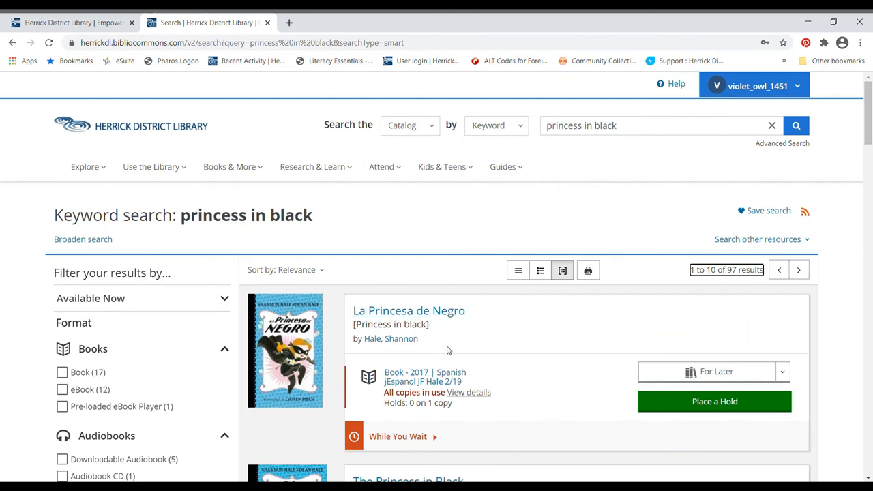
{"action": "mouse_move", "coordinate": [193, 333]}
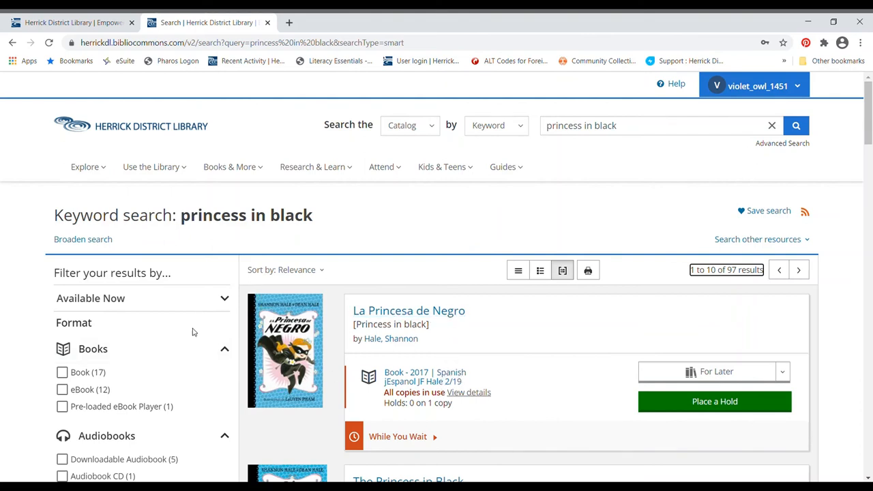
Switch the Format filter from eBook to Book, leaving 17 print results.
{"action": "scroll", "scroll_direction": "down", "scroll_amount": 3}
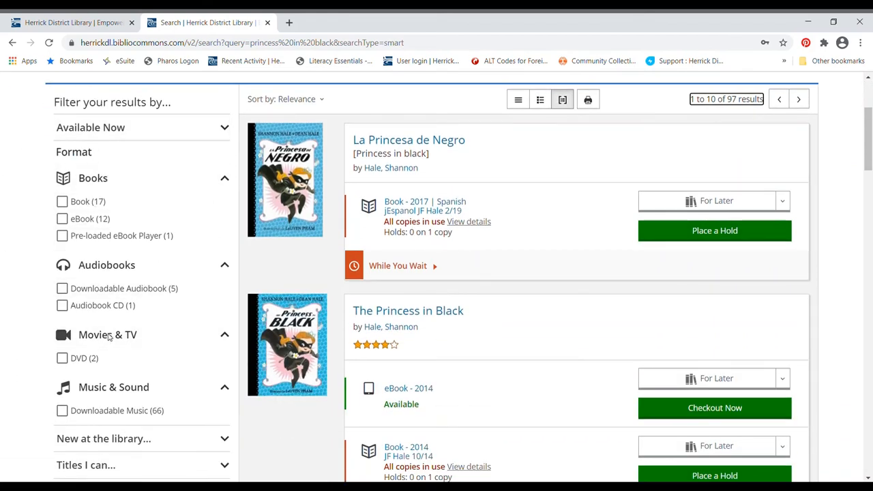
{"action": "mouse_move", "coordinate": [120, 341]}
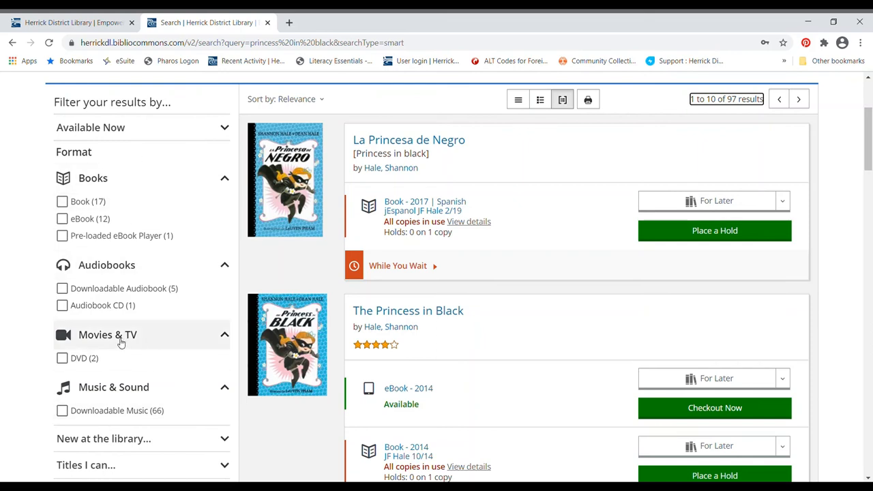
{"action": "mouse_move", "coordinate": [122, 294]}
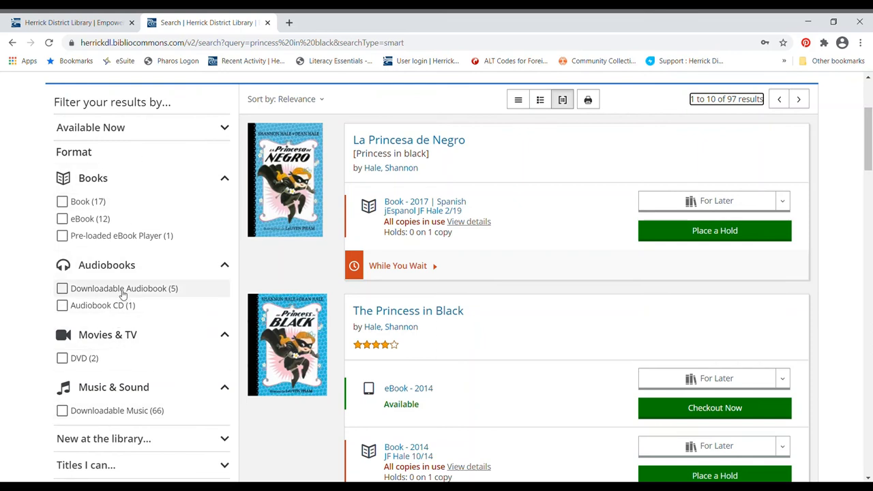
{"action": "mouse_move", "coordinate": [87, 218]}
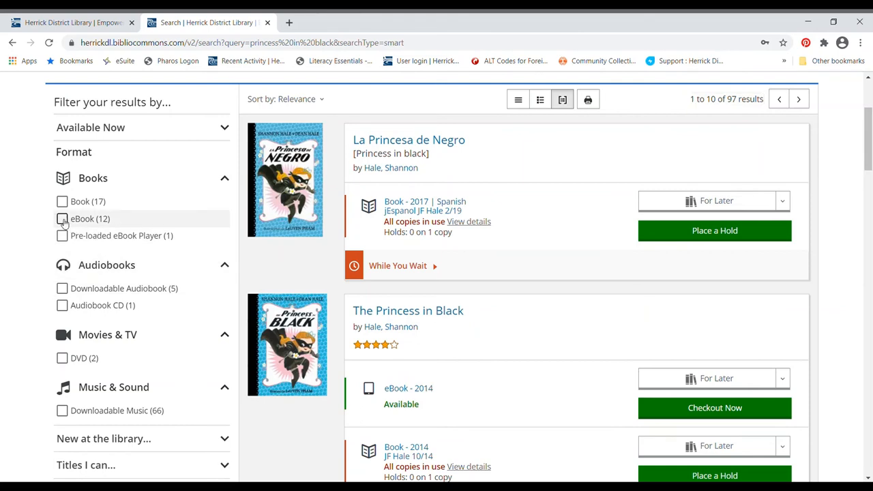
{"action": "left_click", "coordinate": [62, 219]}
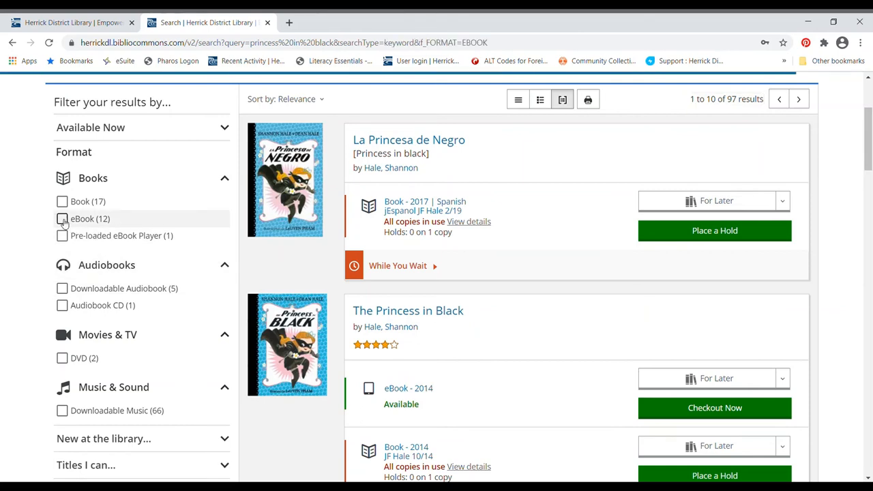
{"action": "left_click", "coordinate": [62, 218]}
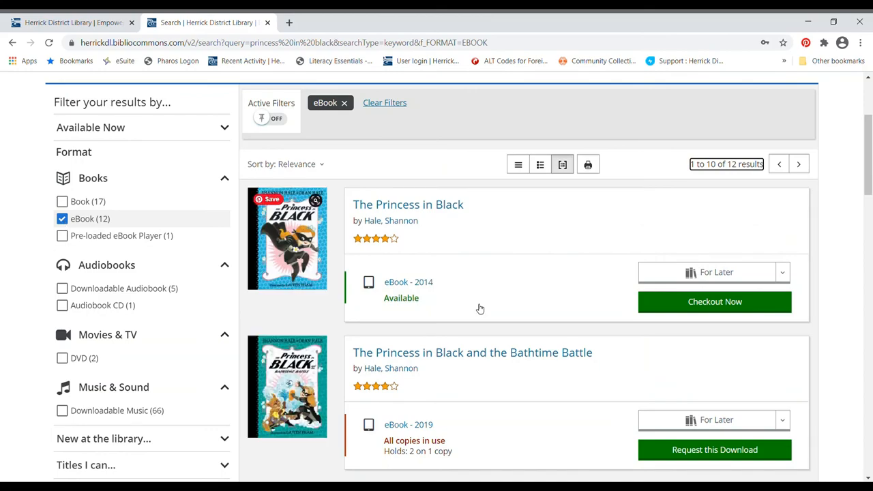
{"action": "scroll", "scroll_direction": "down", "scroll_amount": 3}
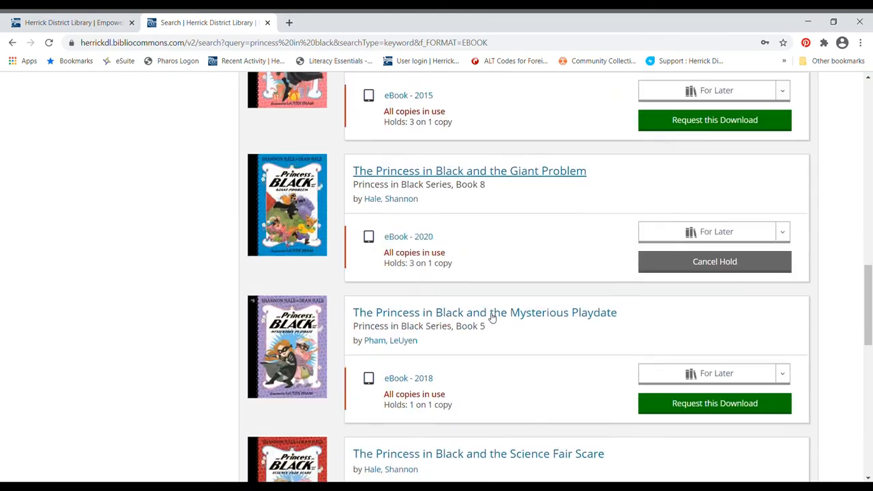
{"action": "scroll", "scroll_direction": "up", "scroll_amount": 3}
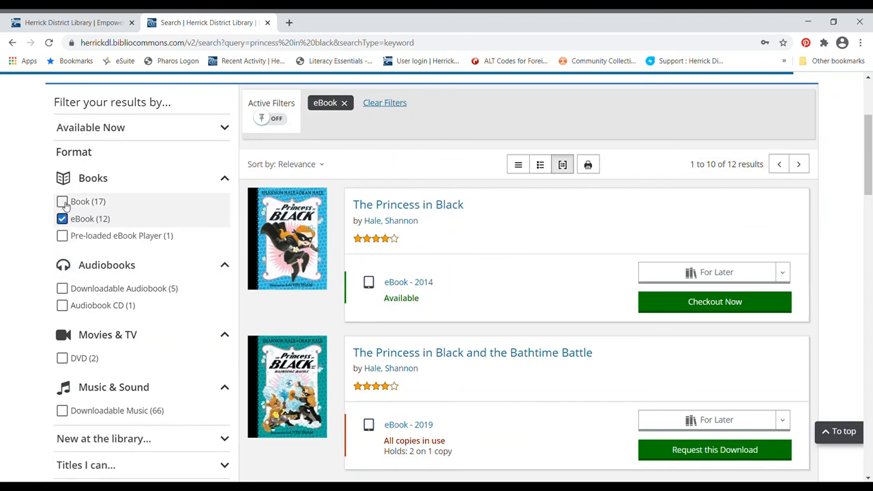
{"action": "left_click", "coordinate": [61, 202]}
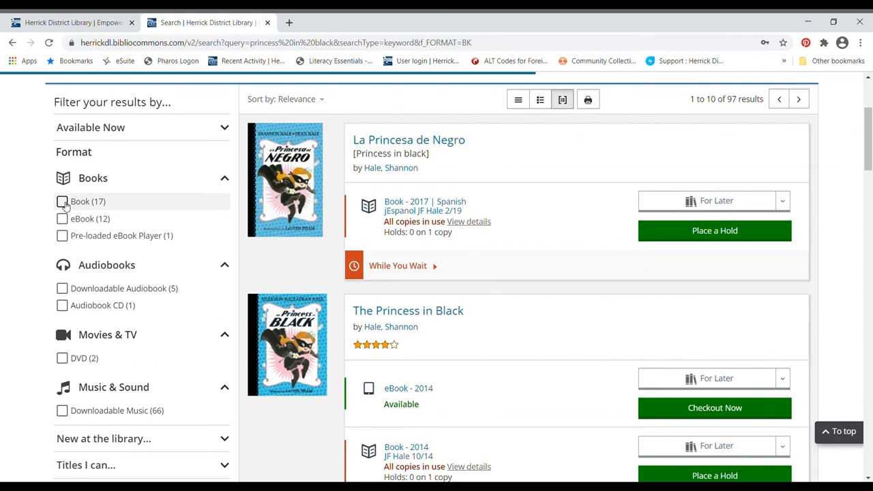
{"action": "left_click", "coordinate": [62, 201]}
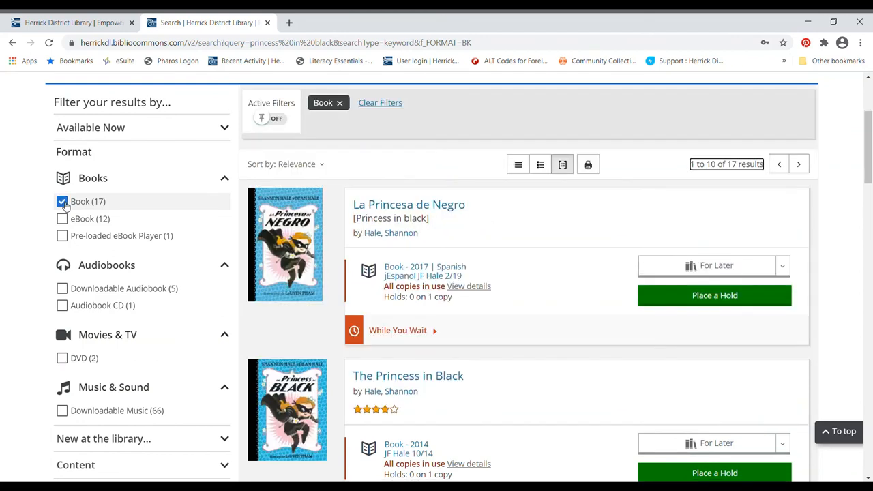
{"action": "mouse_move", "coordinate": [96, 305]}
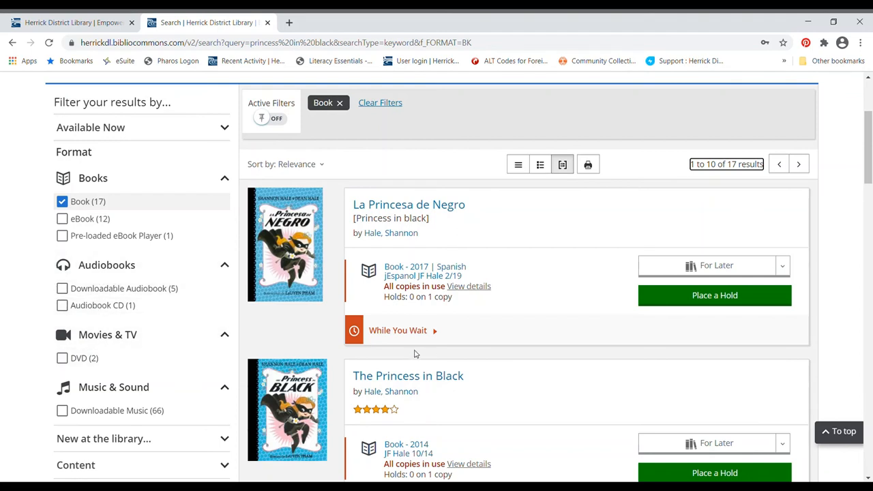
{"action": "mouse_move", "coordinate": [412, 419]}
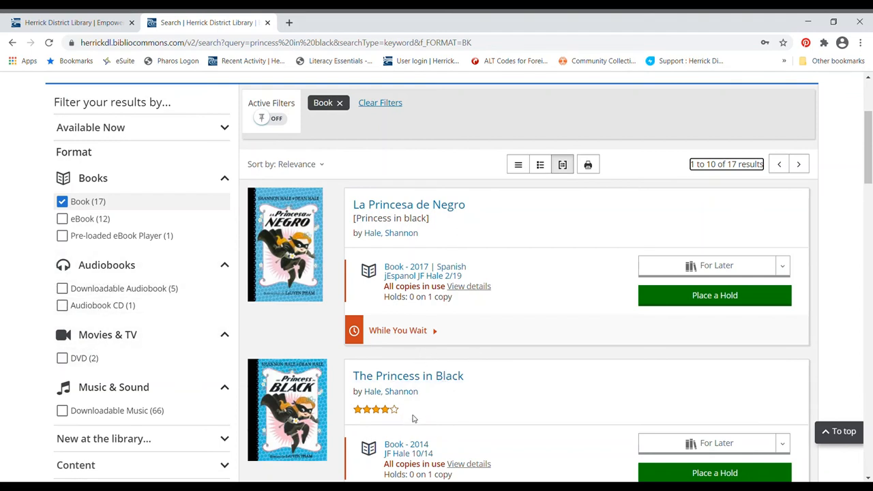
{"action": "mouse_move", "coordinate": [448, 417]}
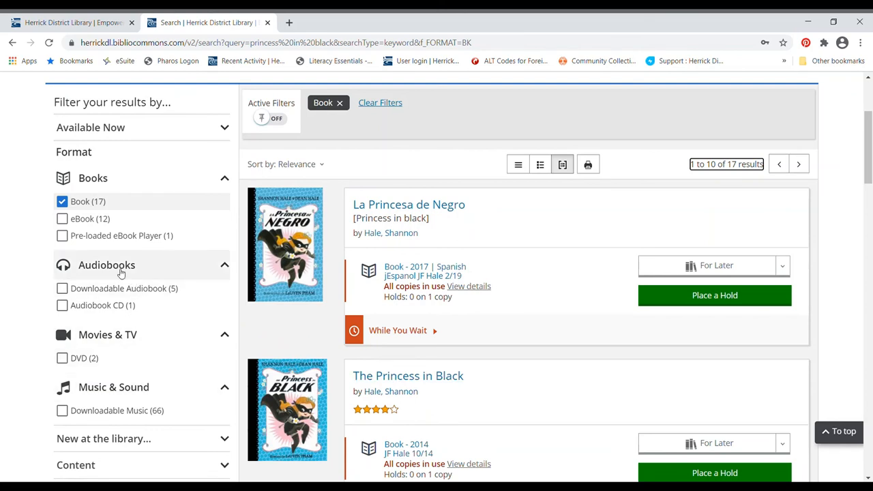
Add the Spanish language filter so only La Princesa de Negro remains.
{"action": "scroll", "scroll_direction": "down", "scroll_amount": 3}
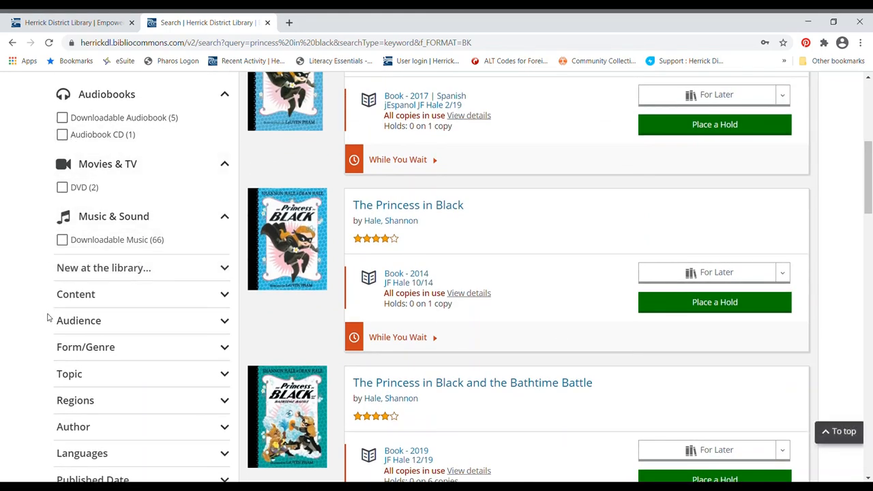
{"action": "scroll", "scroll_direction": "down", "scroll_amount": 3}
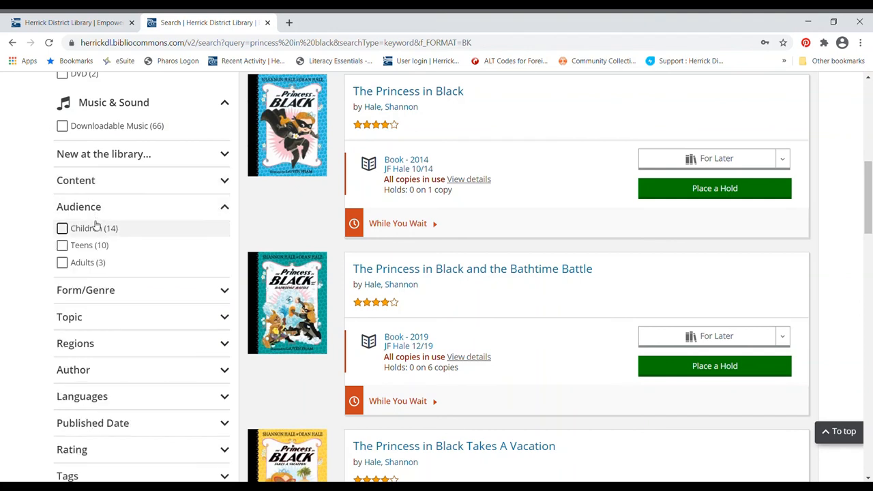
{"action": "mouse_move", "coordinate": [80, 245]}
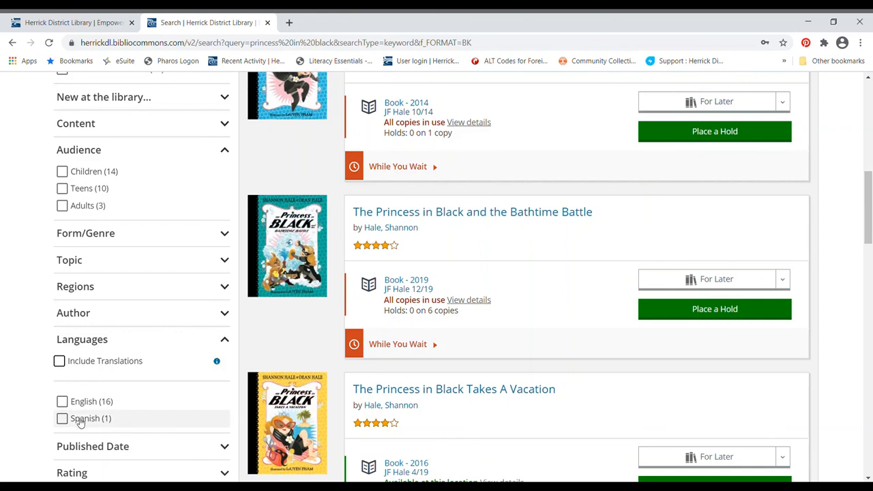
{"action": "mouse_move", "coordinate": [67, 422]}
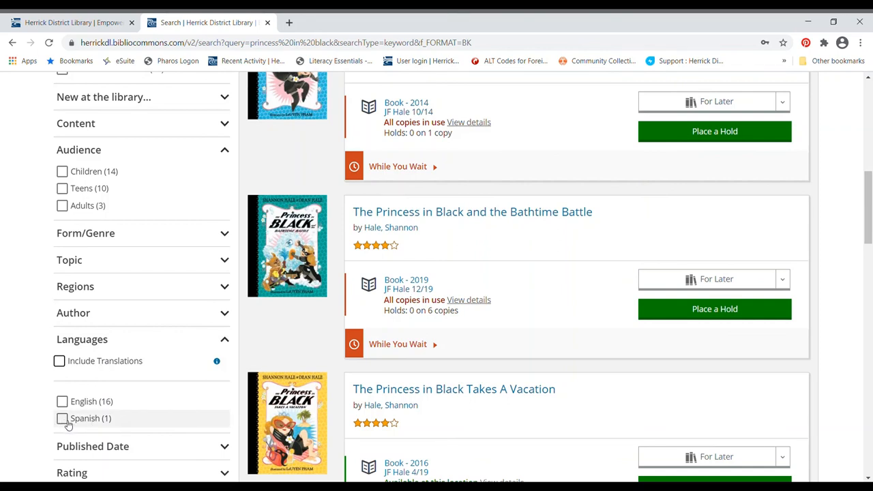
{"action": "left_click", "coordinate": [61, 418]}
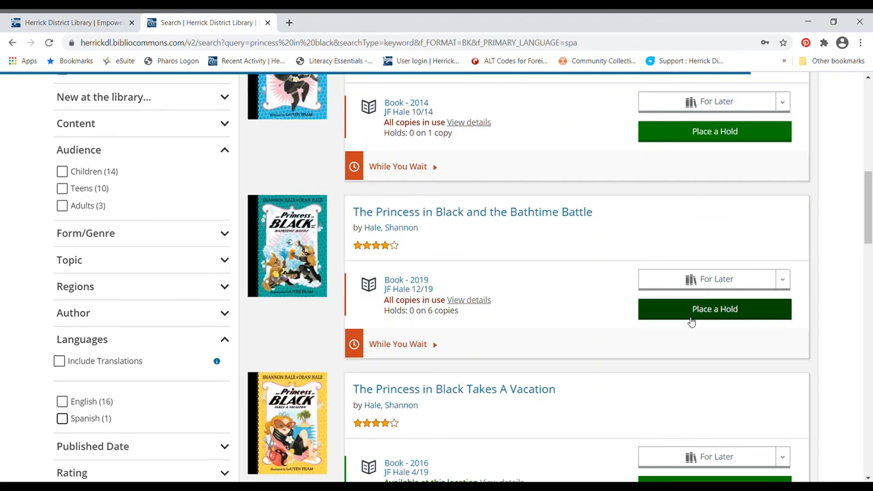
{"action": "left_click", "coordinate": [62, 418]}
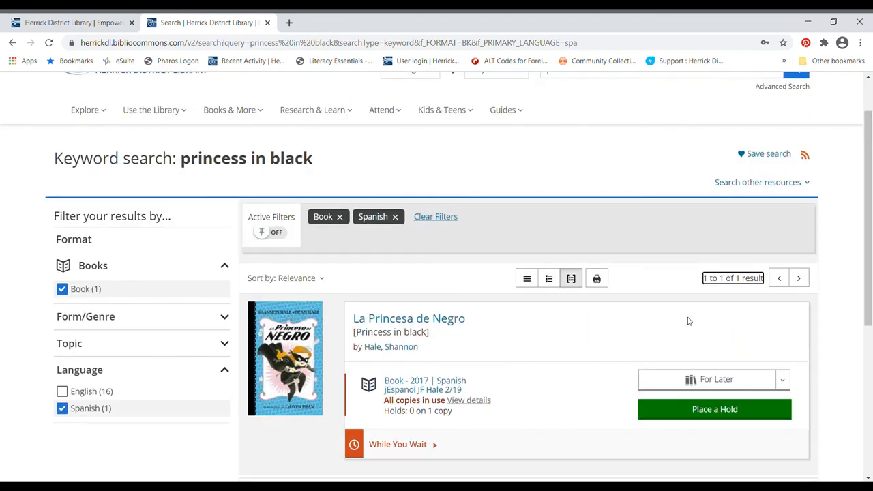
{"action": "mouse_move", "coordinate": [156, 298]}
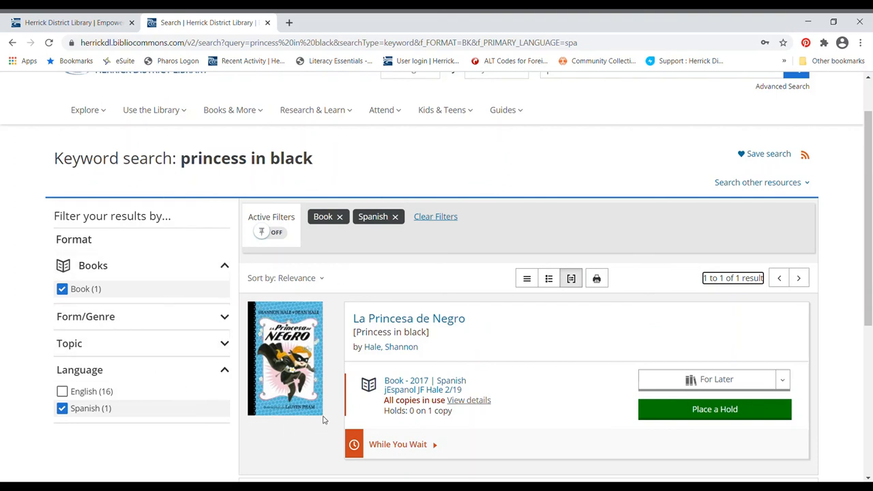
{"action": "mouse_move", "coordinate": [584, 364]}
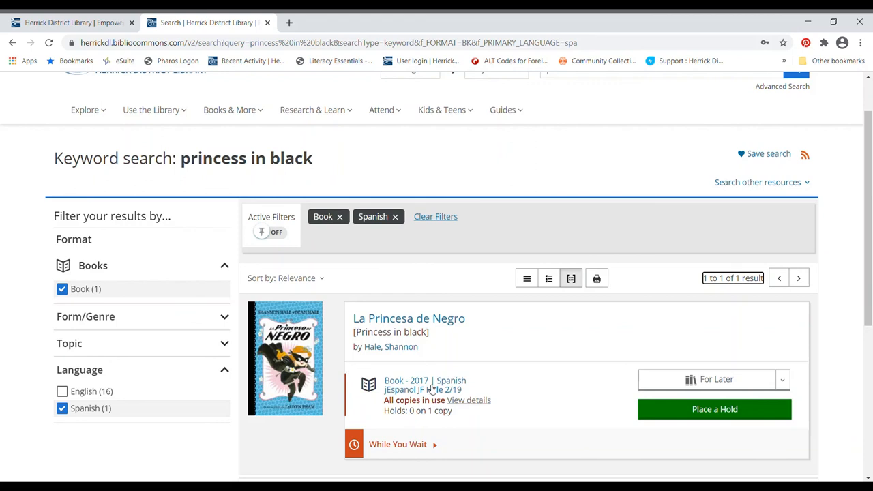
{"action": "scroll", "scroll_direction": "up", "scroll_amount": 3}
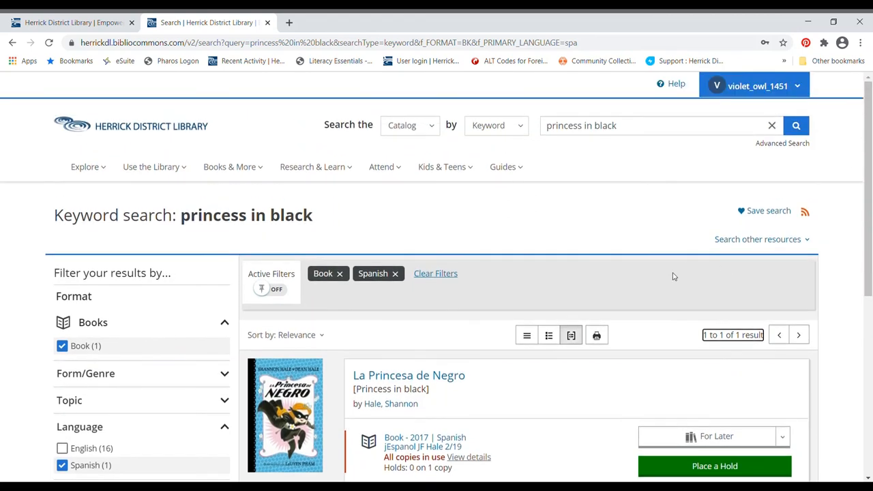
From the dashboard's On Hold list, cancel the Giant Problem hold; it fails as not yet available.
{"action": "left_click", "coordinate": [757, 85]}
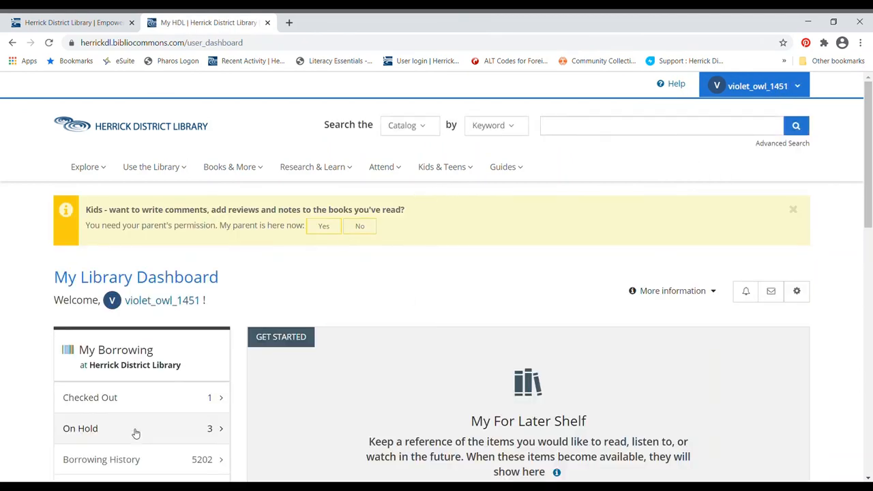
{"action": "left_click", "coordinate": [81, 429]}
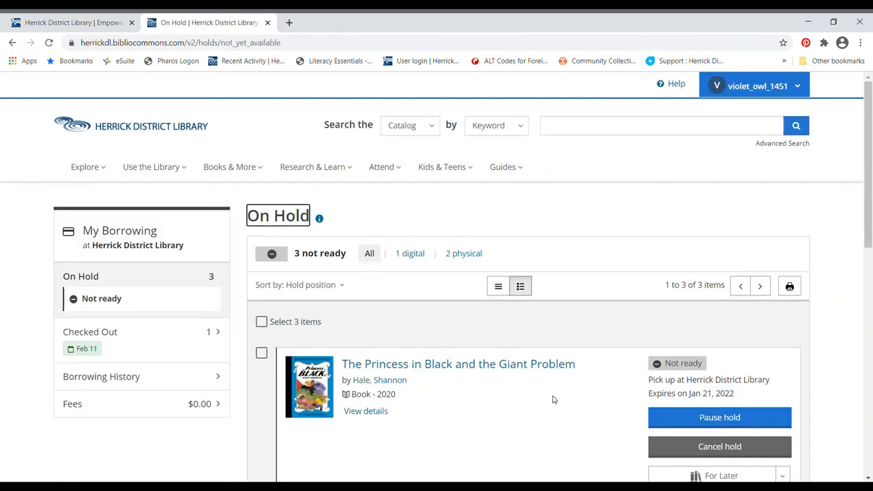
{"action": "scroll", "scroll_direction": "down", "scroll_amount": 3}
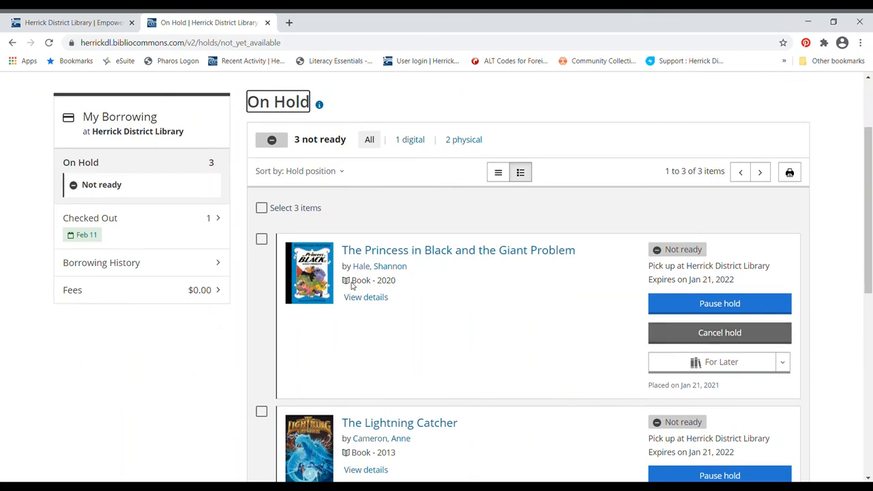
{"action": "mouse_move", "coordinate": [691, 336]}
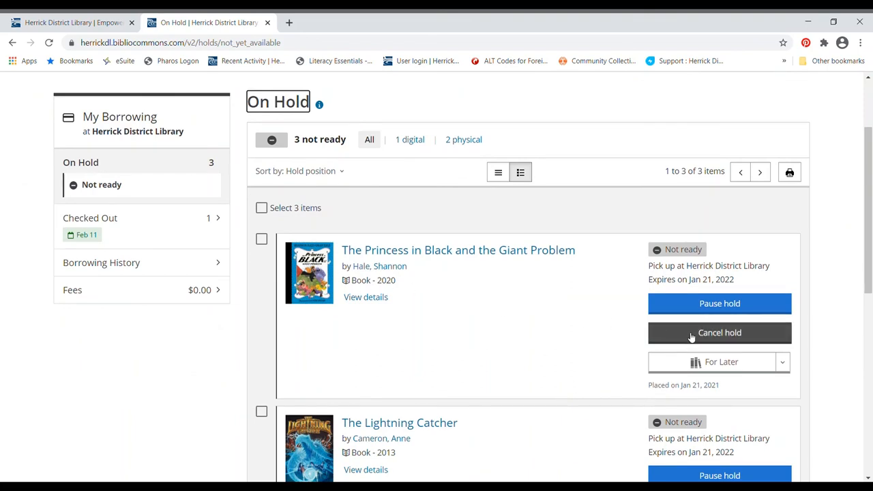
{"action": "left_click", "coordinate": [719, 332]}
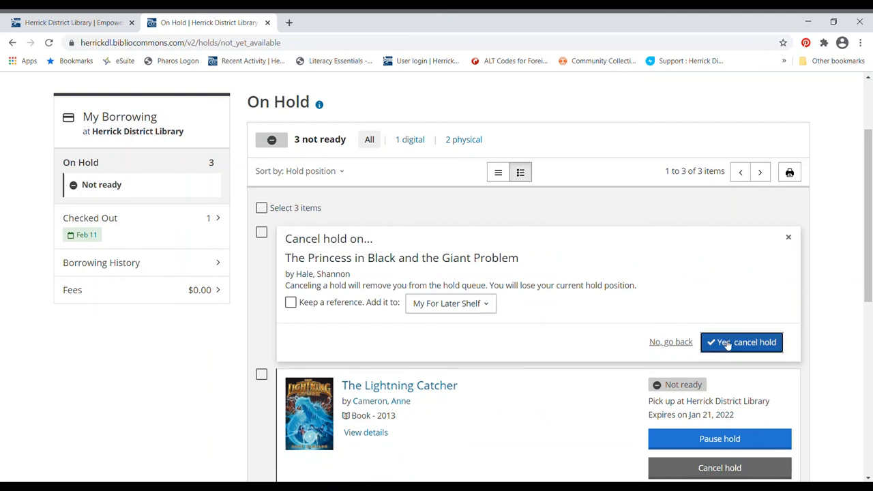
{"action": "left_click", "coordinate": [741, 342]}
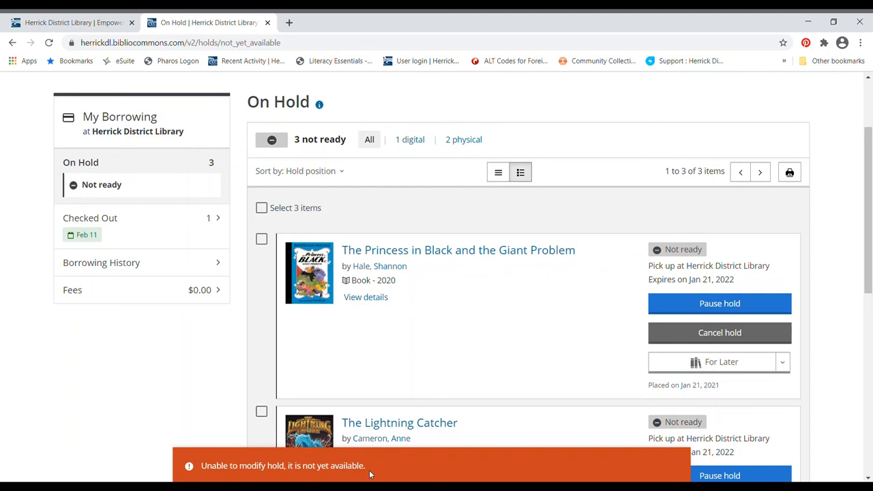
{"action": "mouse_move", "coordinate": [714, 231]}
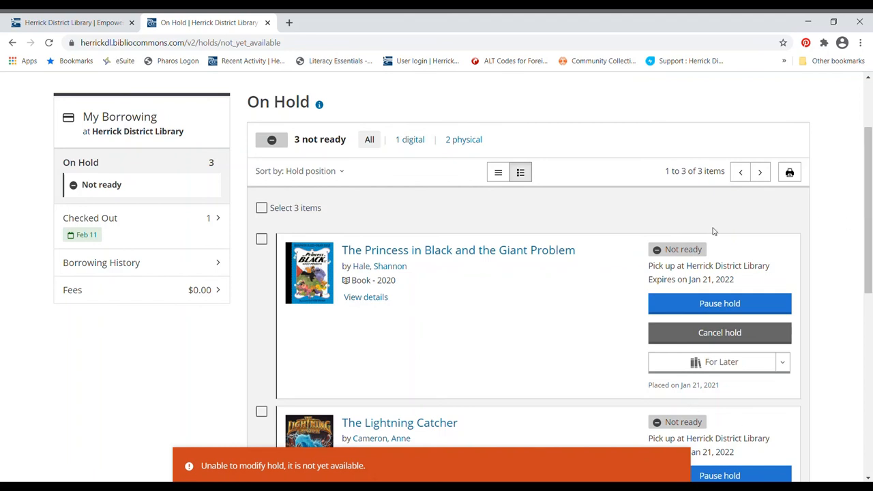